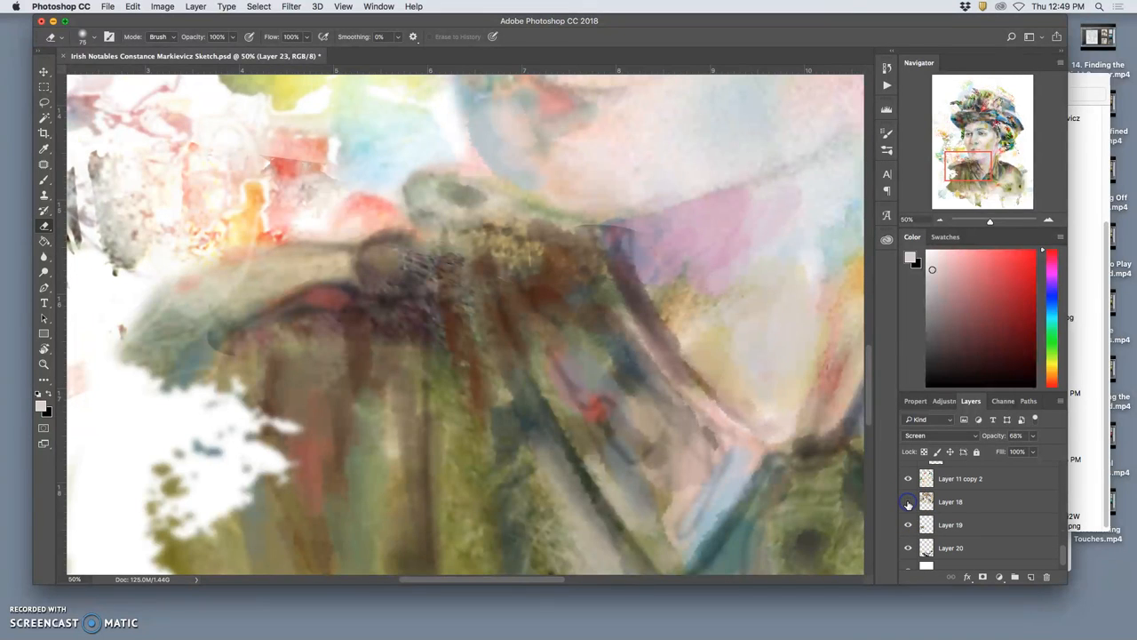
- Toggle Layers 18, 20, 19, 15, 6 copy, 23 copy 2 and 21 to compare the painting
left_click(908, 478)
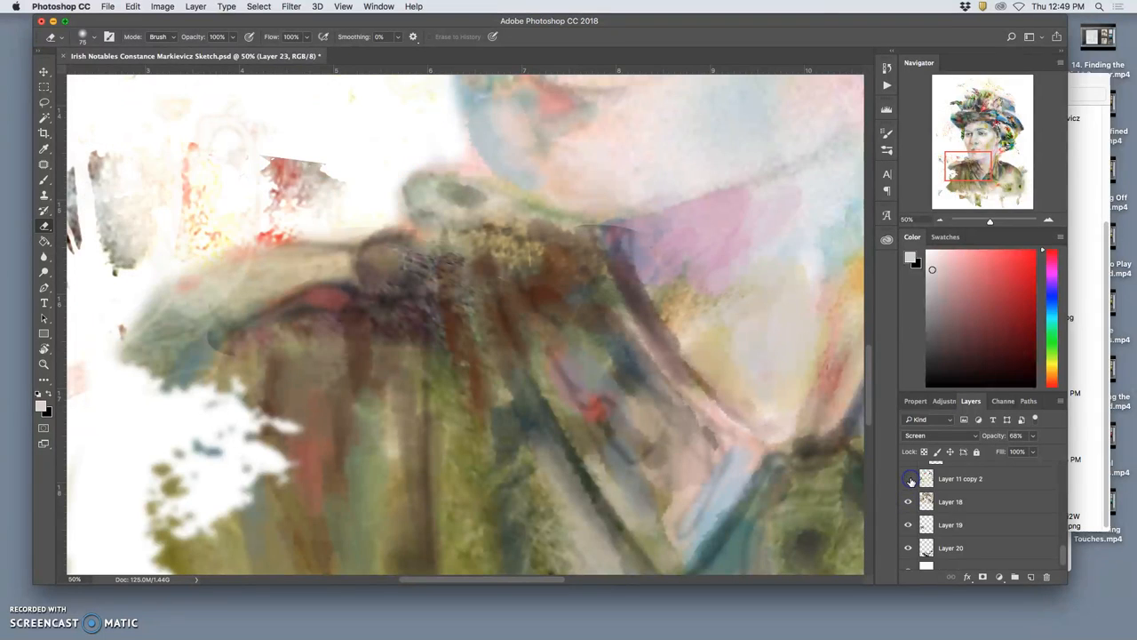
left_click(908, 478)
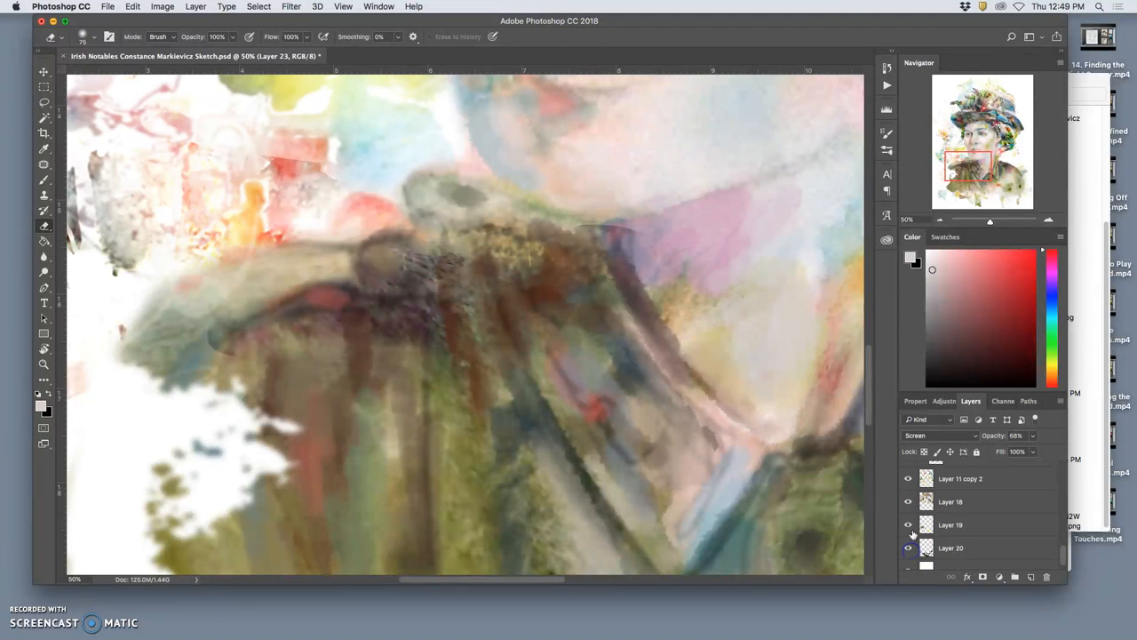
left_click(950, 524)
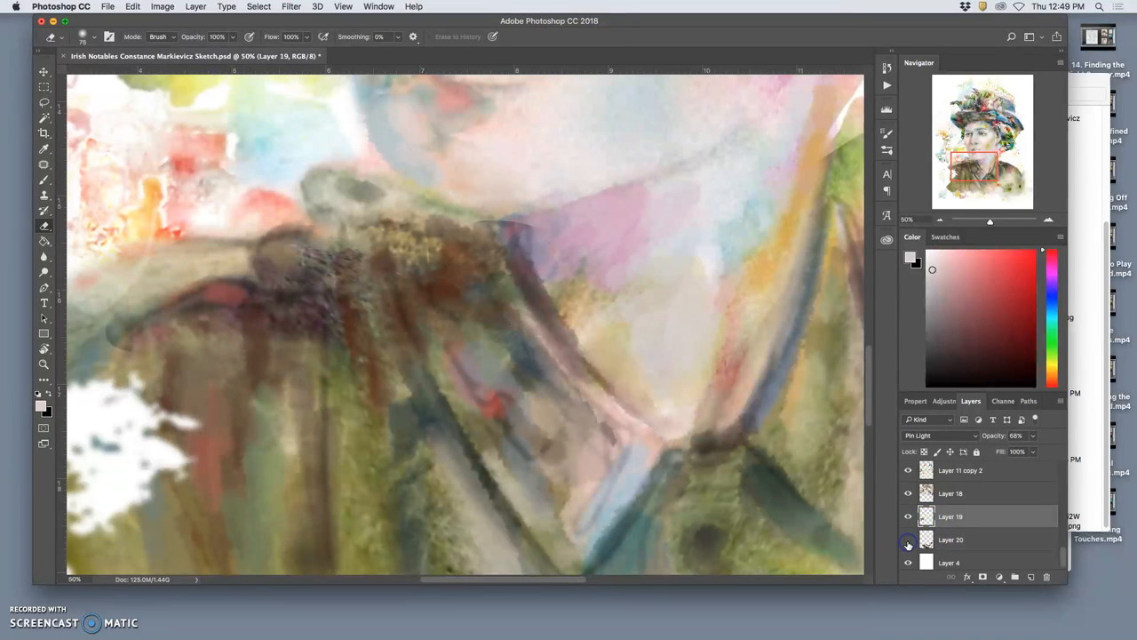
left_click(907, 520)
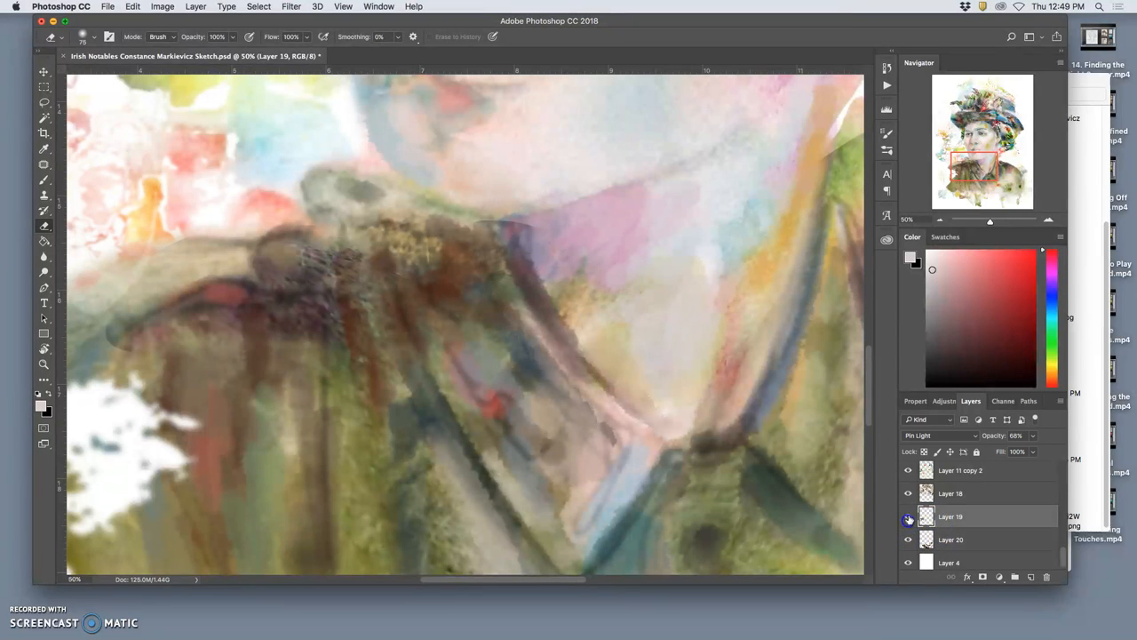
left_click(908, 469)
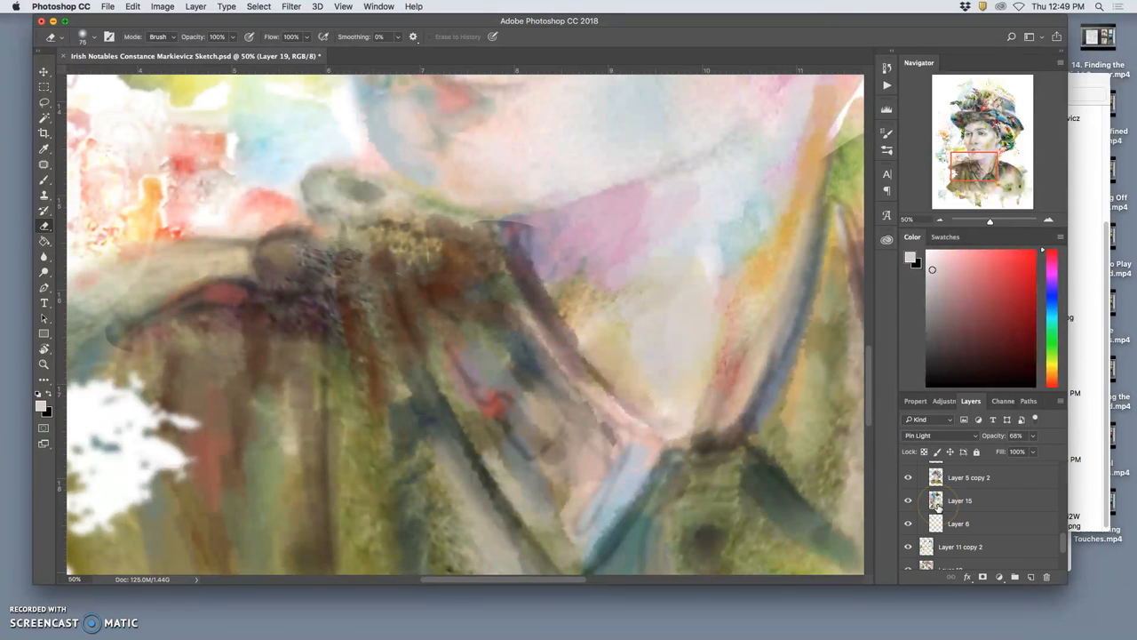
left_click(908, 477)
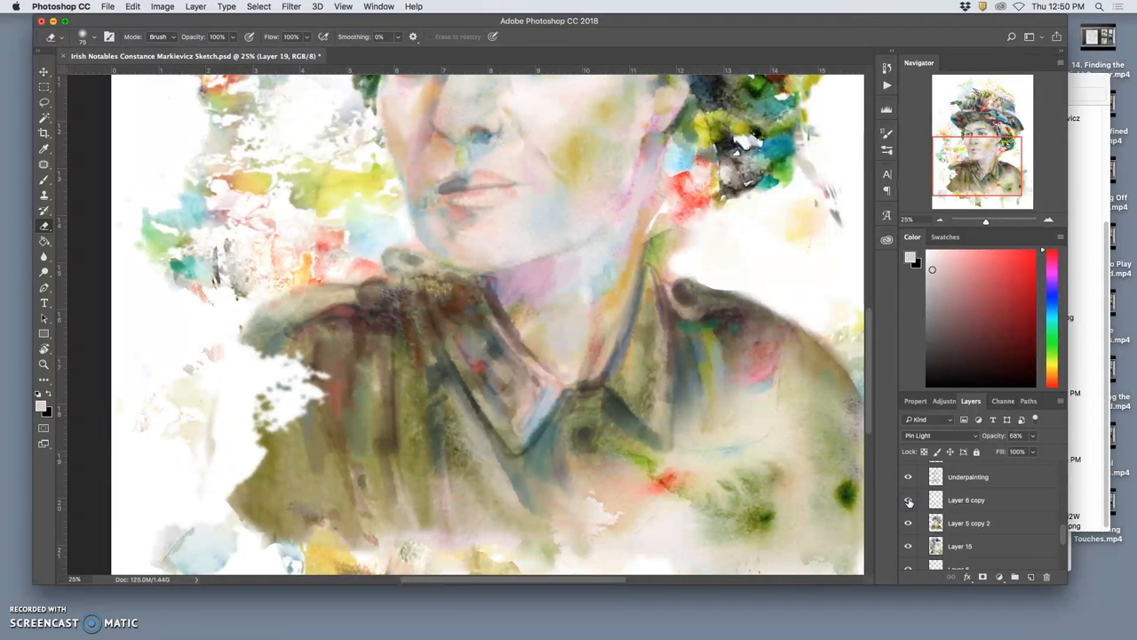
left_click(908, 477)
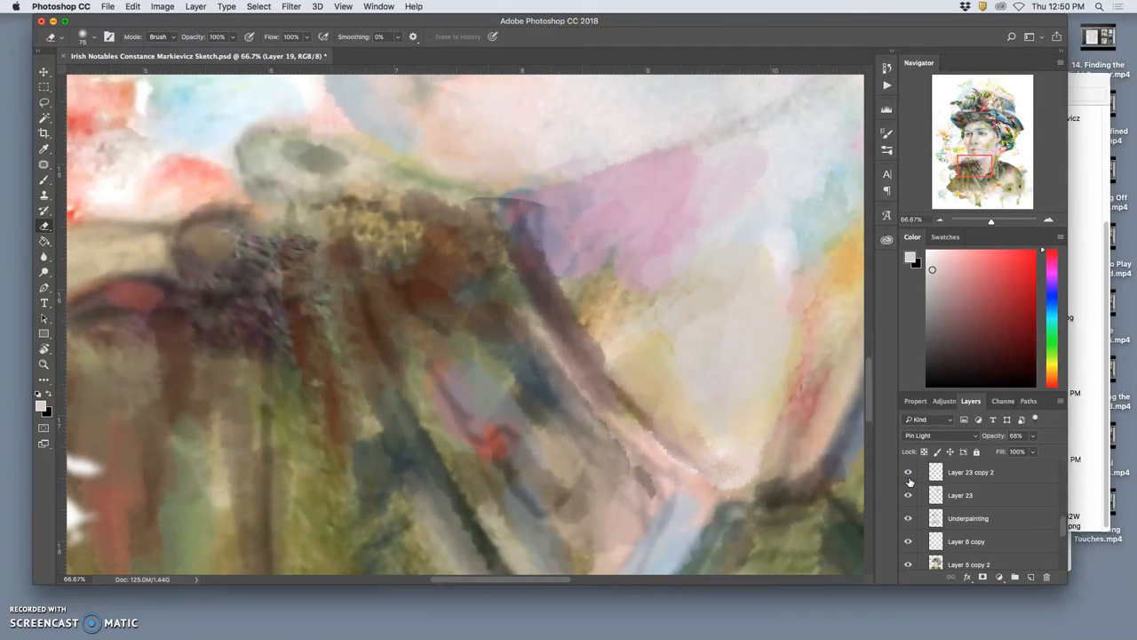
left_click(908, 471)
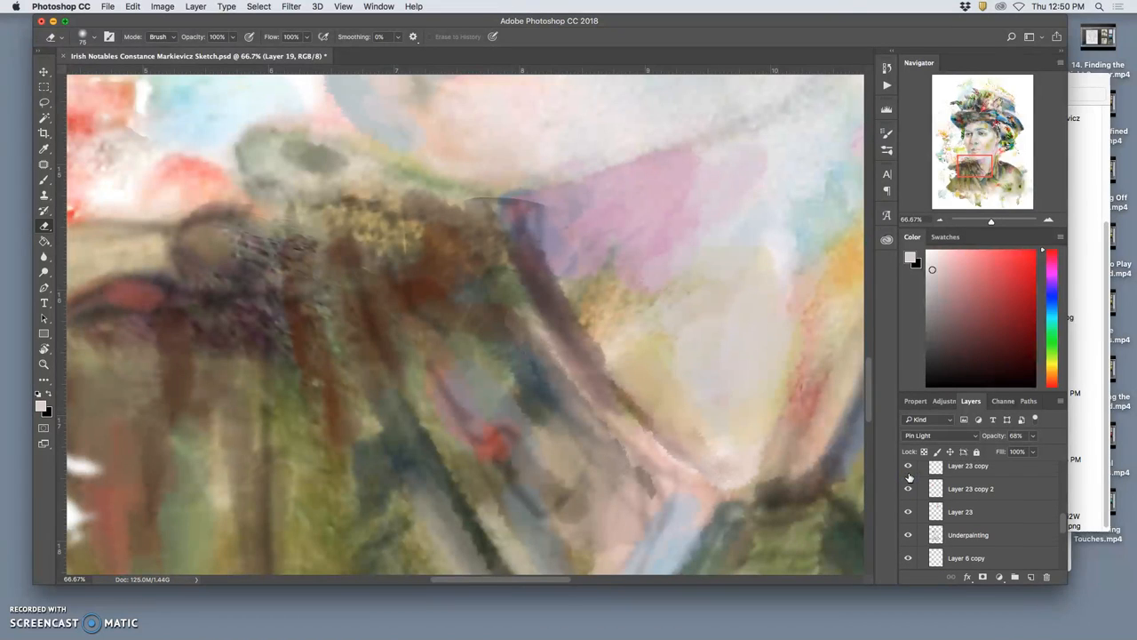
scroll("down", 3)
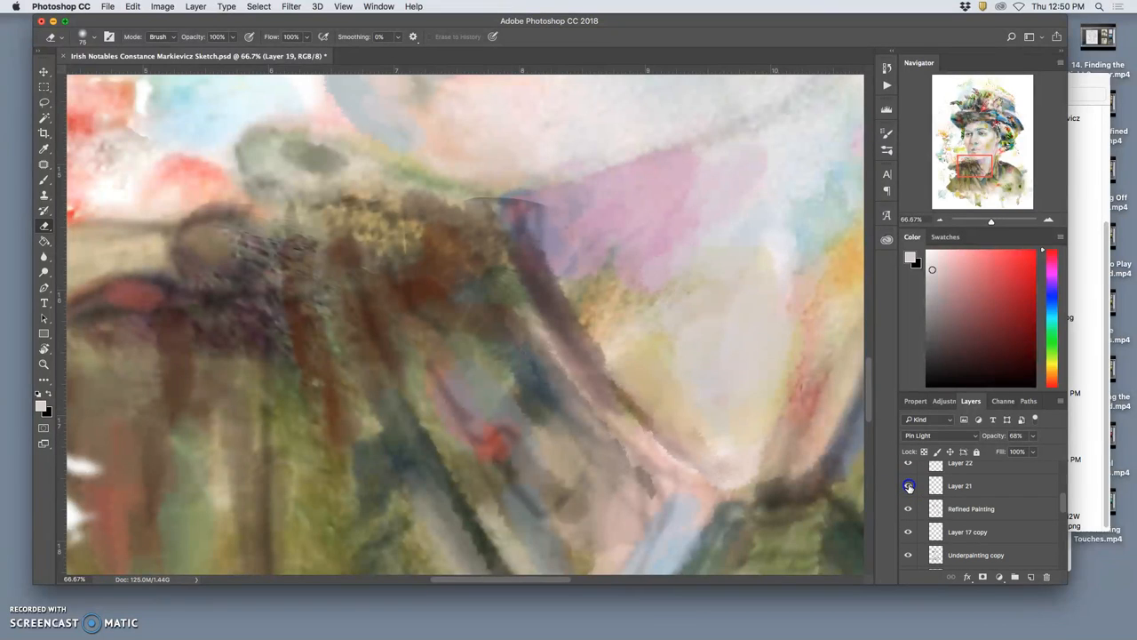
left_click(908, 485)
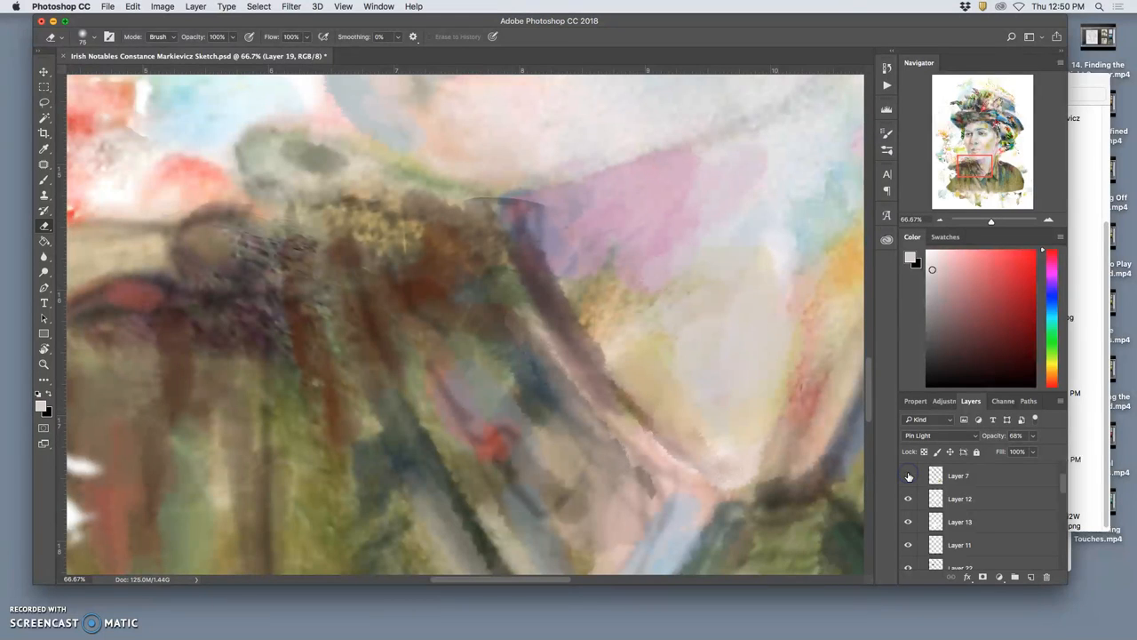
- Expand Group 1, toggle Layers 7 and 13, and turn the group layers back on
left_click(908, 475)
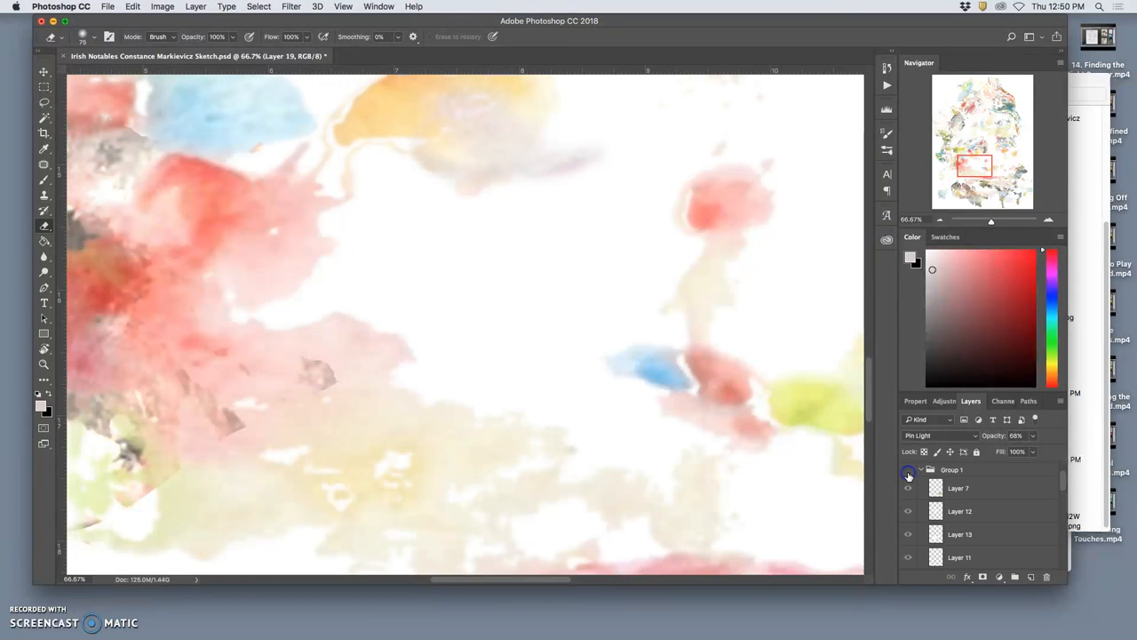
left_click(908, 469)
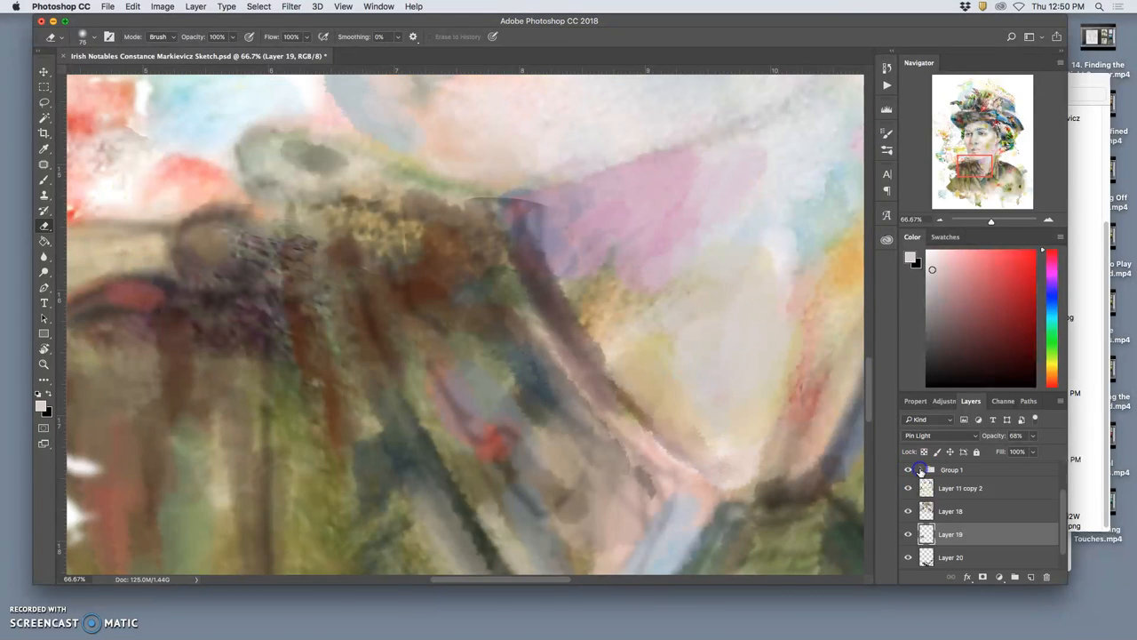
left_click(930, 469)
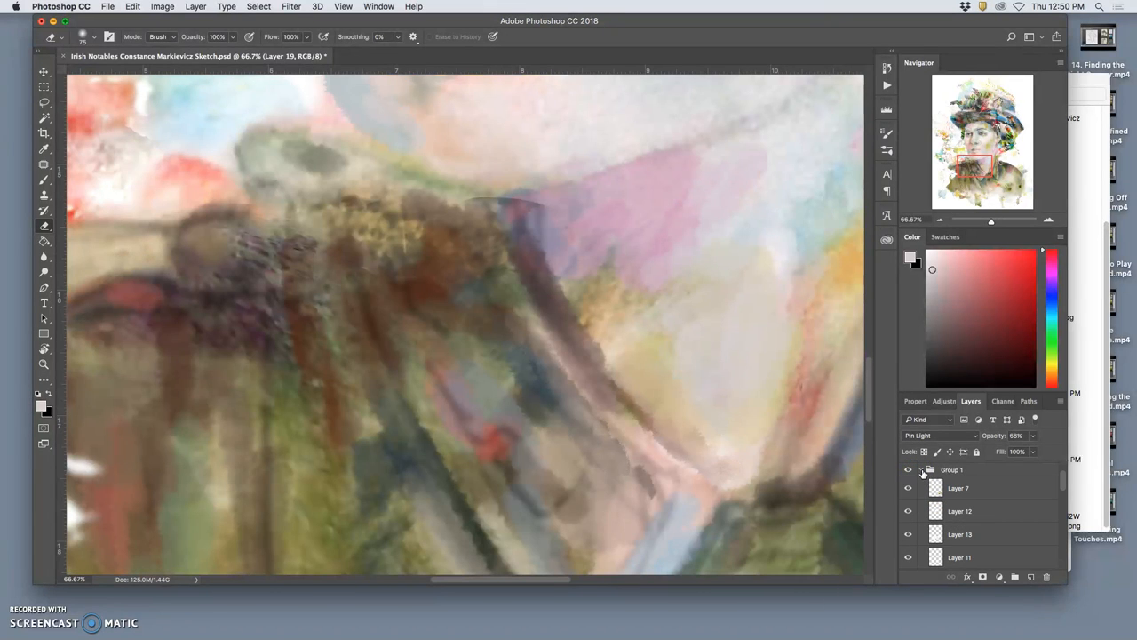
left_click(908, 488)
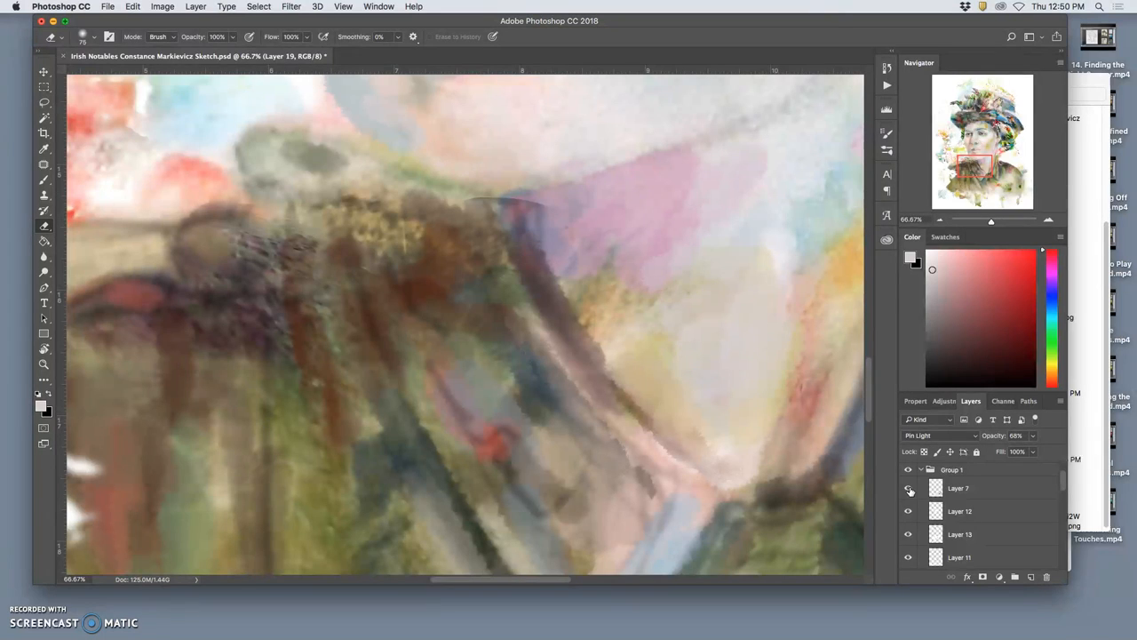
left_click(908, 488)
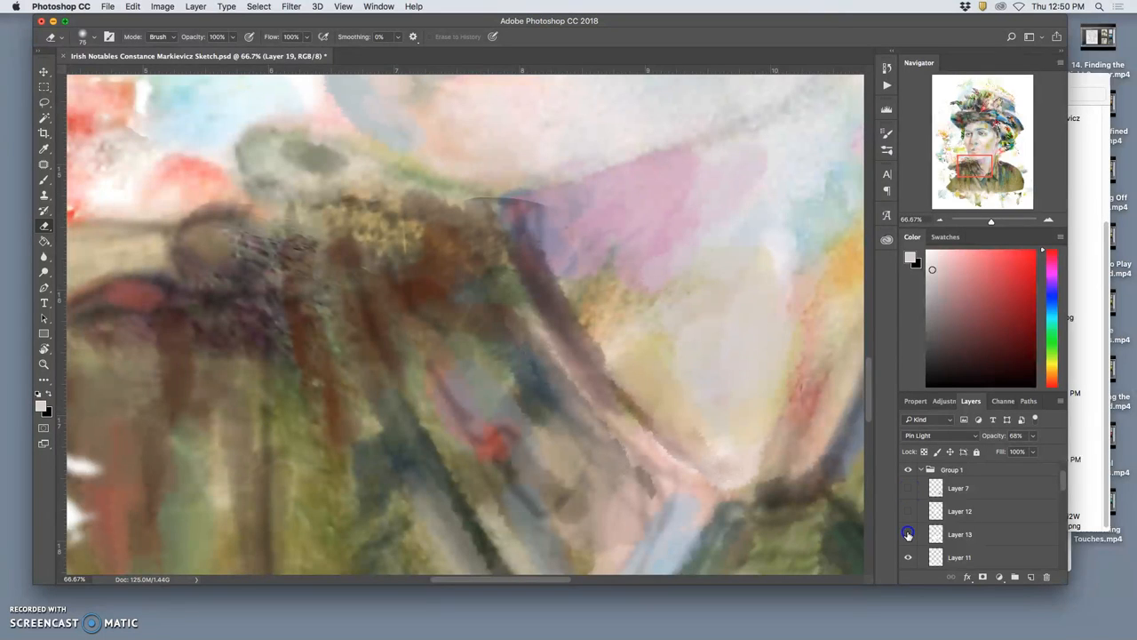
left_click(907, 534)
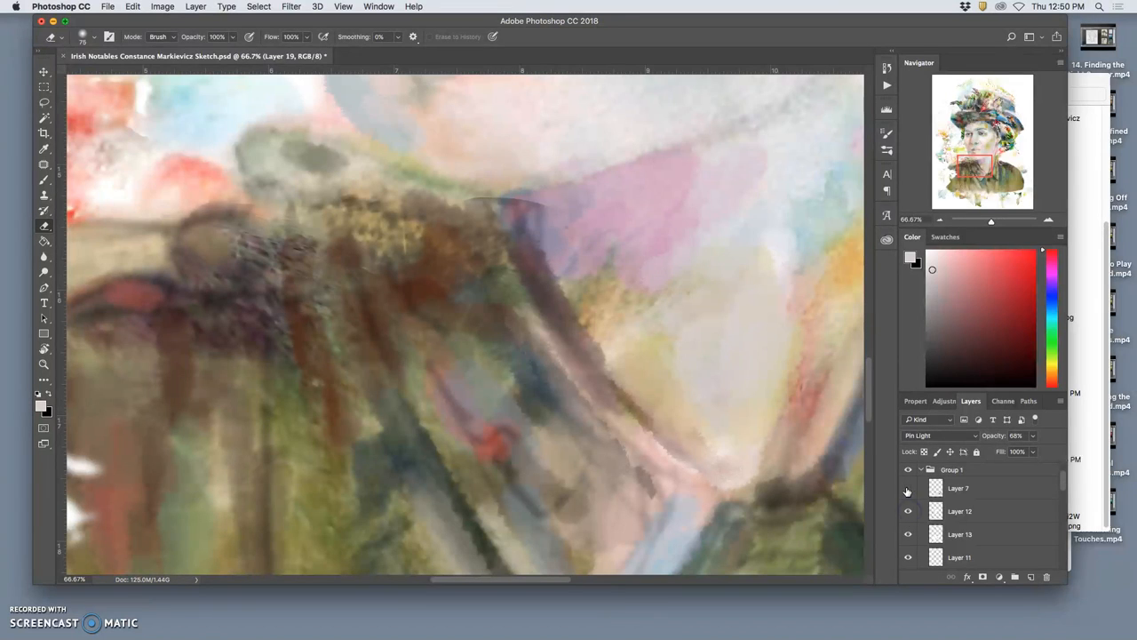
left_click(959, 534)
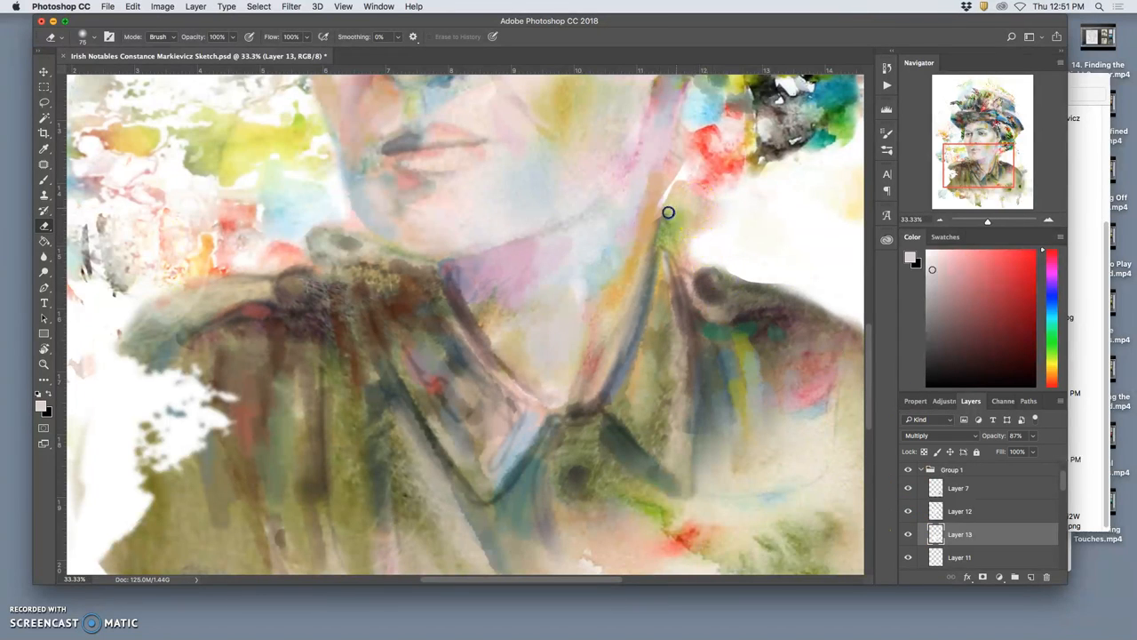
mouse_move(742, 257)
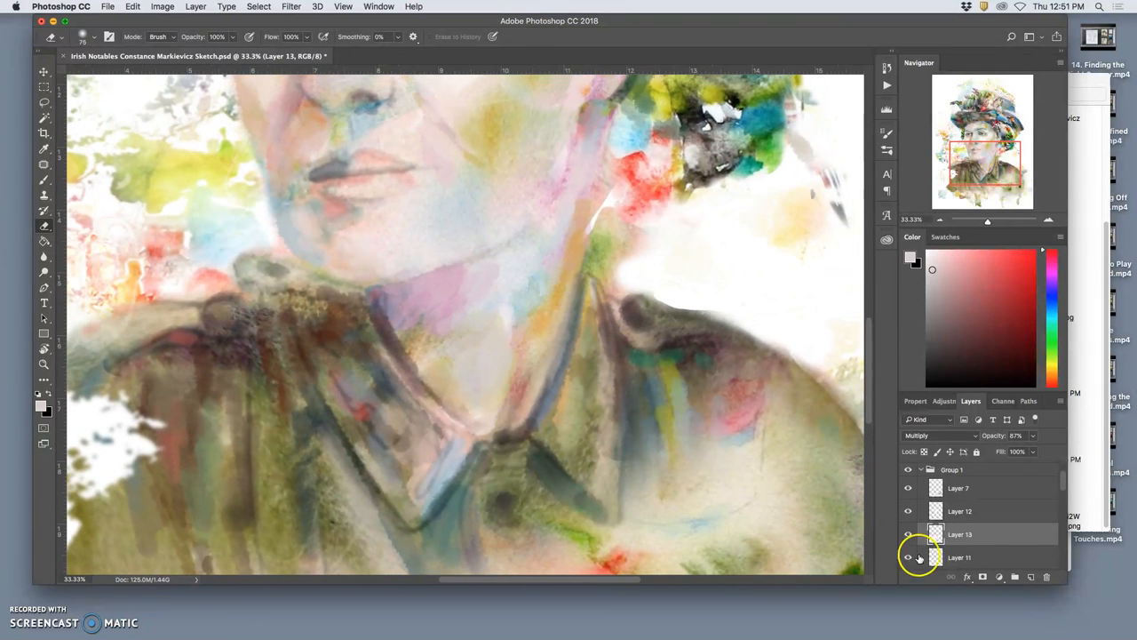
- Toggle Layers 11 and 13, then hide the Layer 15 photo reference
left_click(908, 557)
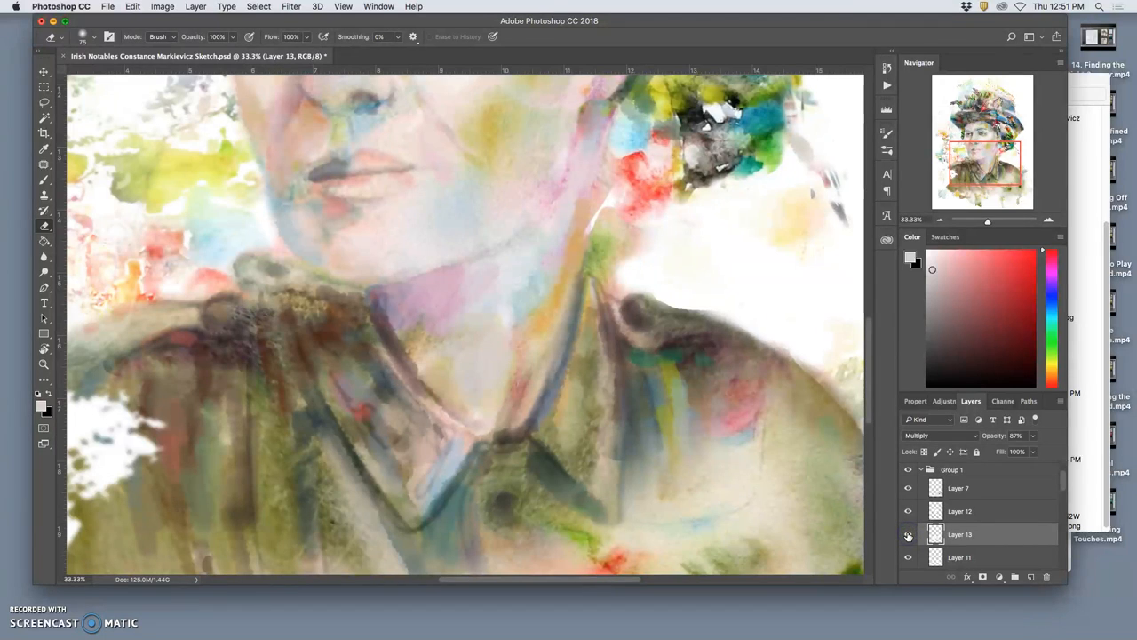
left_click(908, 534)
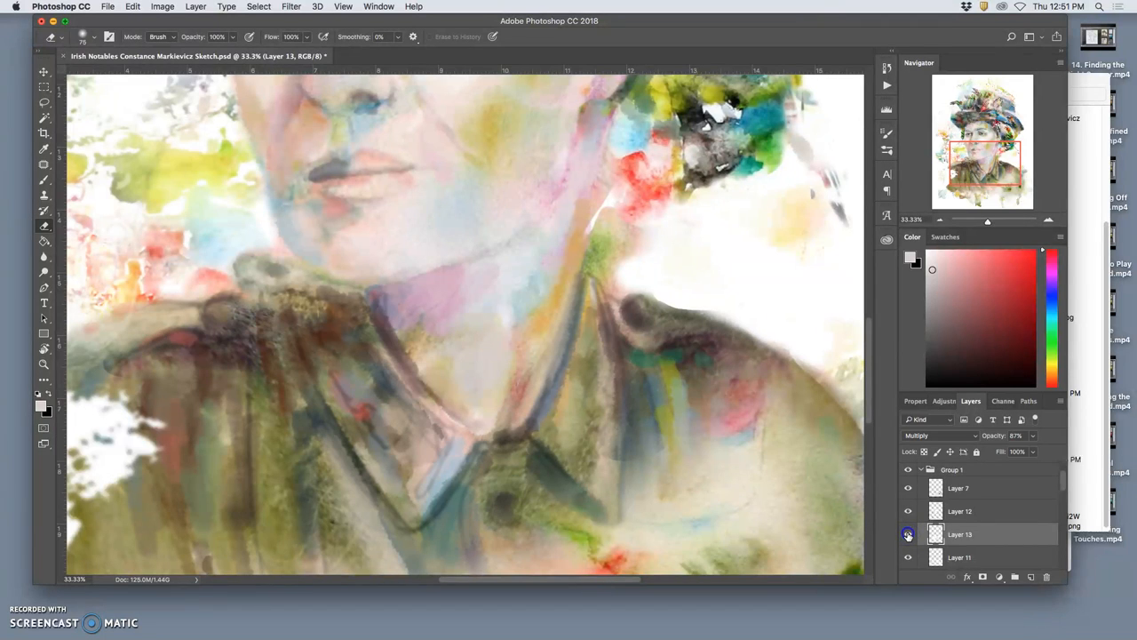
left_click(908, 534)
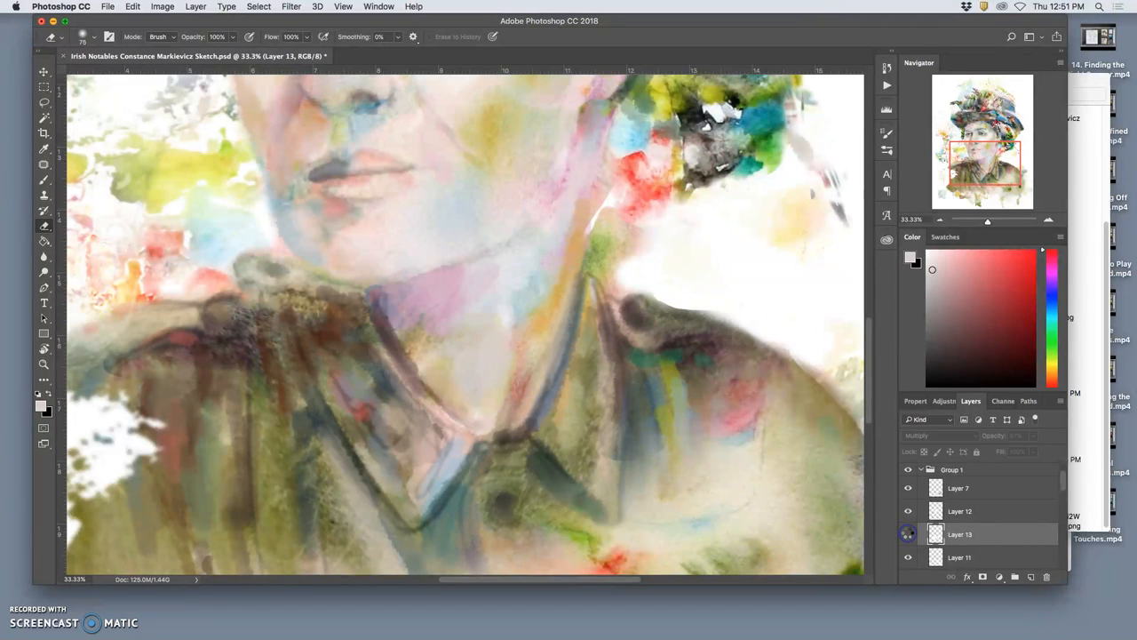
left_click(907, 533)
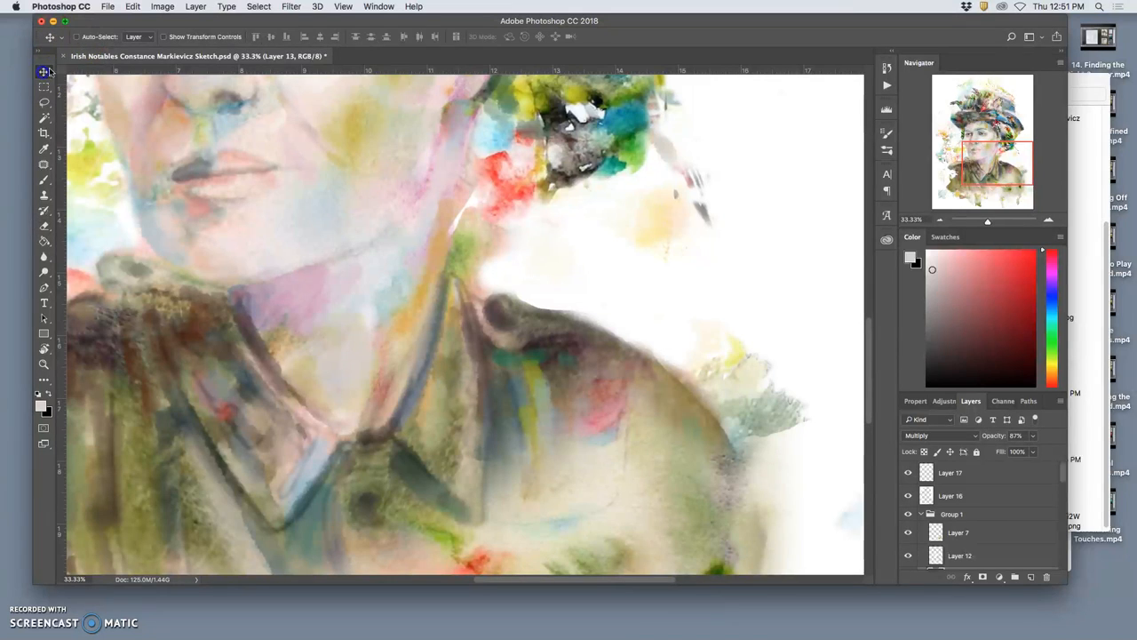
mouse_move(542, 306)
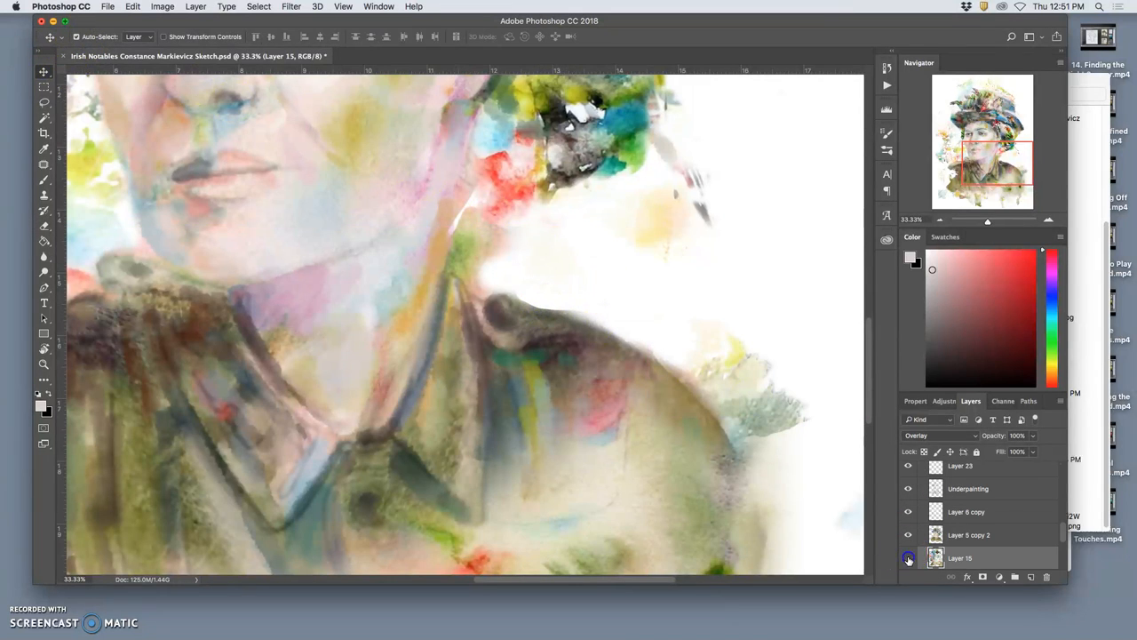
left_click(908, 558)
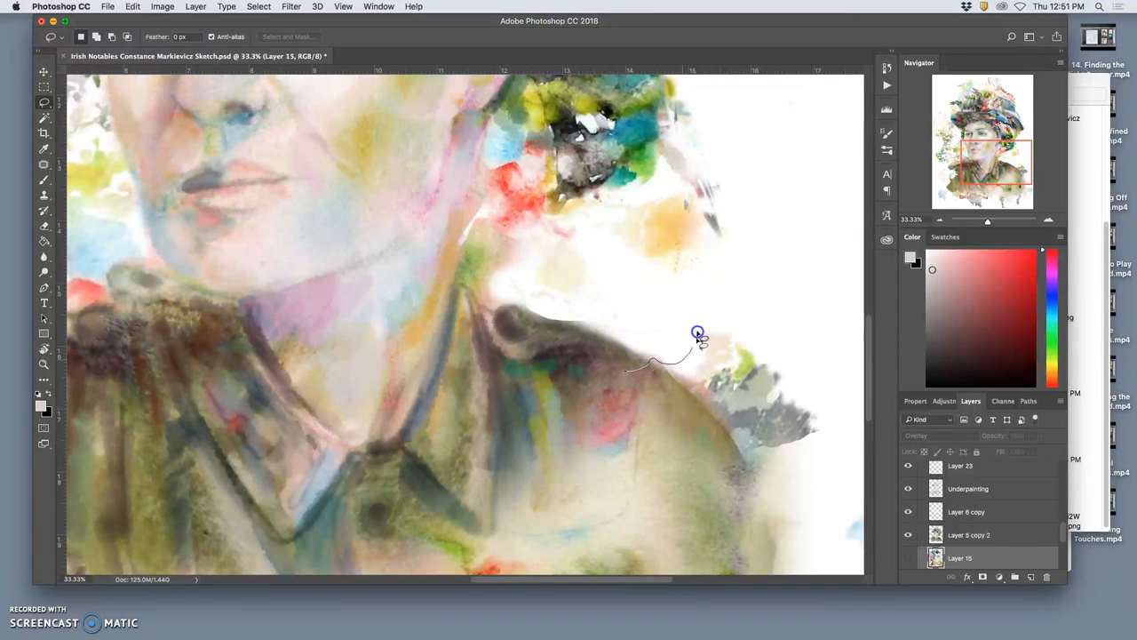
- Lasso the patch between the neck and right shoulder, toggling the Layer 15 reference
left_click_drag(697, 334, 442, 313)
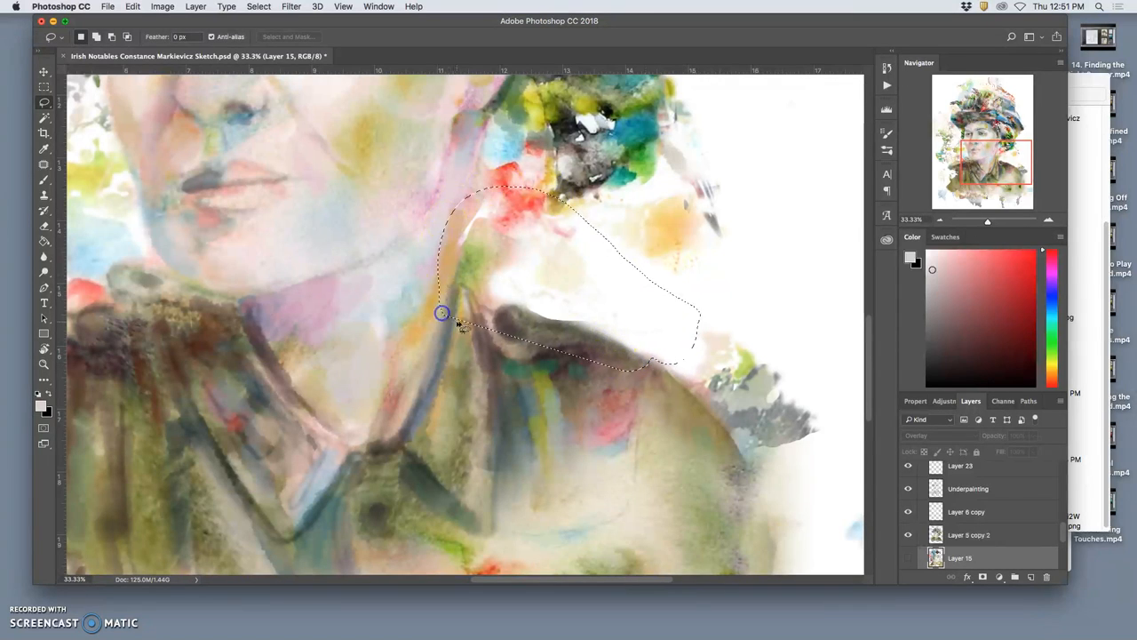
left_click(908, 558)
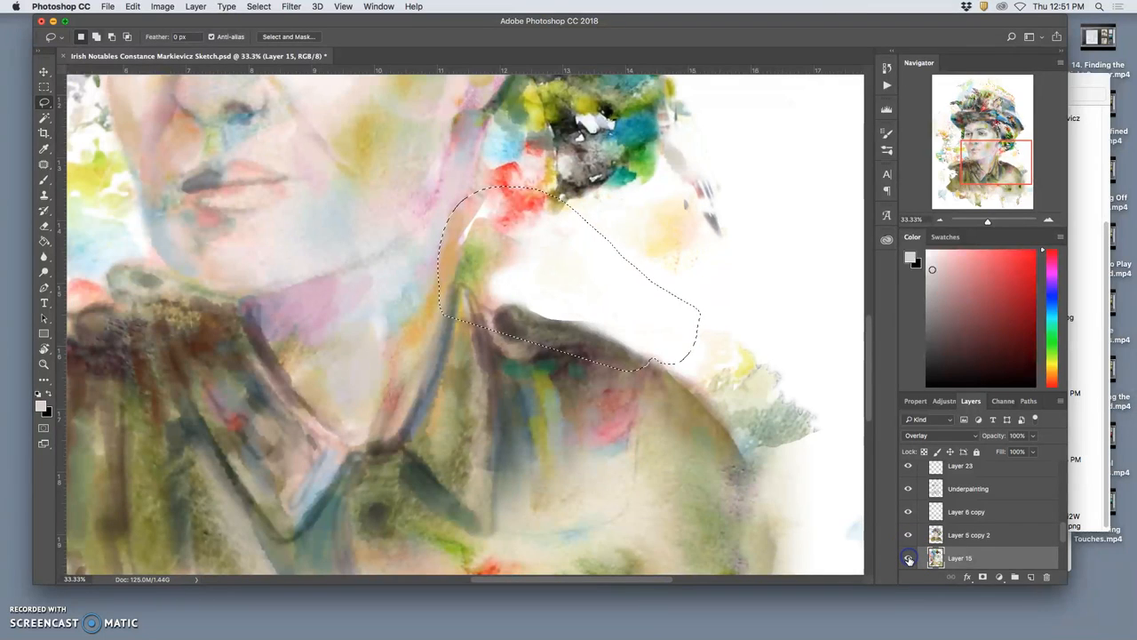
left_click(908, 558)
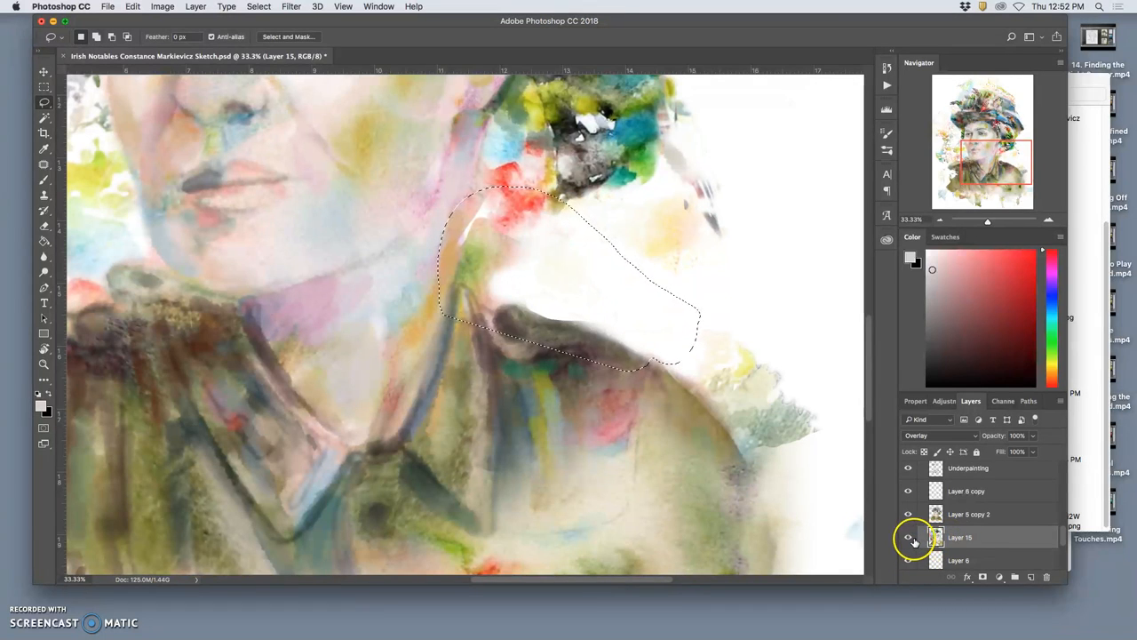
- Put the patch on Layer 24 at 46% opacity, show Layer 15, and merge into Layer 6
left_click(908, 537)
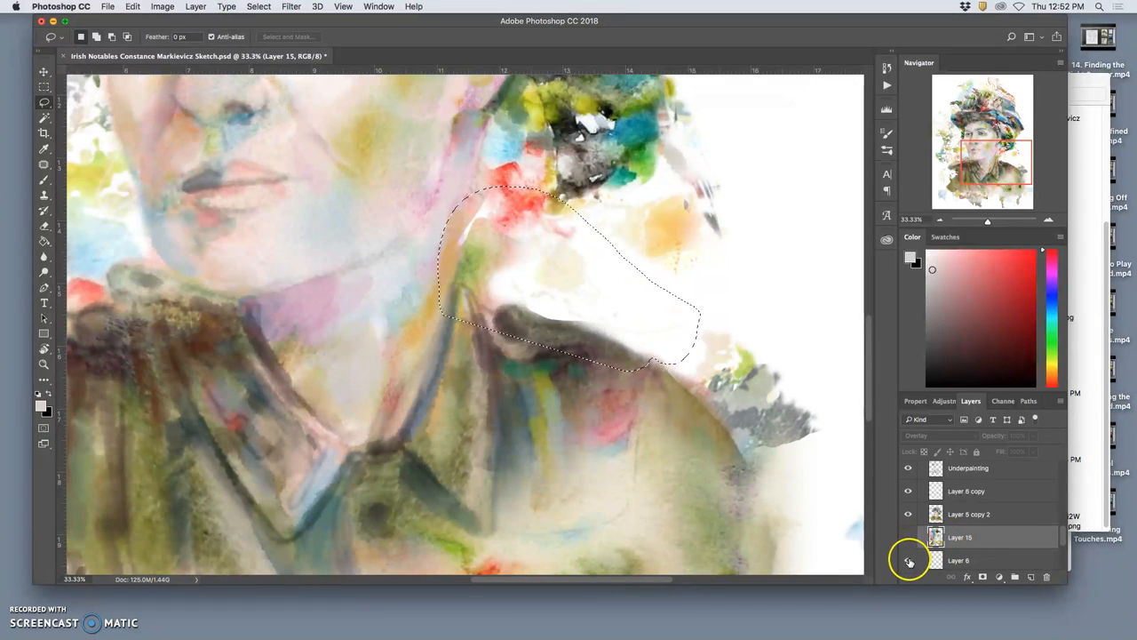
left_click(959, 558)
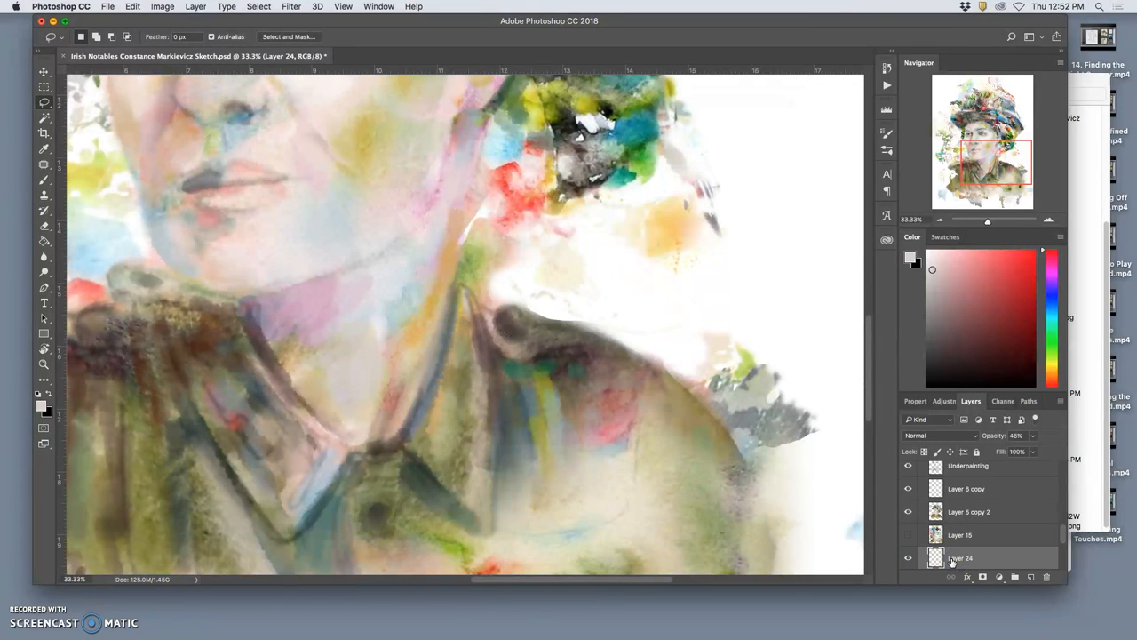
left_click(908, 535)
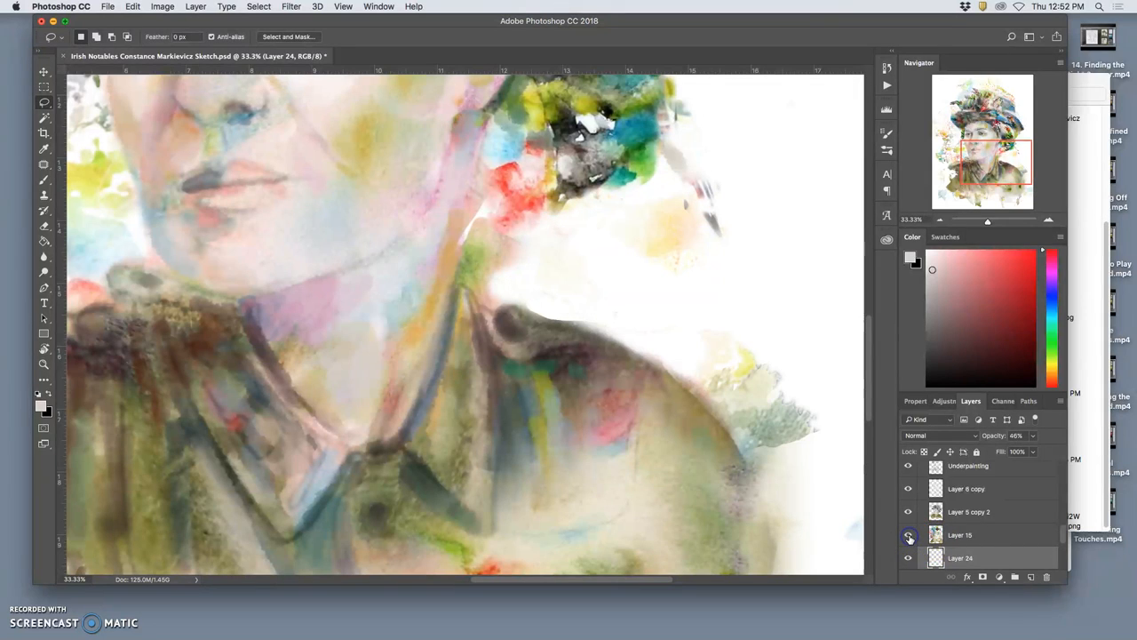
left_click(960, 534)
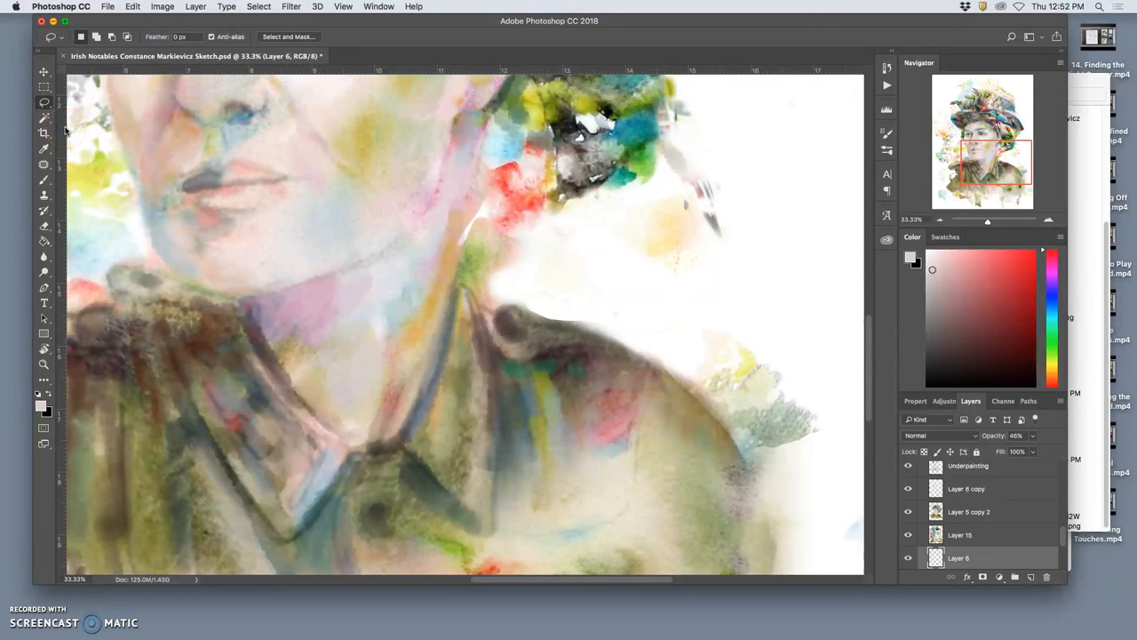
mouse_move(630, 395)
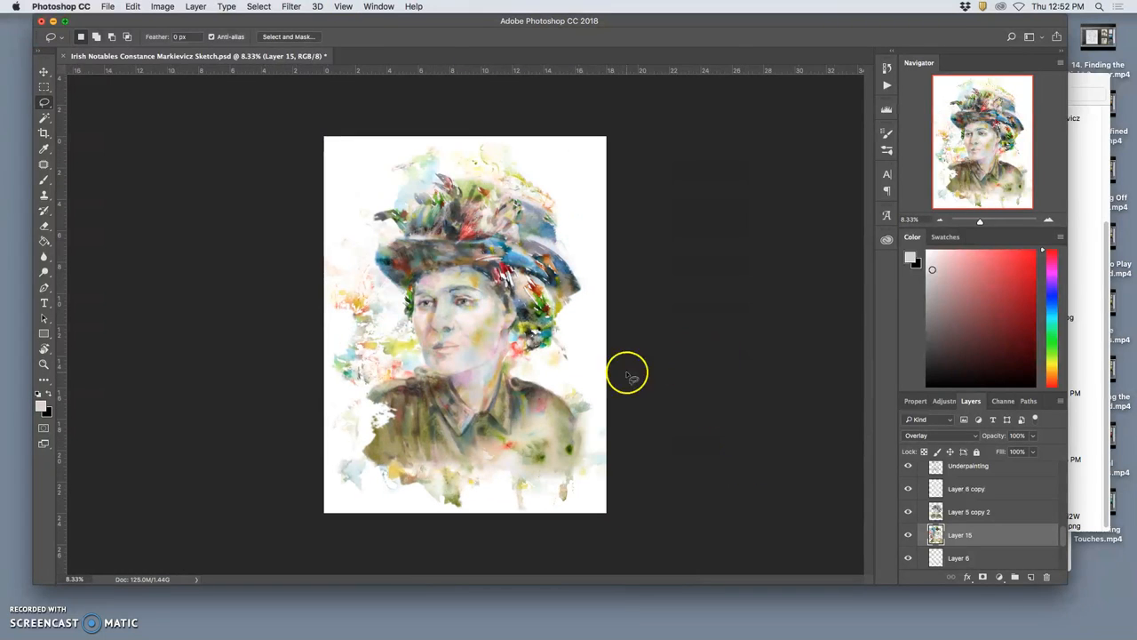
mouse_move(302, 9)
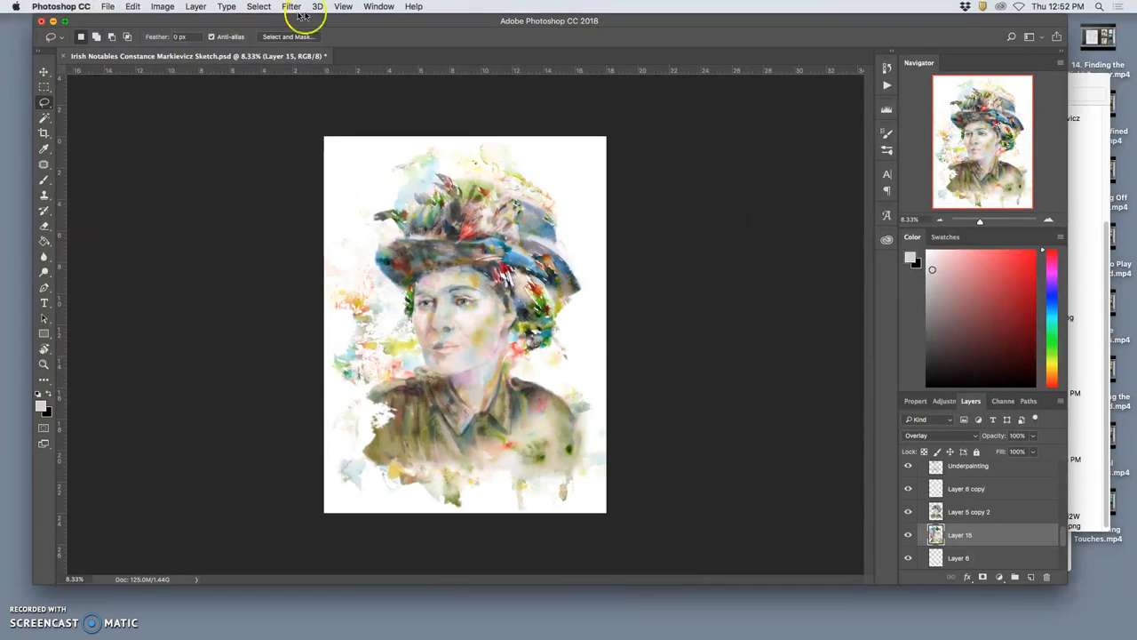
- Zoom to 100% to inspect the red patch, then save the portrait document
left_click(343, 7)
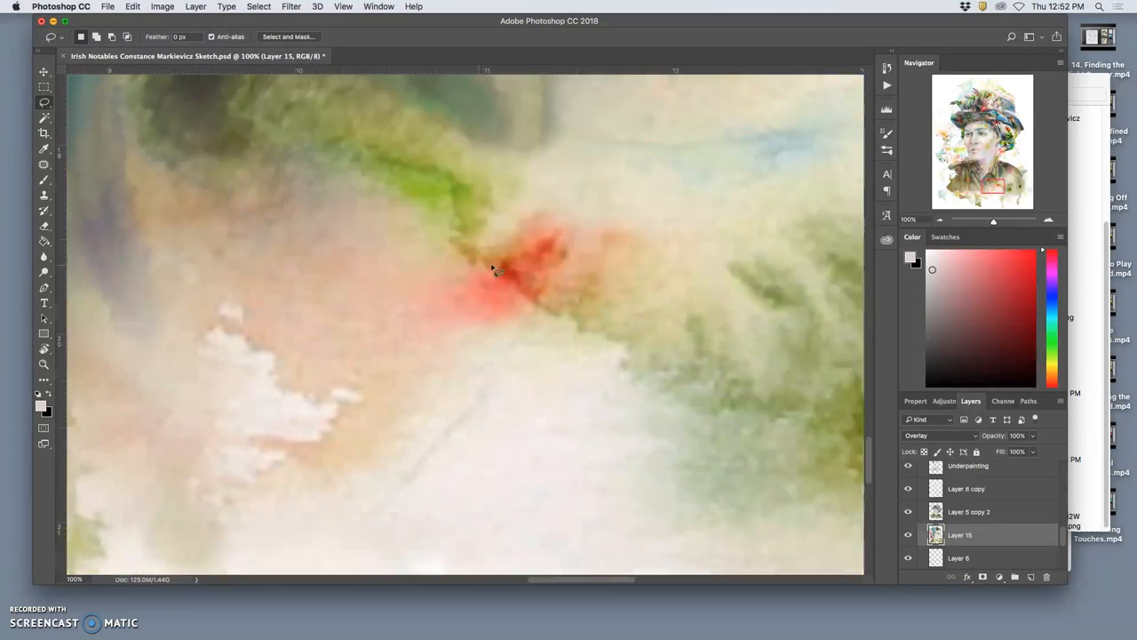
scroll("right", 3)
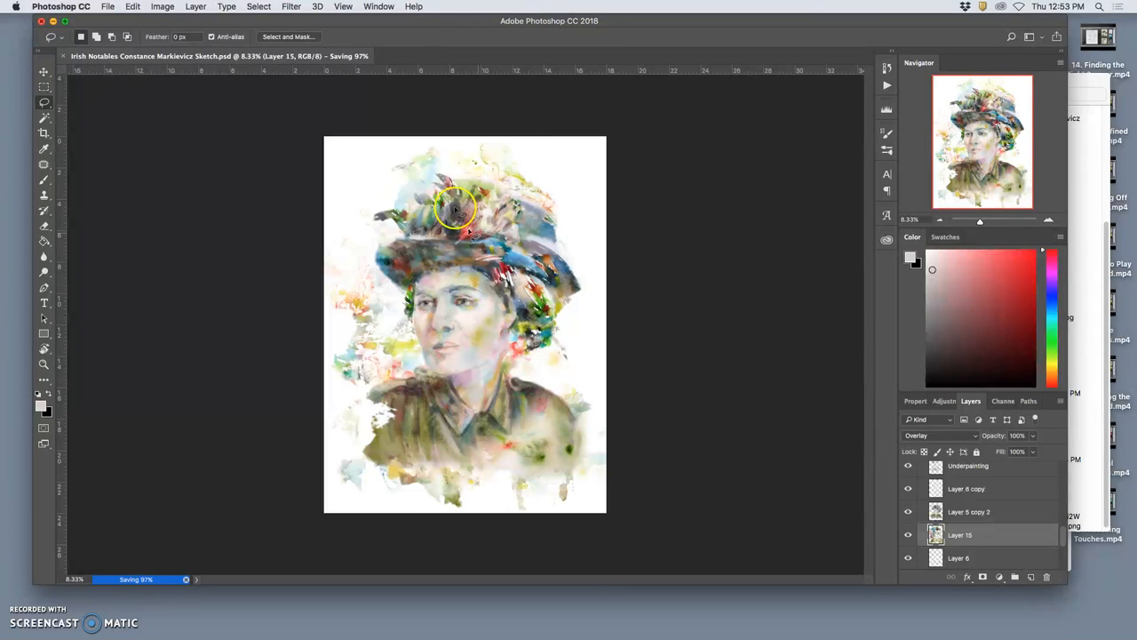
left_click(162, 6)
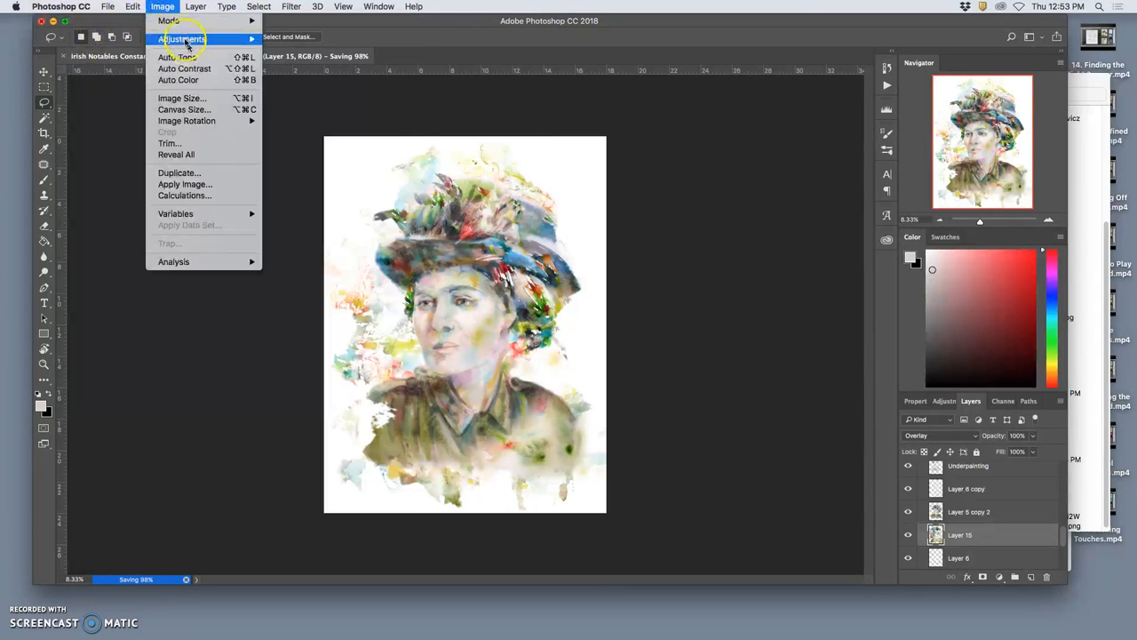
left_click(182, 98)
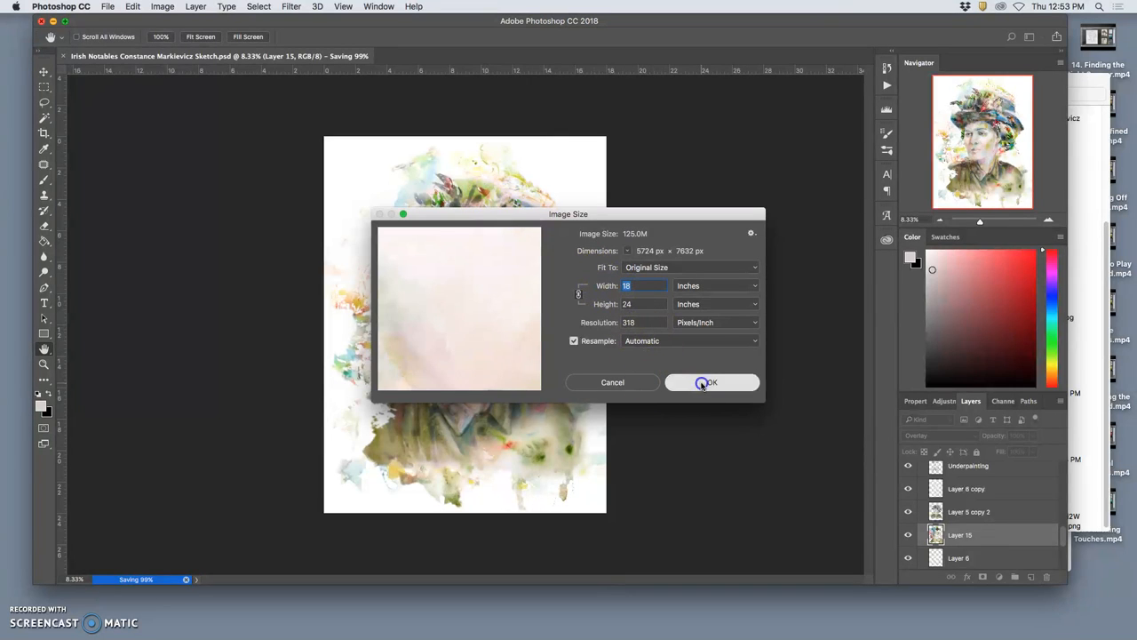
left_click(709, 382)
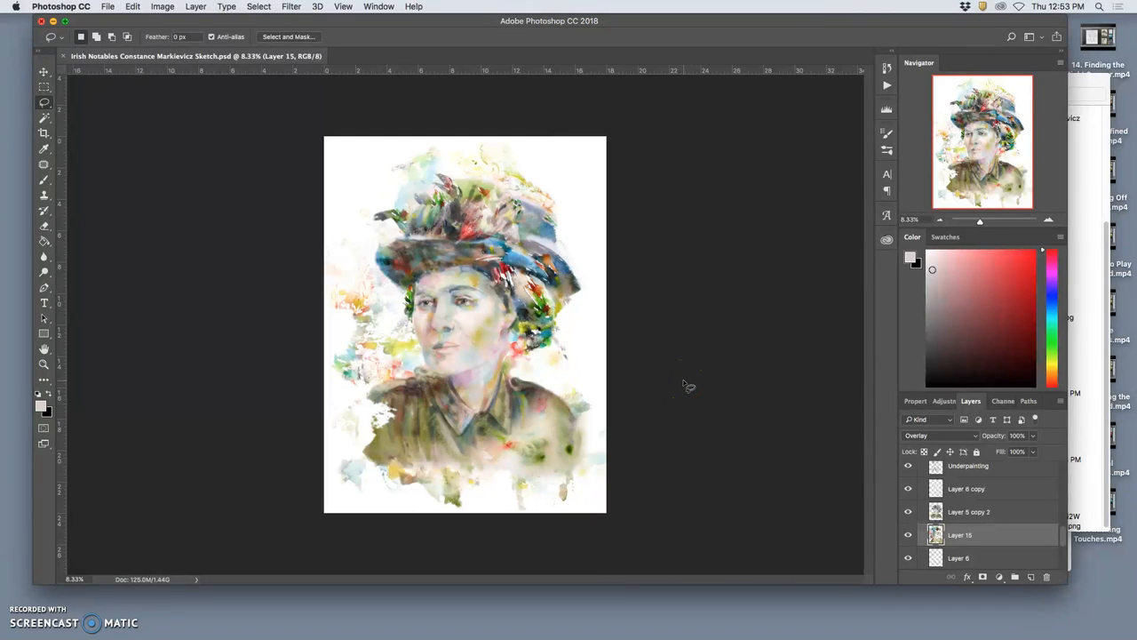
mouse_move(853, 224)
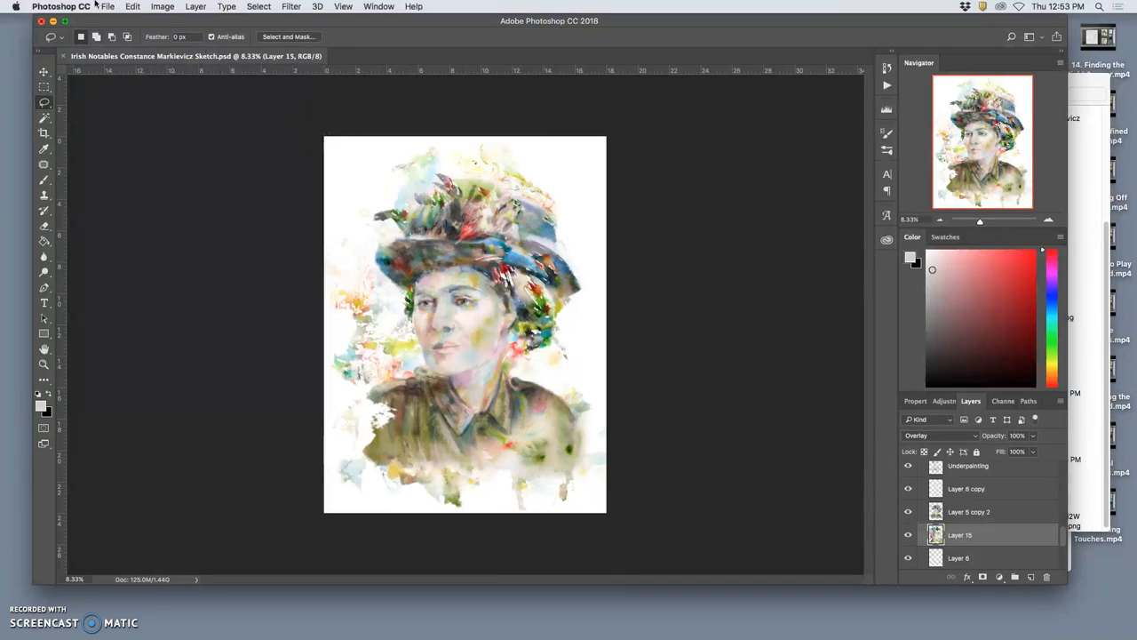
left_click(107, 6)
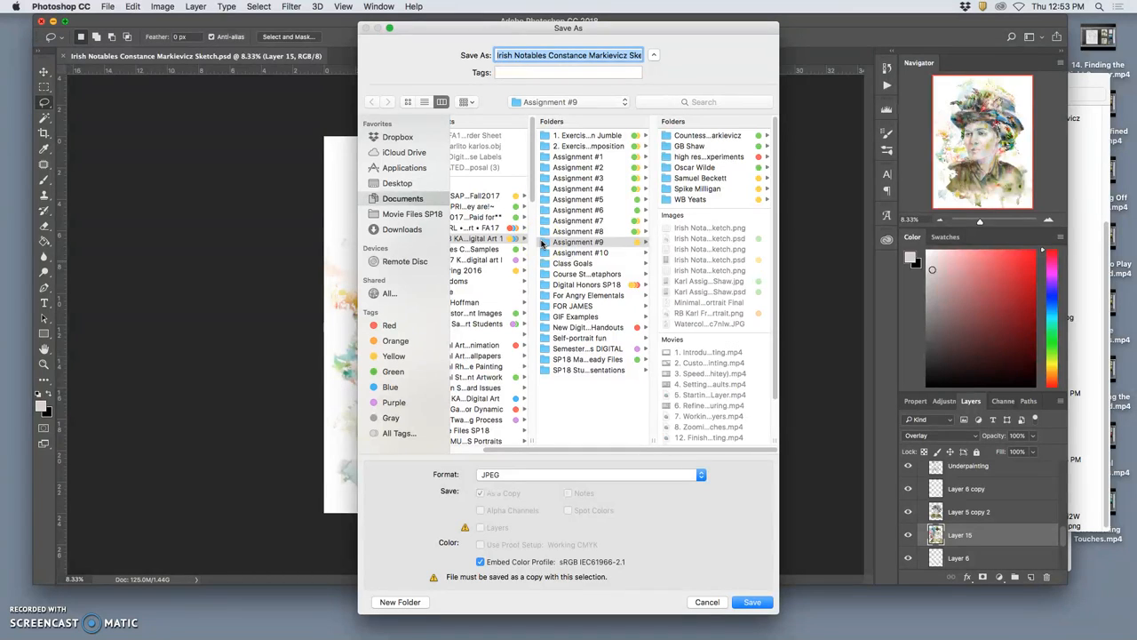
- Save the JPEG copy to the Desktop with Quality 10 (Maximum)
left_click(398, 182)
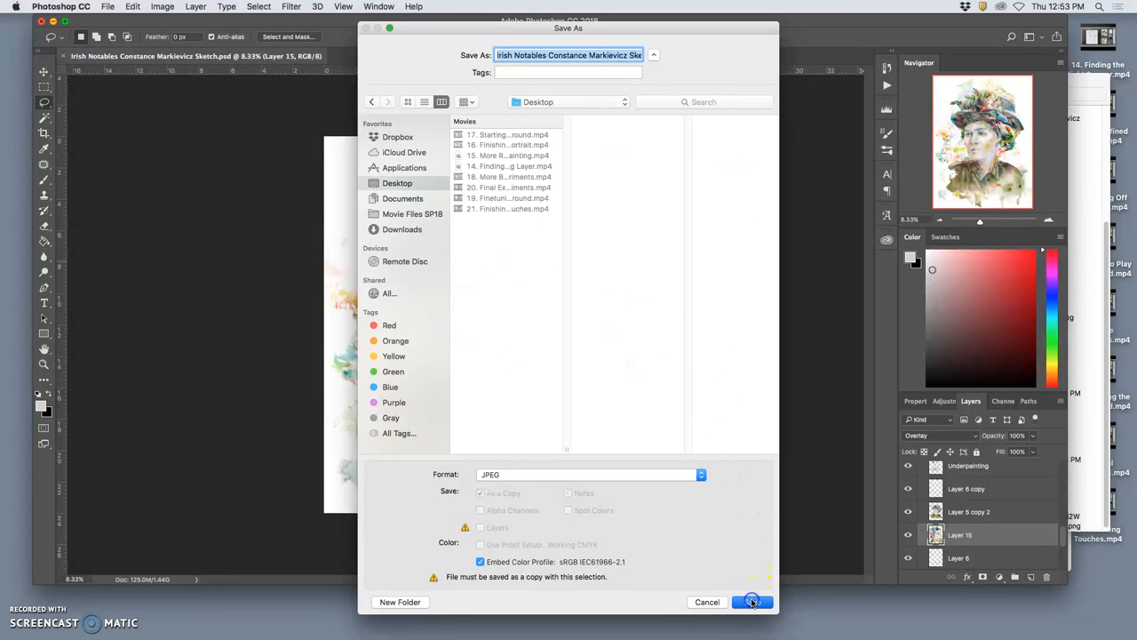
left_click(752, 601)
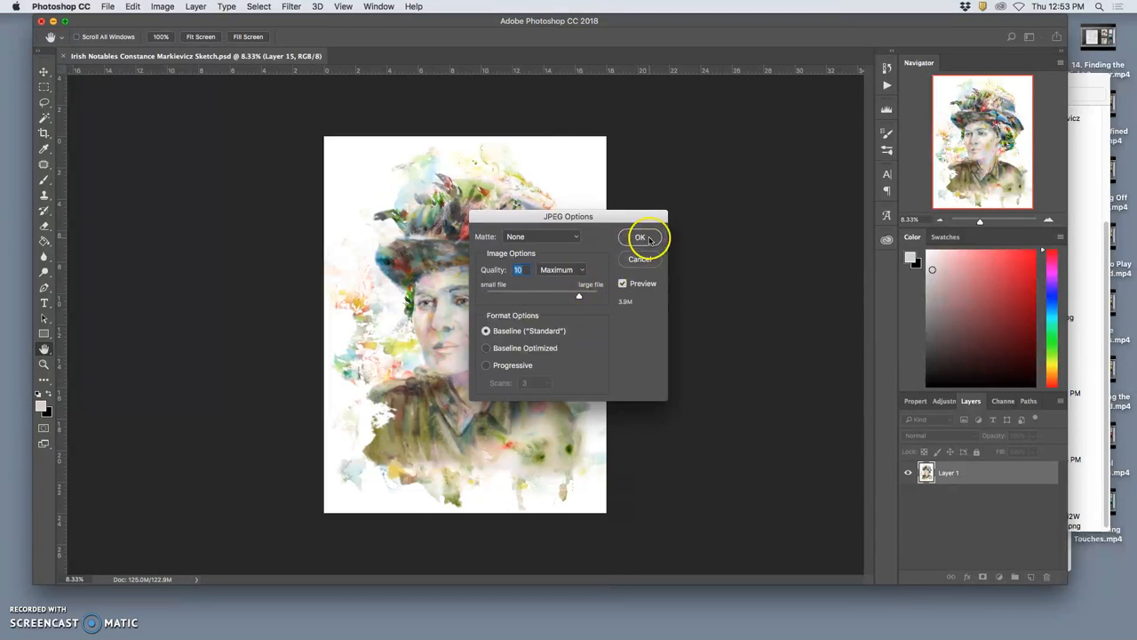
left_click(640, 237)
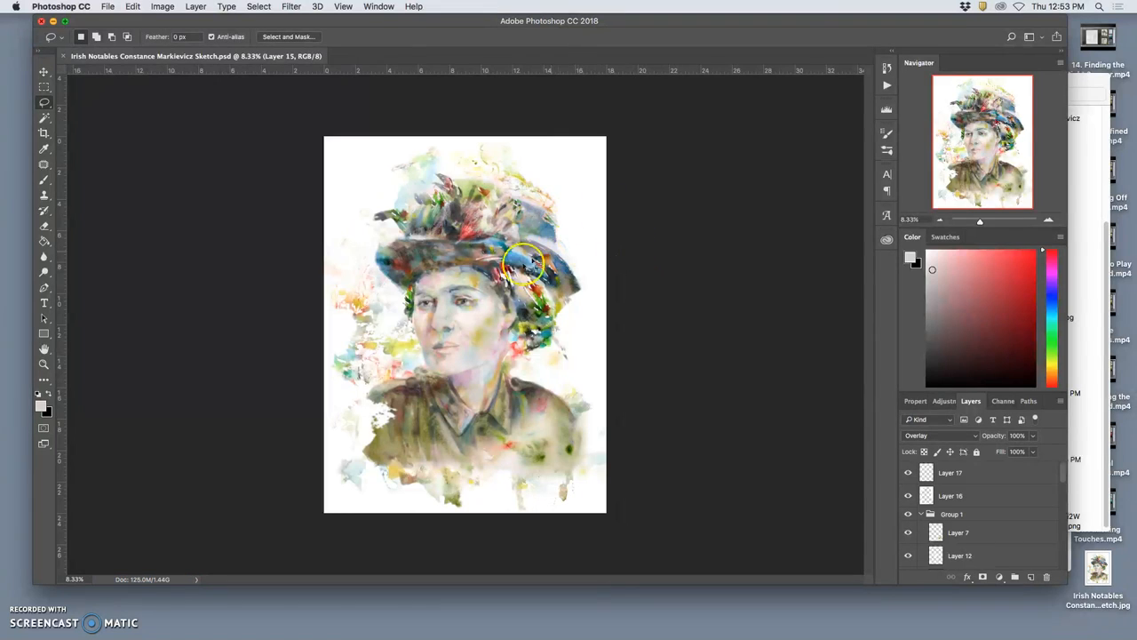
mouse_move(554, 398)
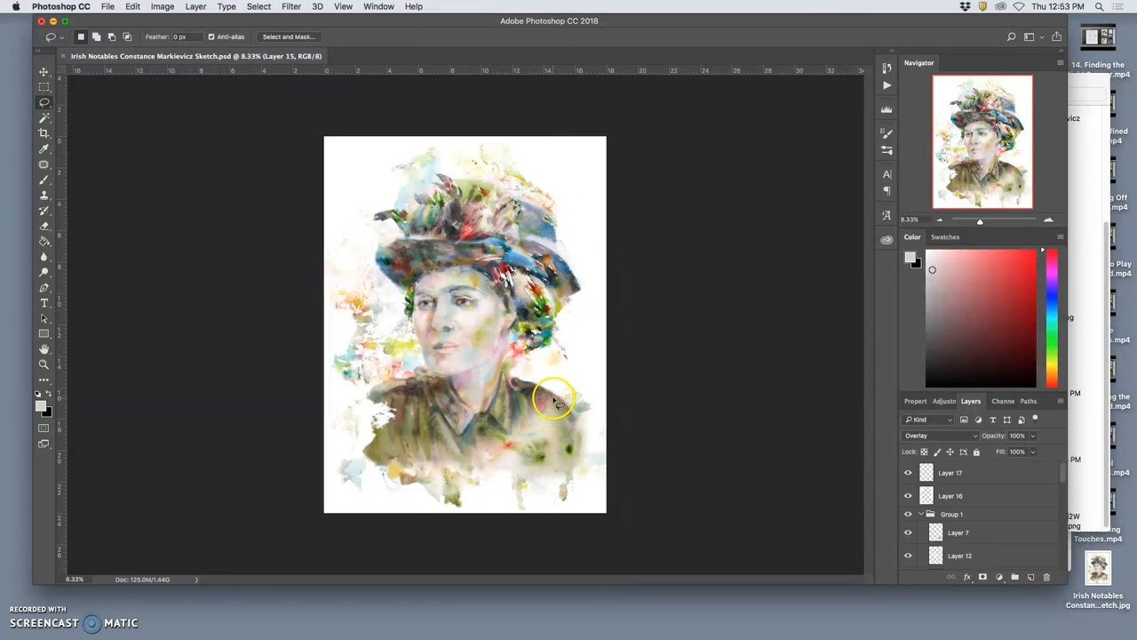
mouse_move(423, 464)
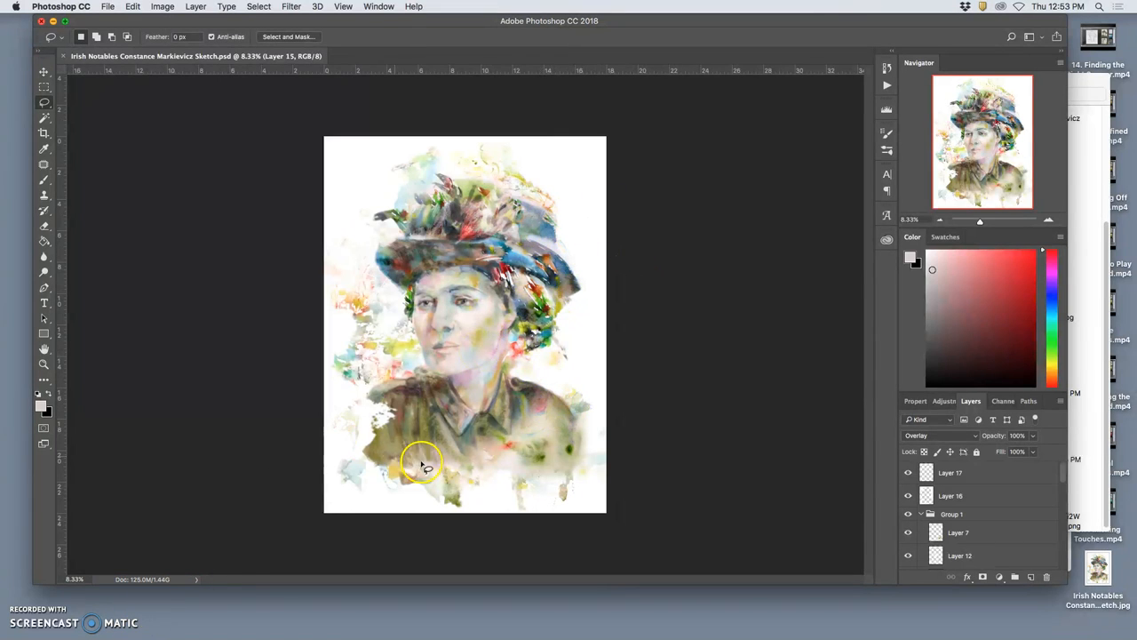
mouse_move(577, 480)
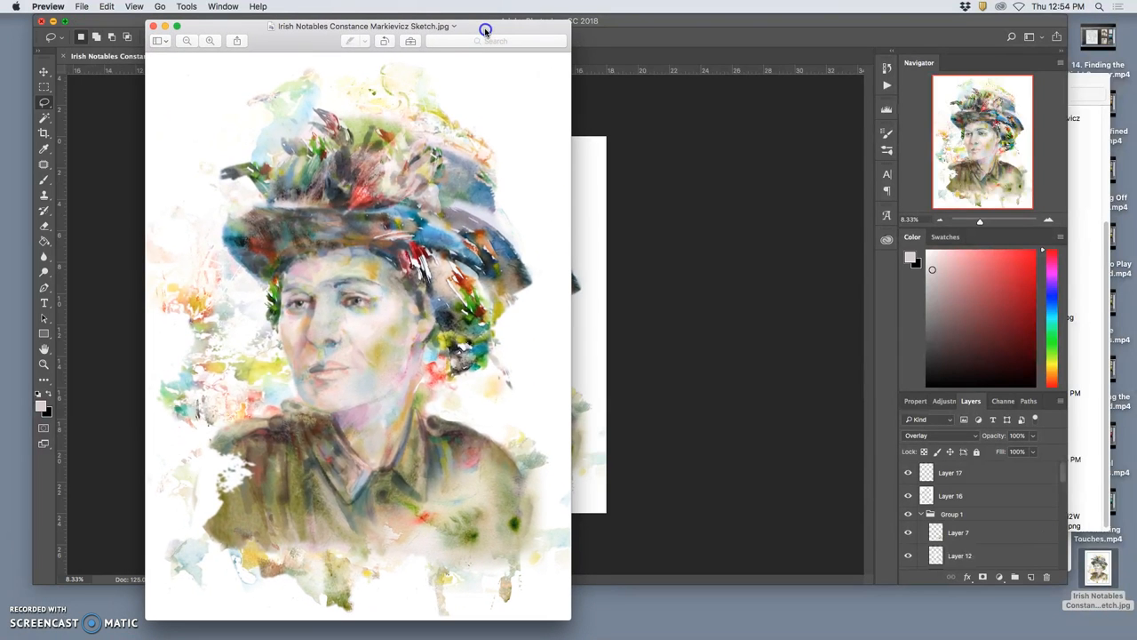
- Open Tools > Adjust Color and try Auto Levels on the portrait JPEG, toggling it off and on
left_click(185, 7)
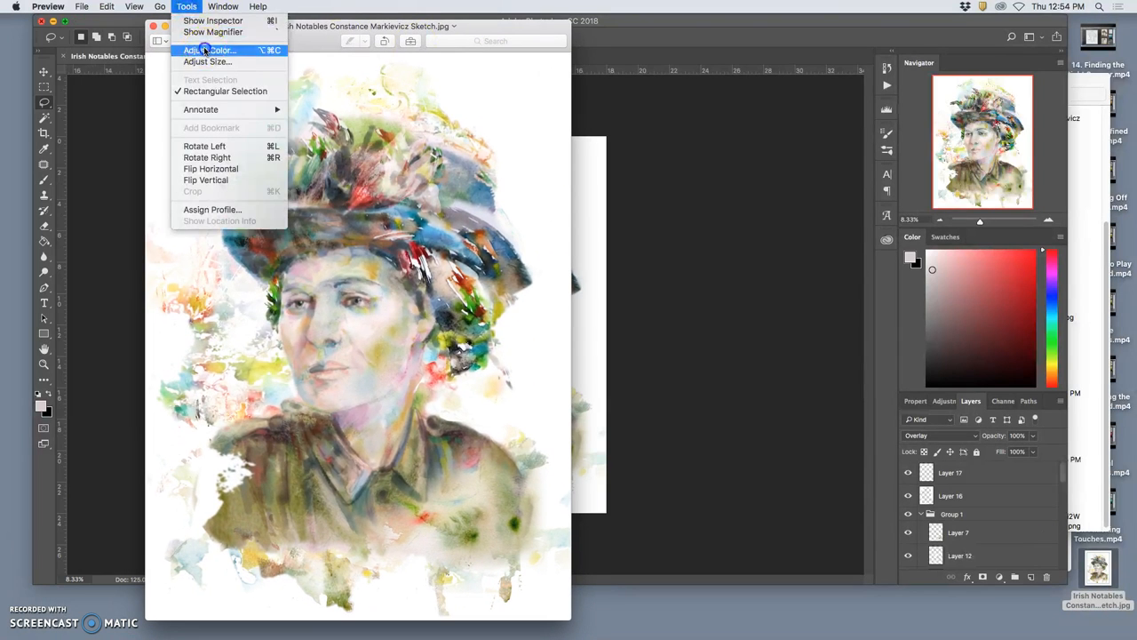
left_click(208, 49)
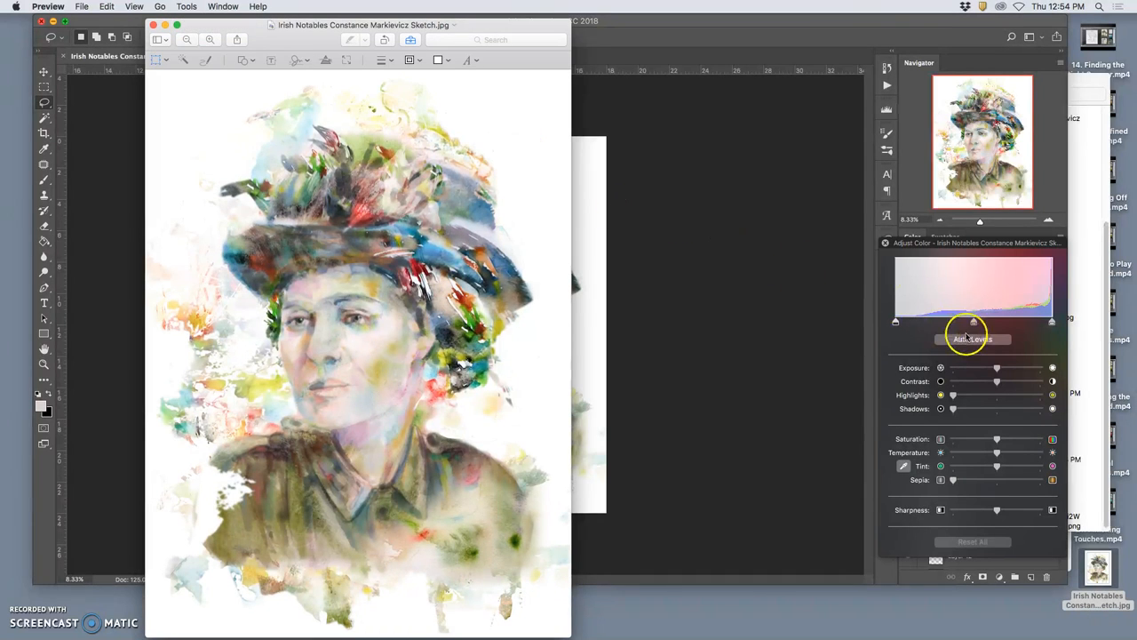
left_click(972, 338)
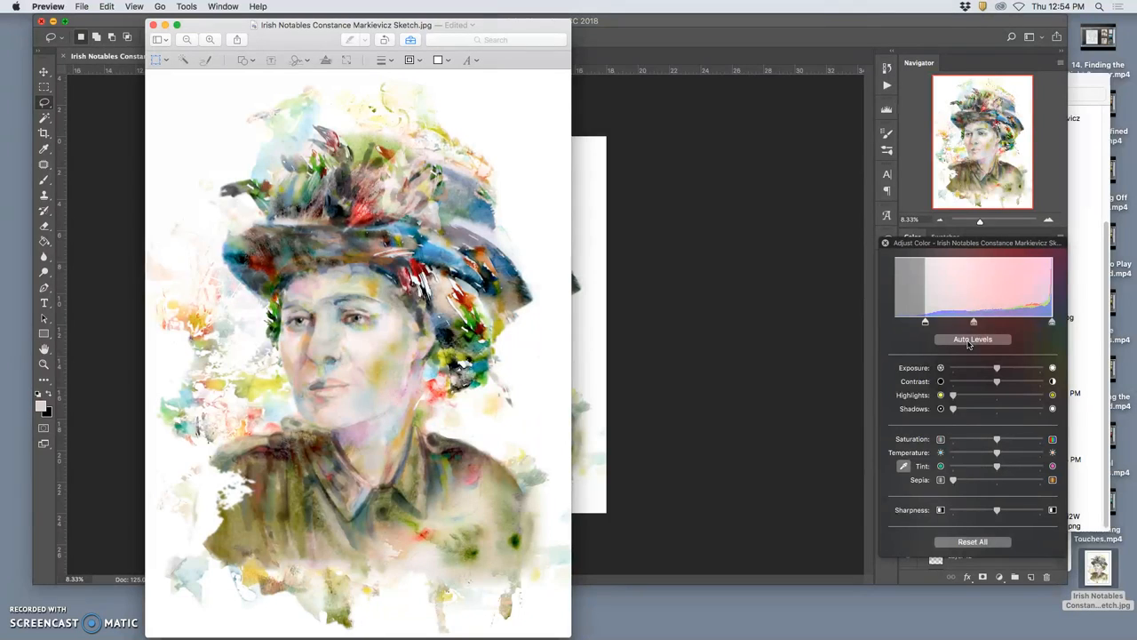
mouse_move(349, 409)
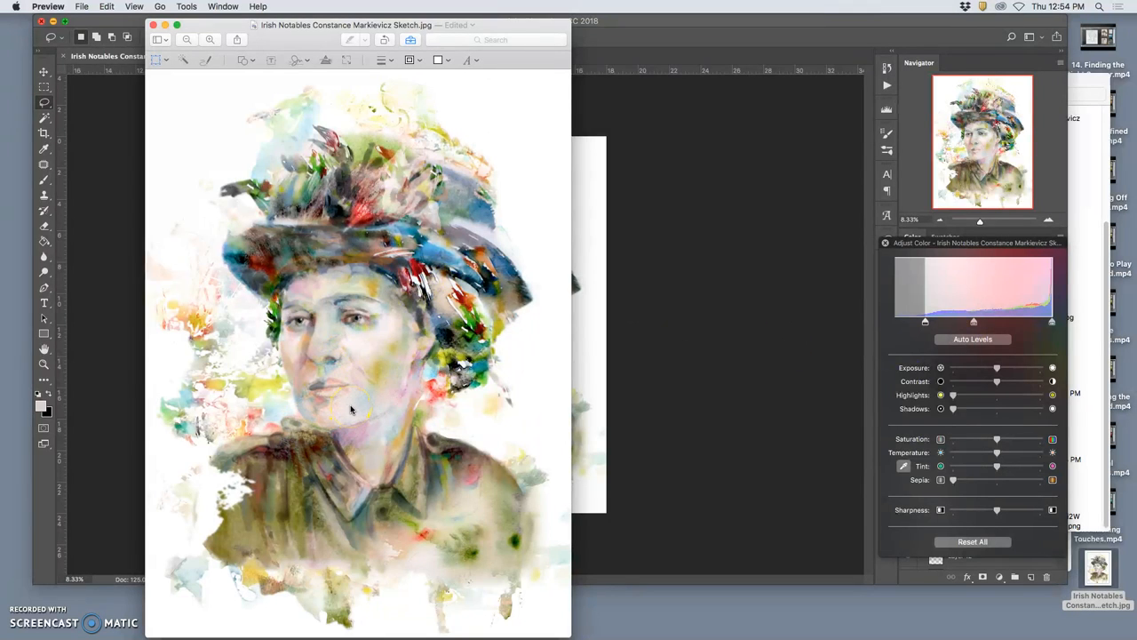
left_click(972, 541)
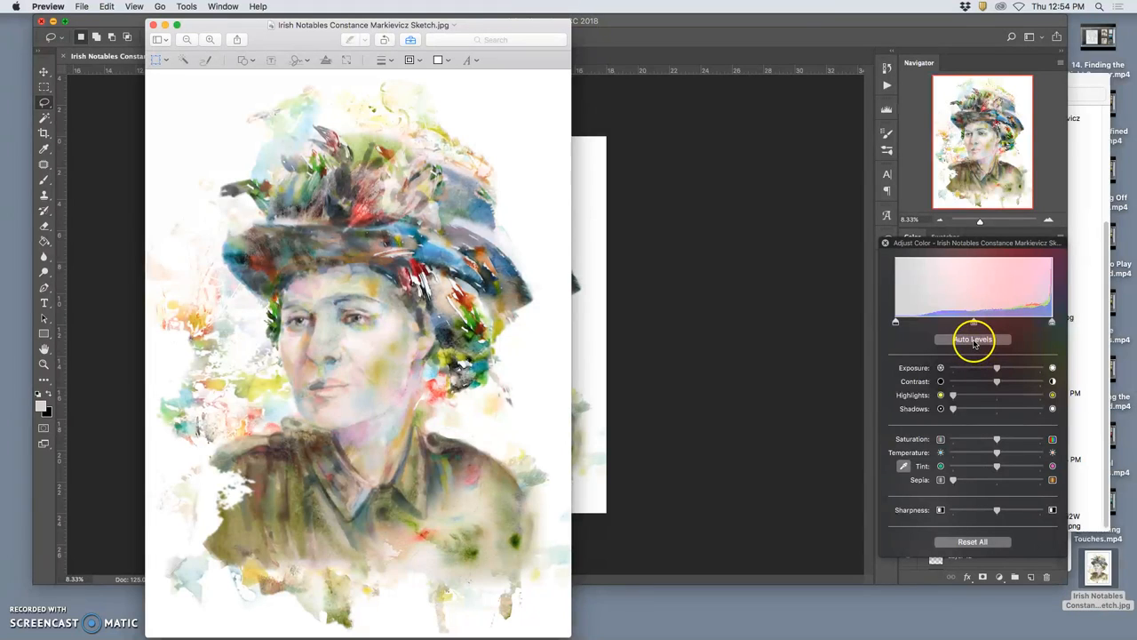
left_click(972, 339)
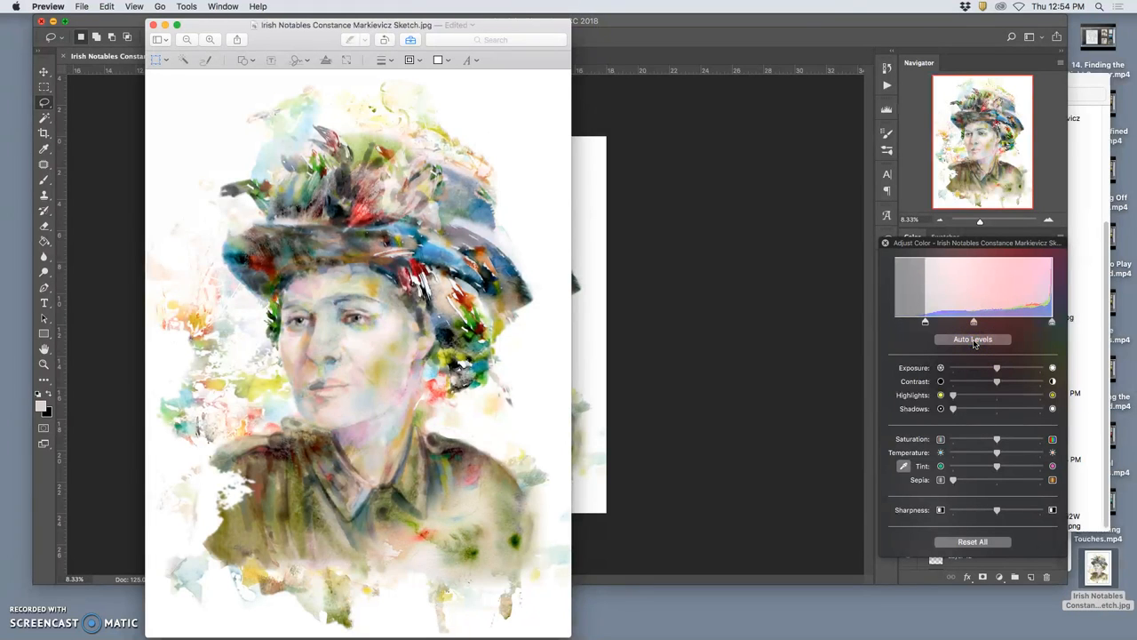
mouse_move(1022, 456)
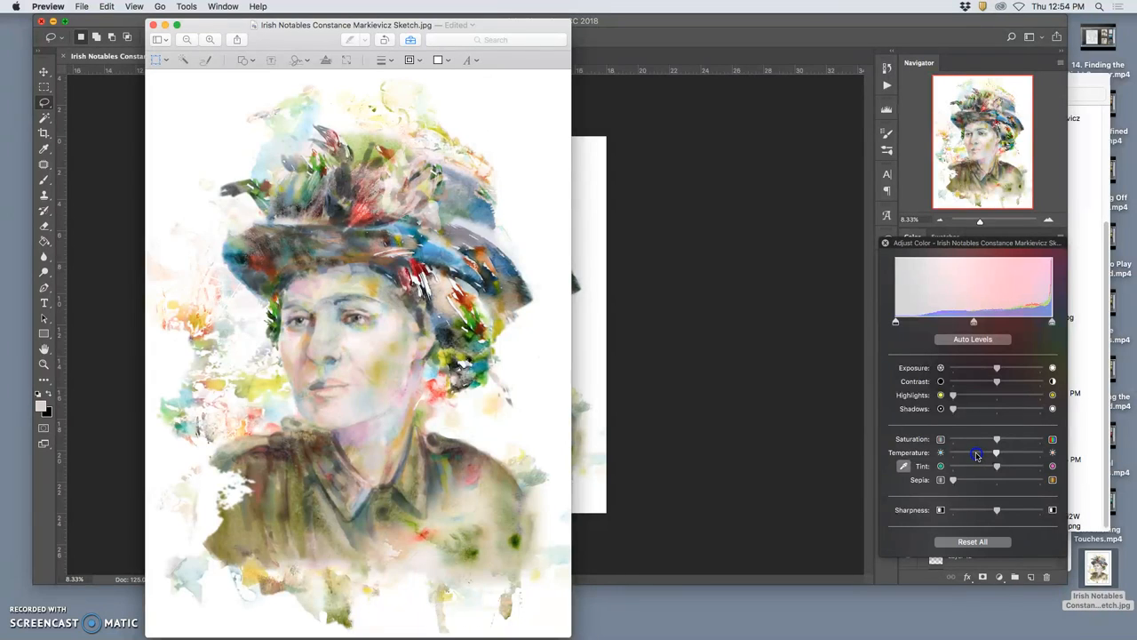
left_click_drag(995, 452, 970, 452)
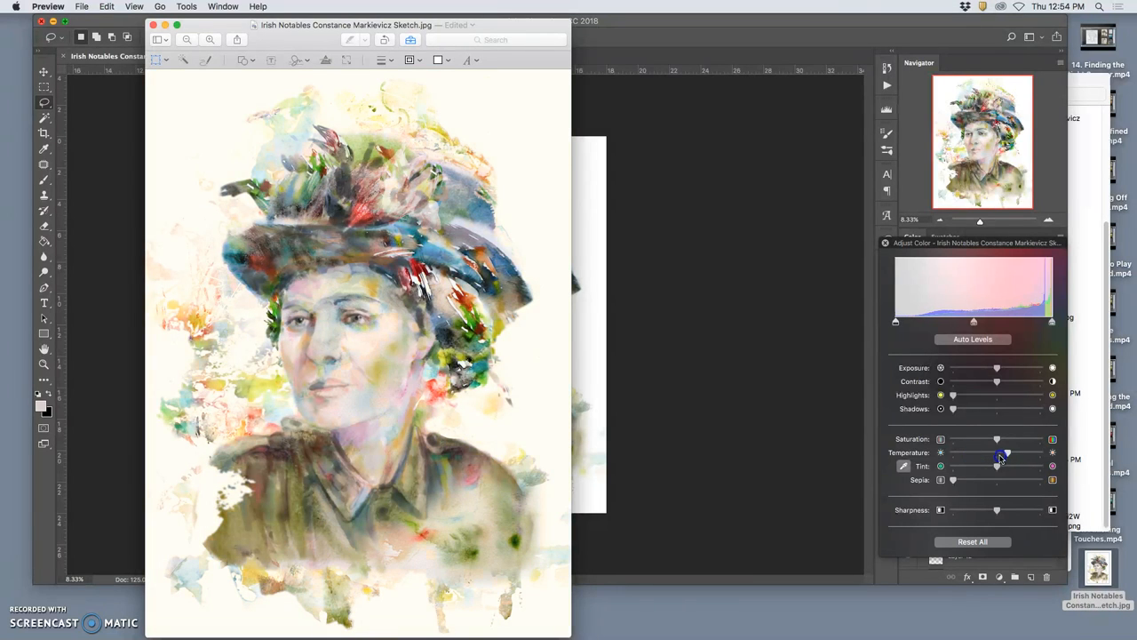
left_click_drag(1005, 458, 972, 468)
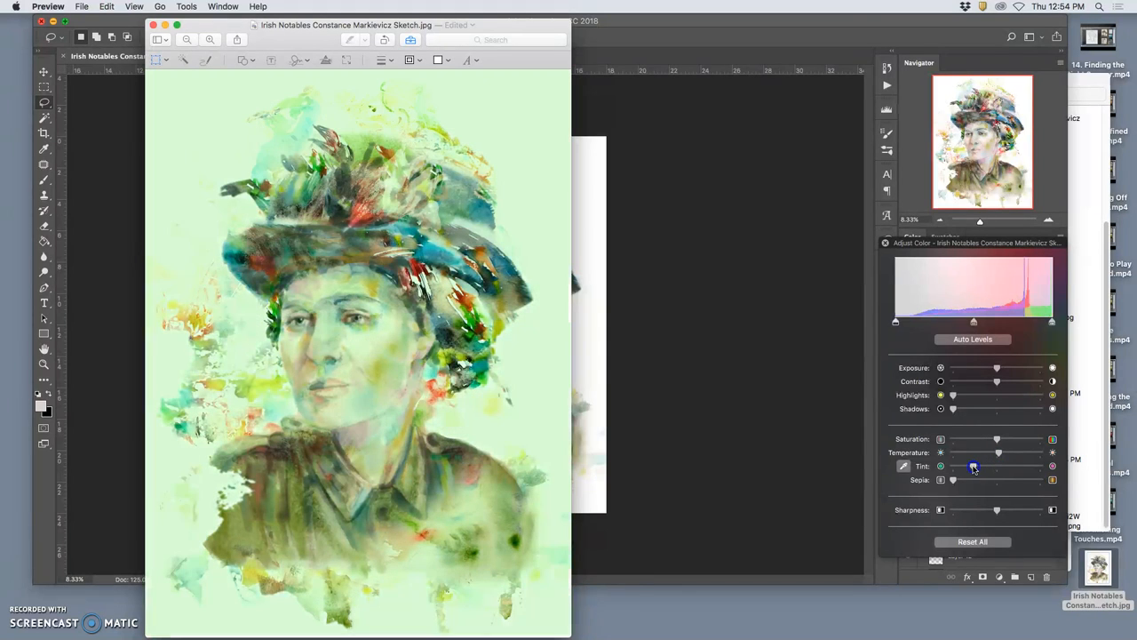
left_click_drag(973, 466, 1004, 465)
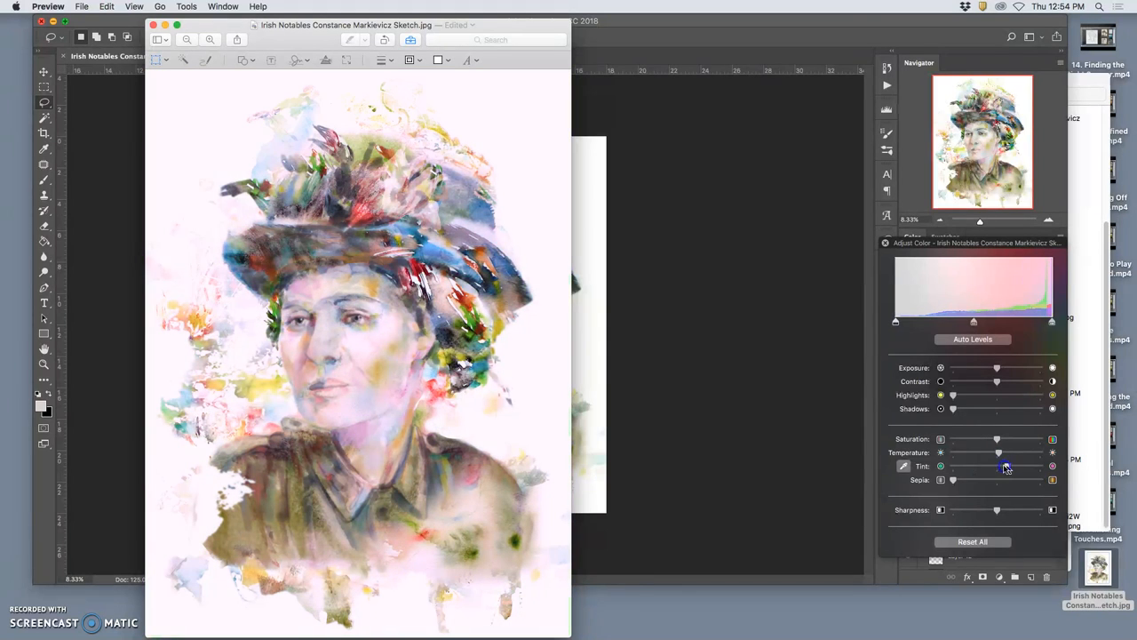
left_click_drag(1006, 467, 996, 438)
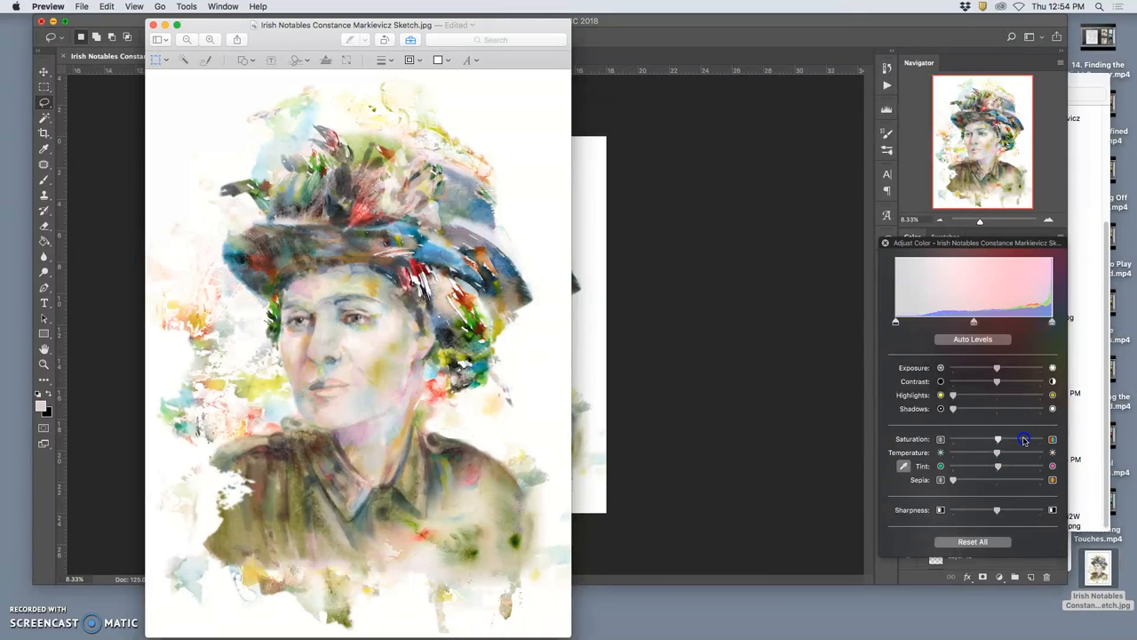
left_click_drag(997, 439, 1039, 439)
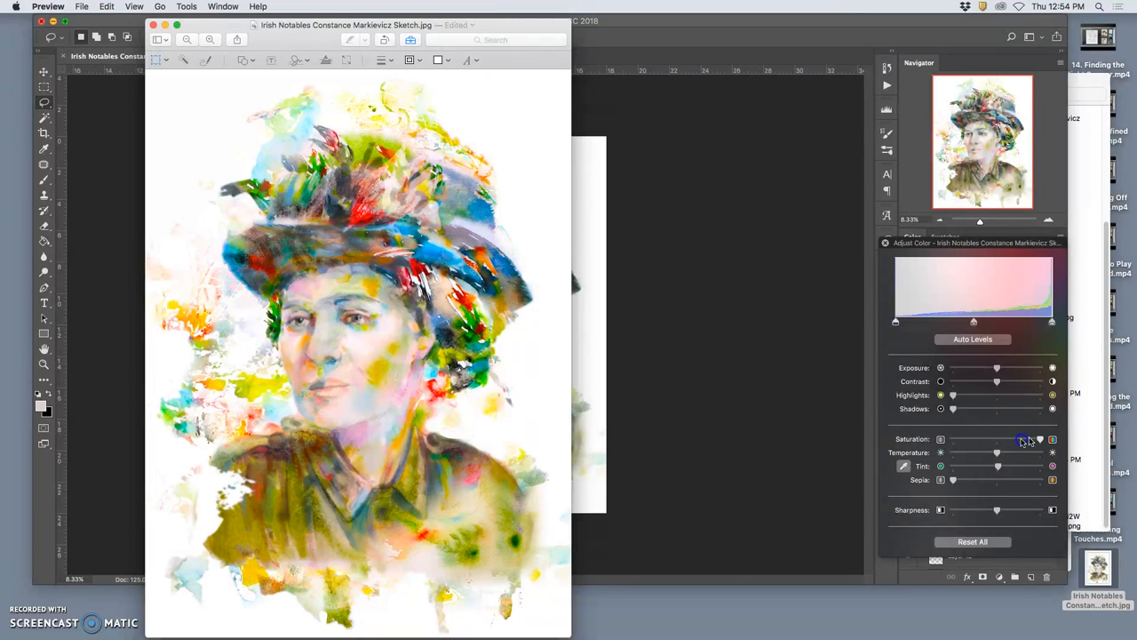
left_click_drag(1022, 439, 953, 438)
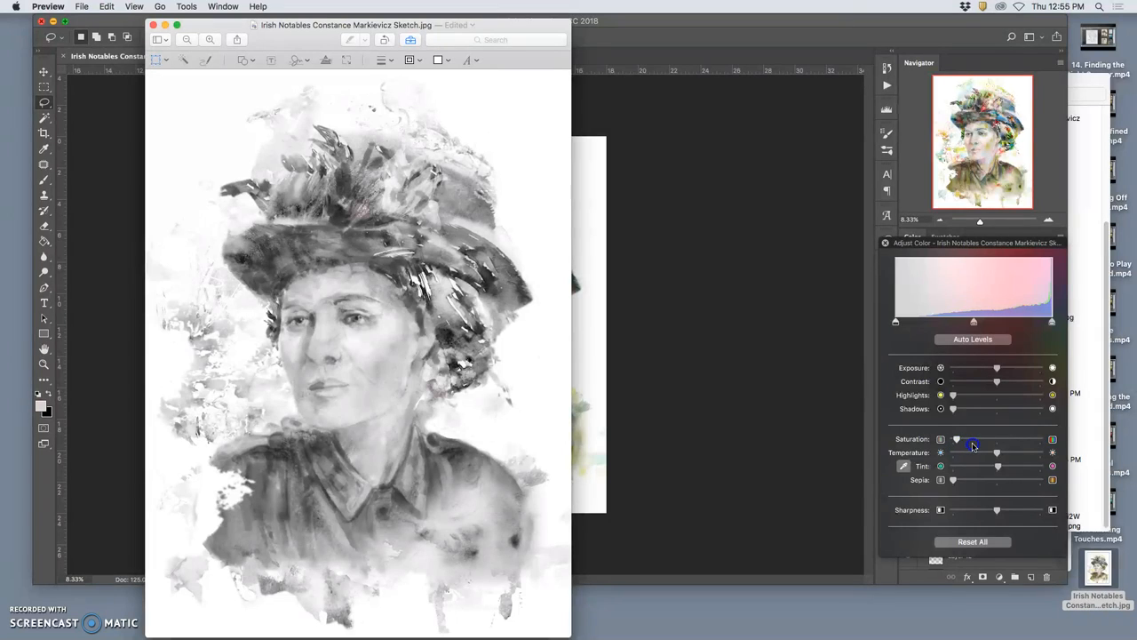
left_click_drag(956, 439, 989, 439)
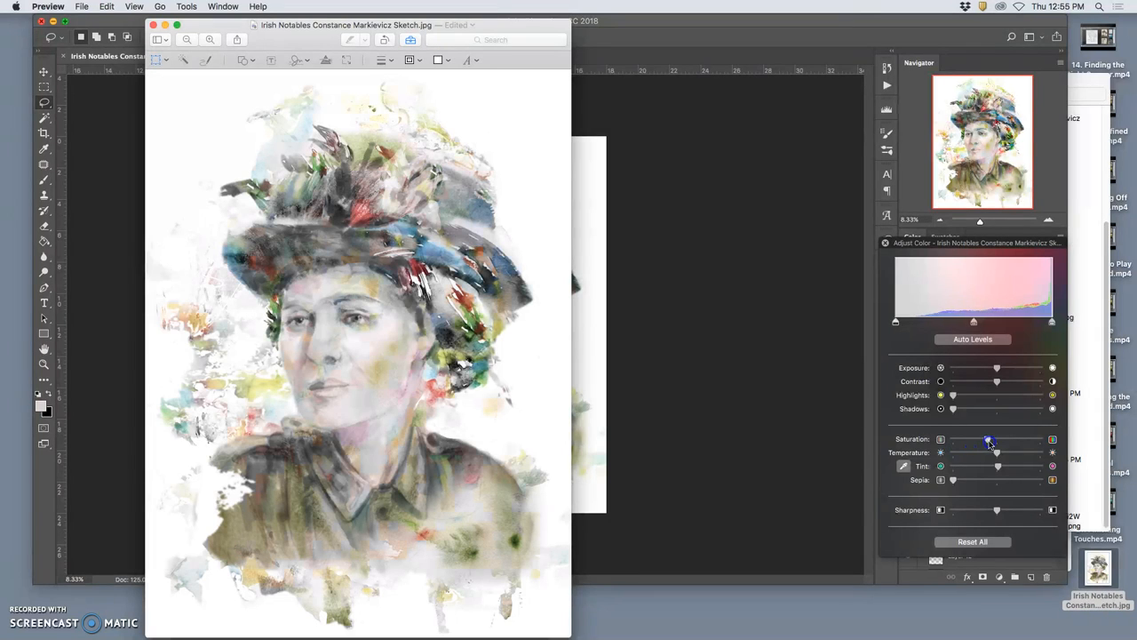
left_click_drag(989, 442, 997, 441)
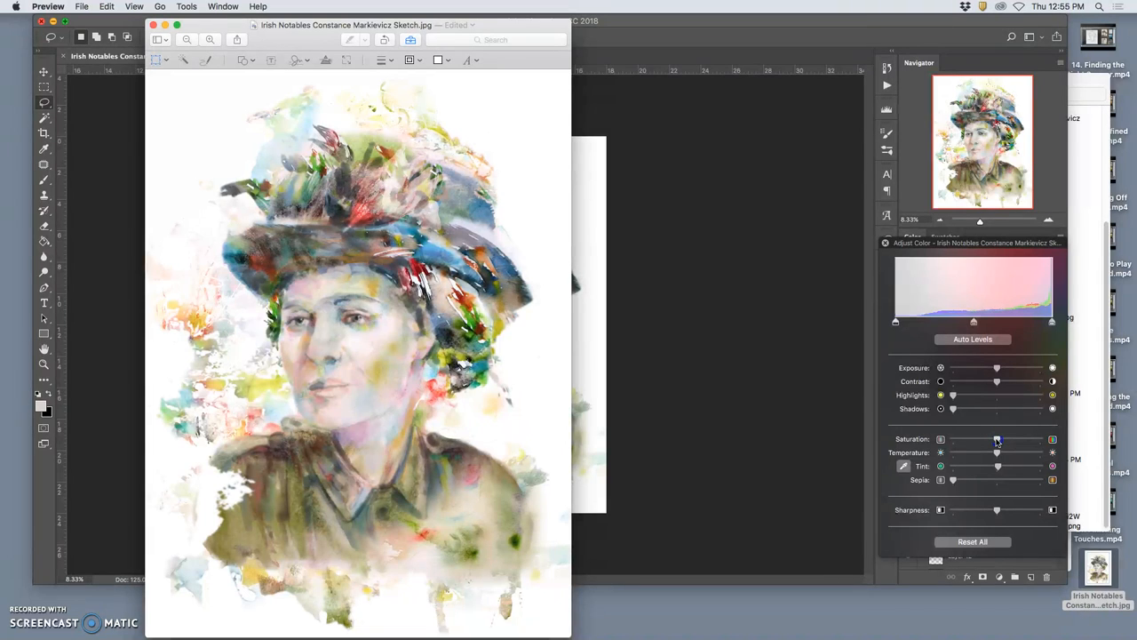
left_click_drag(997, 439, 1042, 439)
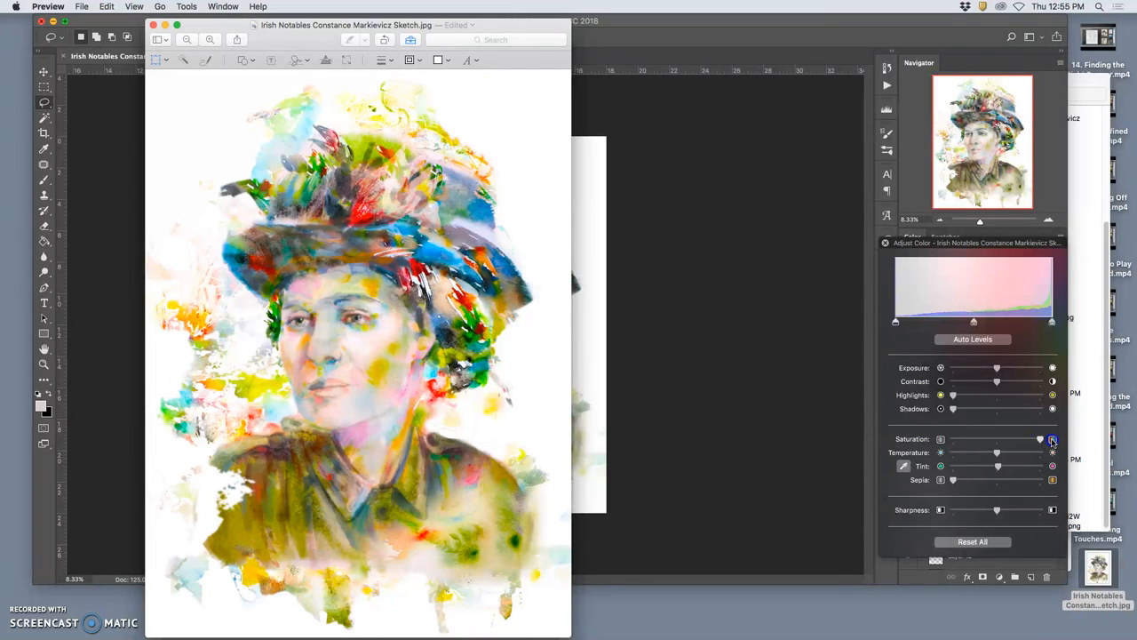
left_click_drag(1040, 439, 997, 439)
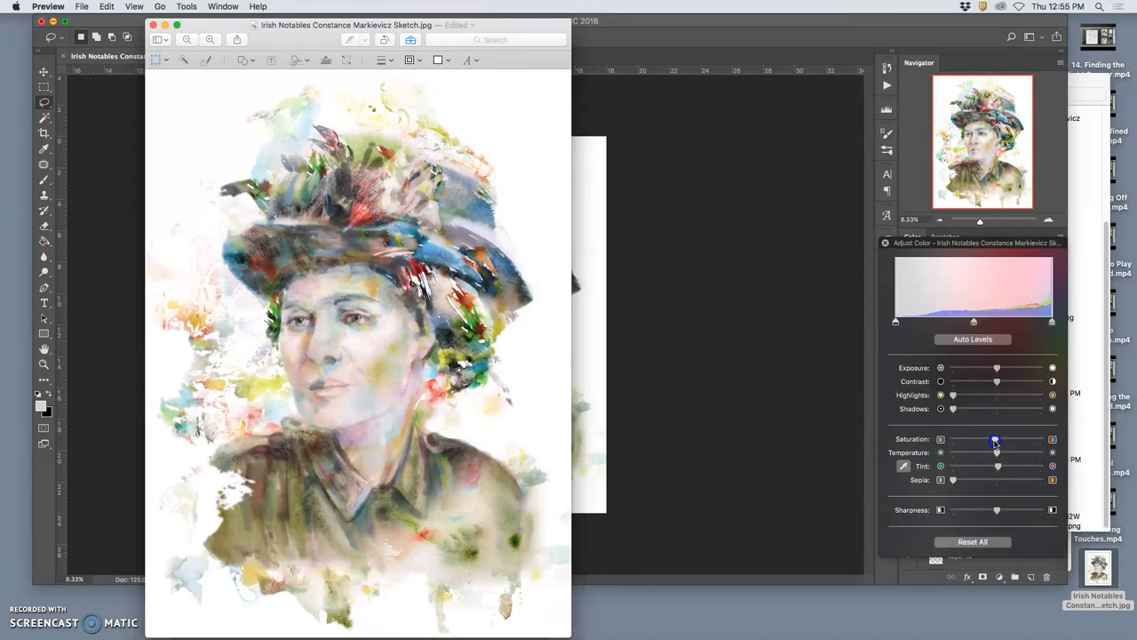
mouse_move(936, 480)
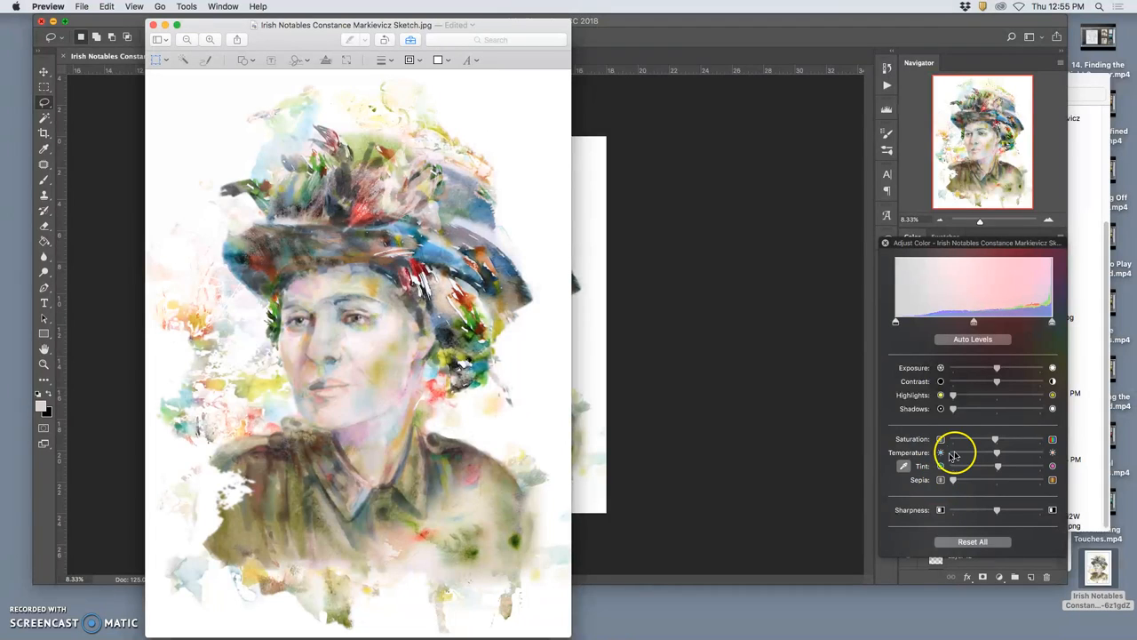
mouse_move(957, 411)
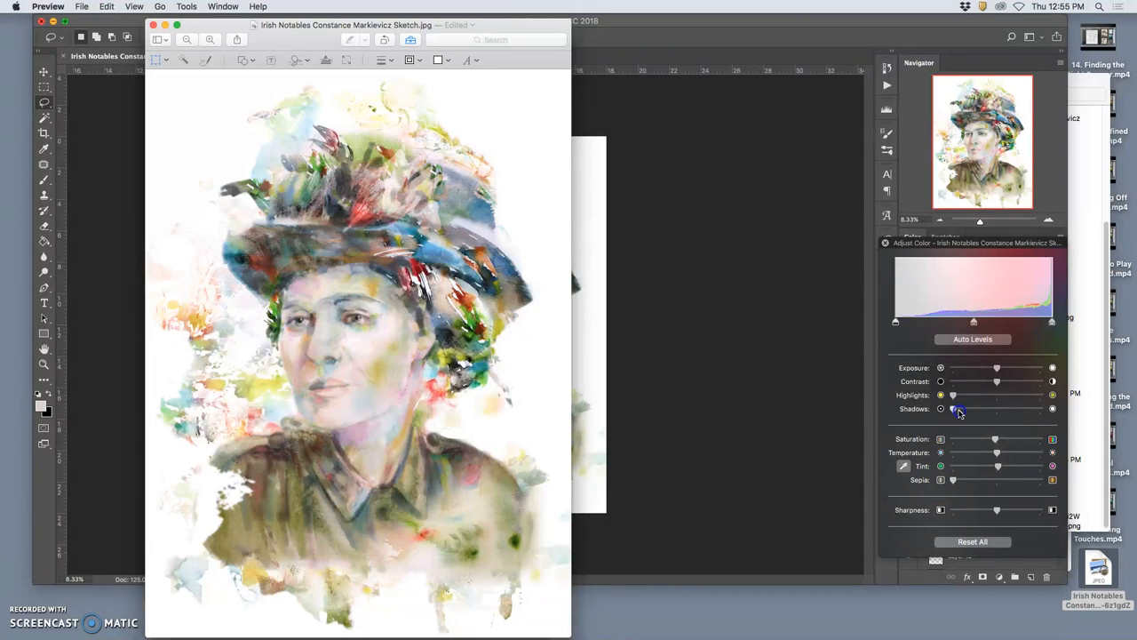
- Raise Shadows and return them to default, then set Highlights about a third along
left_click_drag(958, 409, 987, 409)
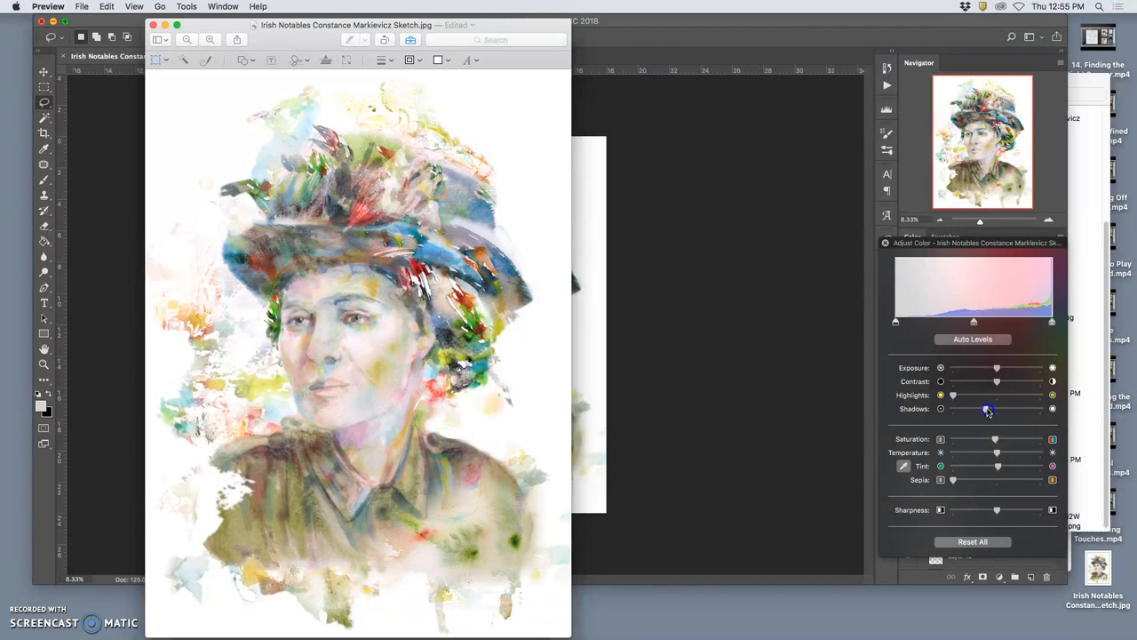
left_click_drag(987, 409, 1006, 408)
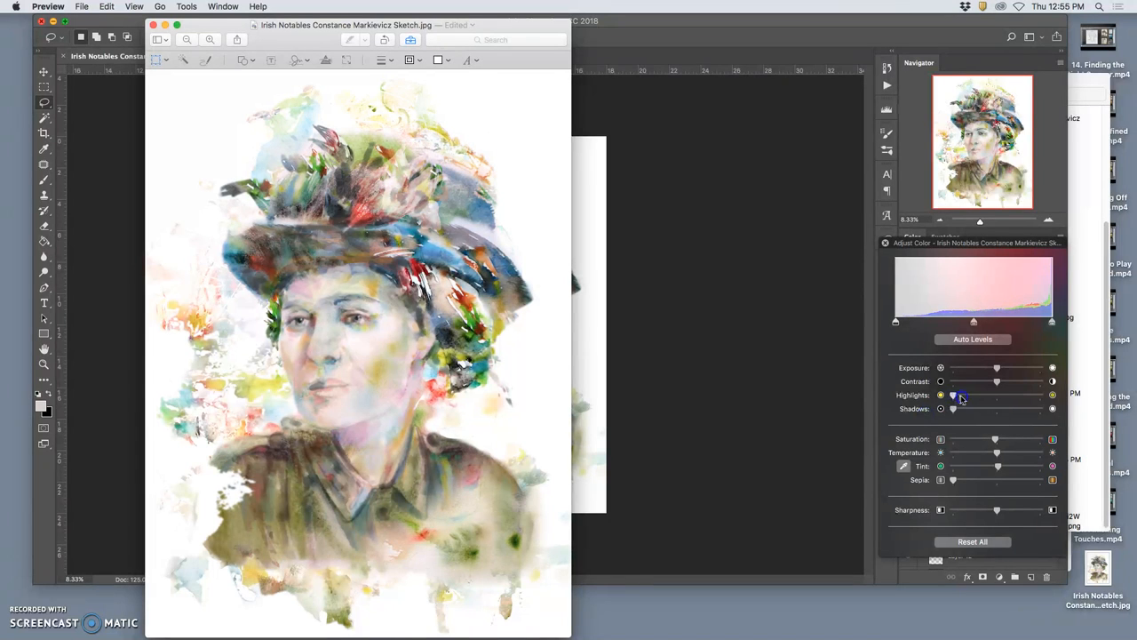
left_click_drag(953, 395, 1024, 396)
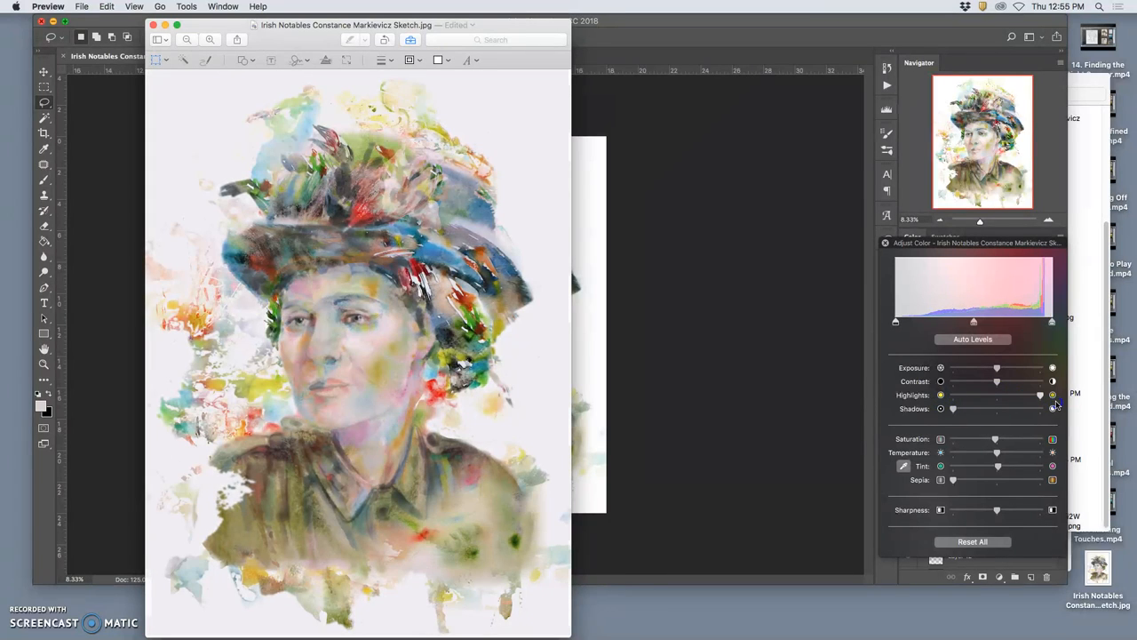
left_click_drag(1039, 395, 1006, 394)
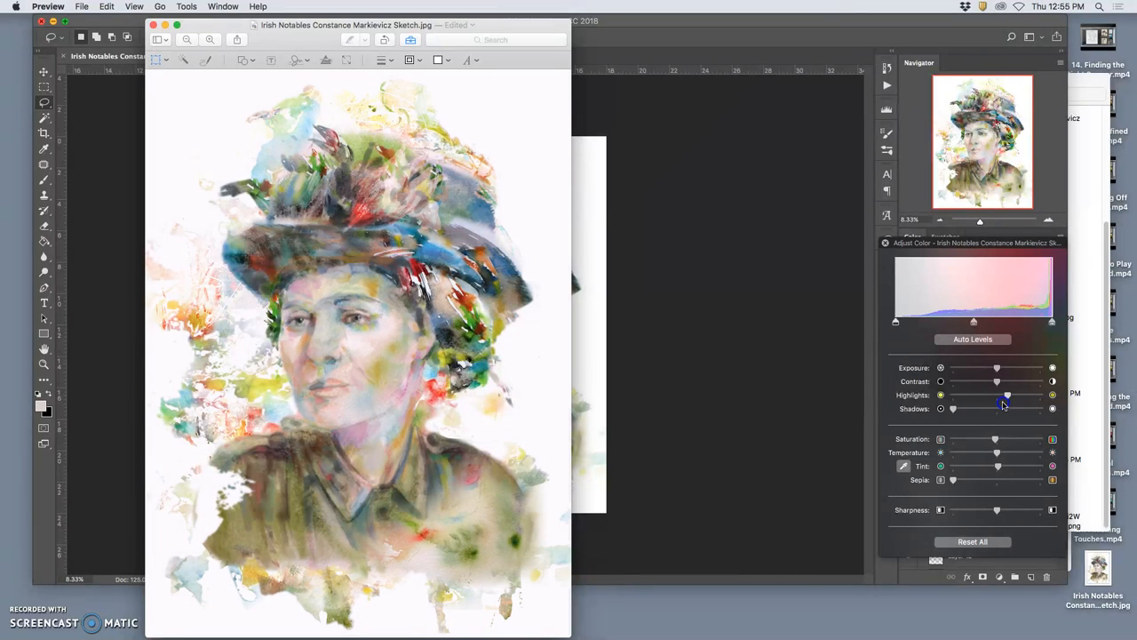
left_click_drag(1007, 394, 988, 394)
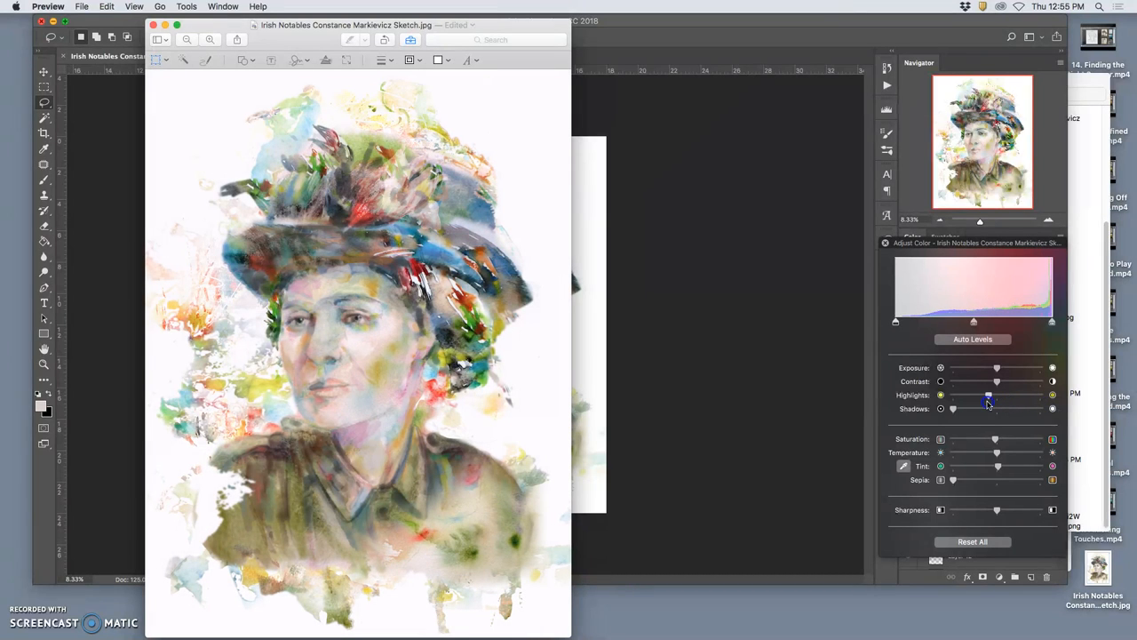
left_click_drag(988, 395, 970, 394)
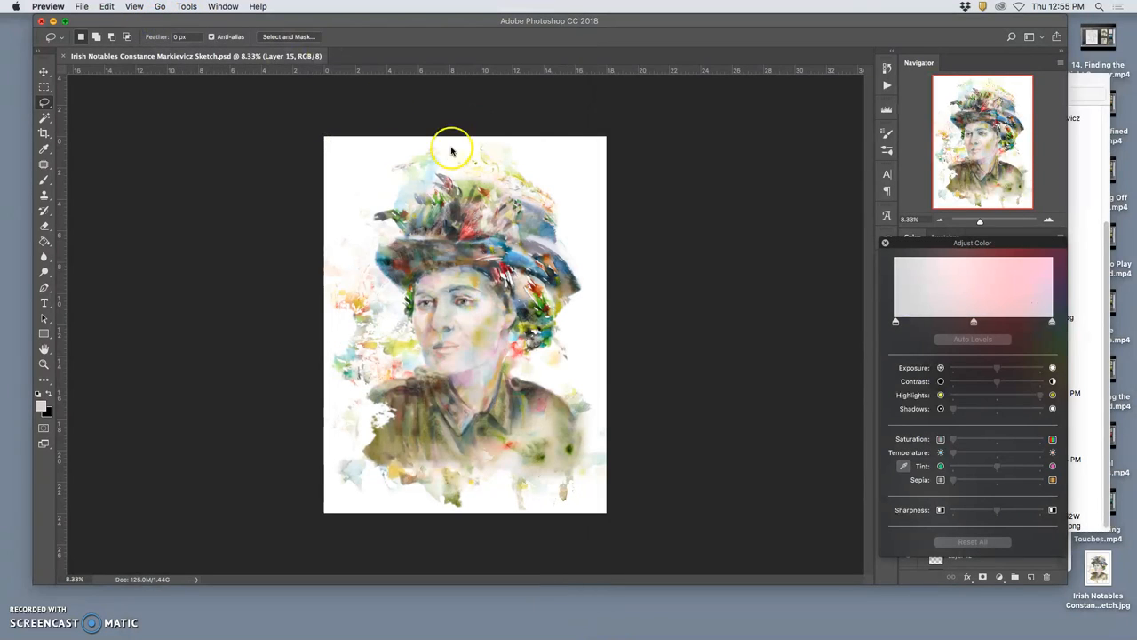
mouse_move(153, 61)
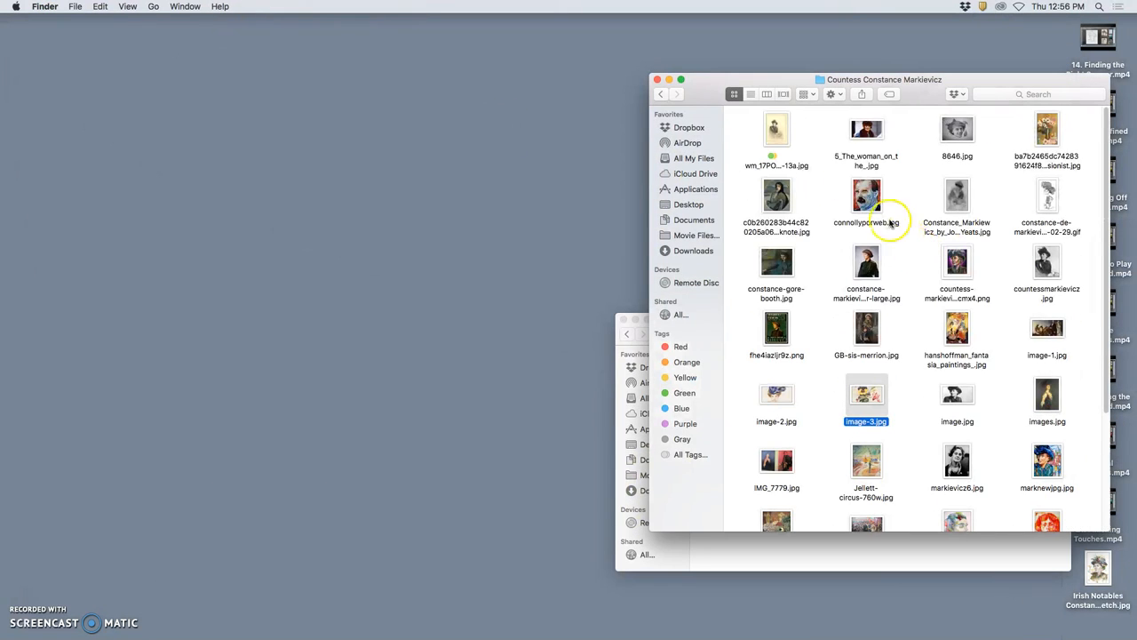
- Drag the wm_17PO studio photo from the Countess Constance Markievicz folder onto the desktop
left_click(776, 130)
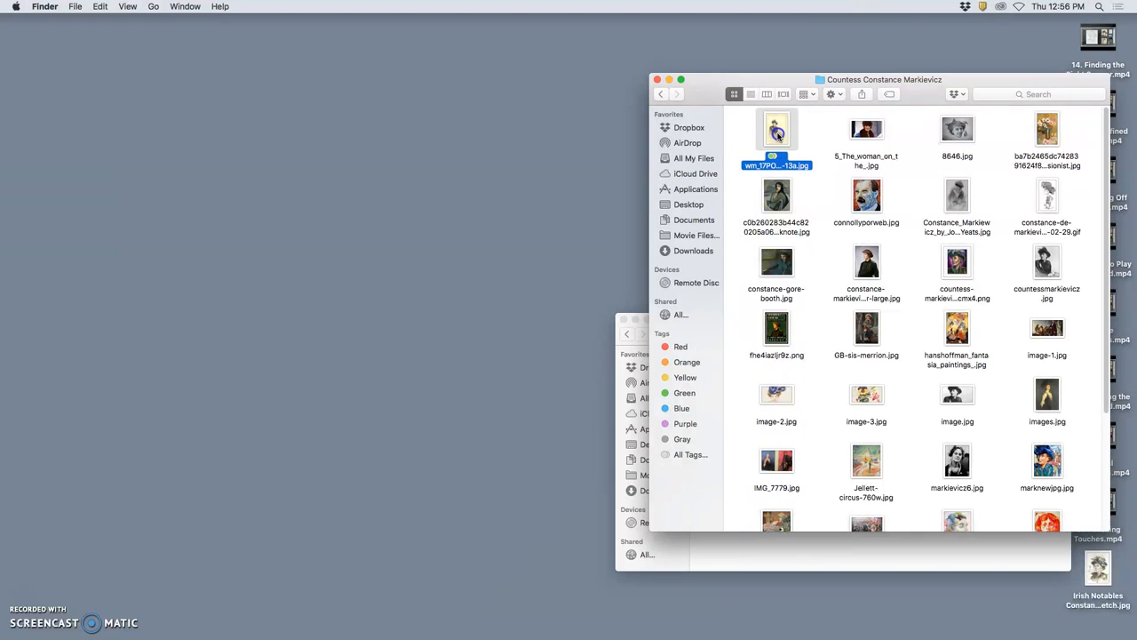
left_click_drag(776, 133, 529, 204)
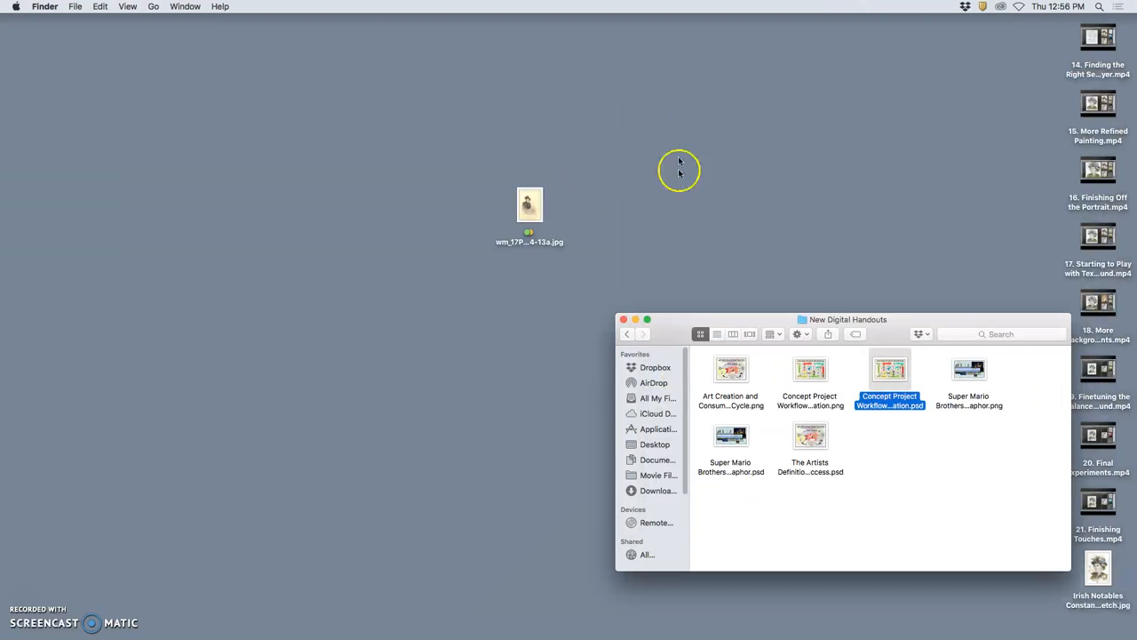
left_click(530, 204)
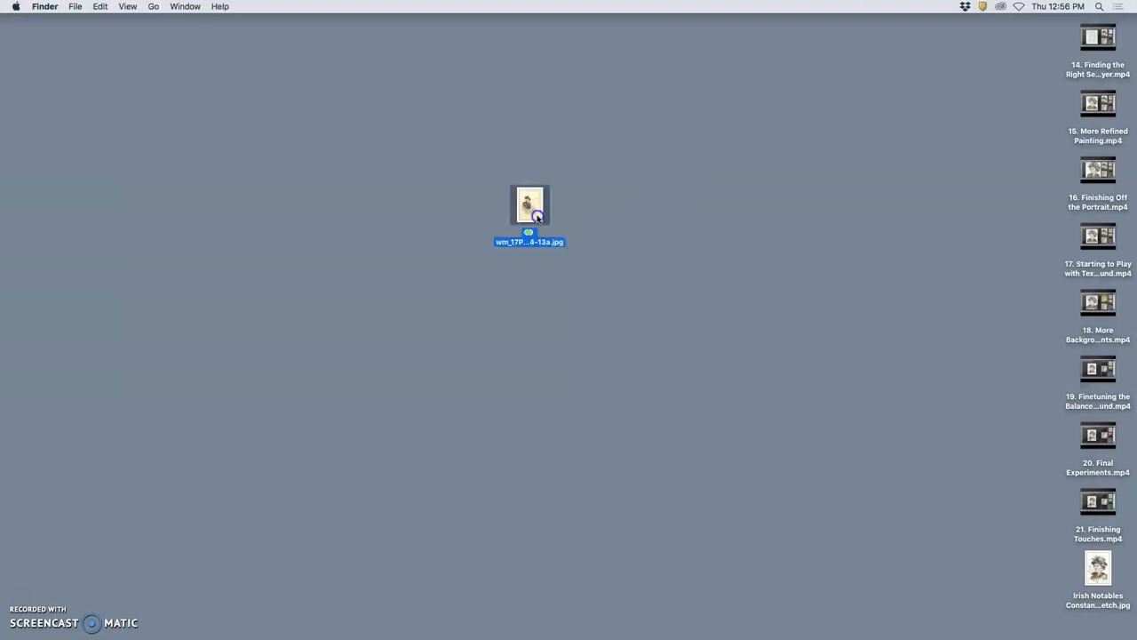
- Open the studio photo, move the sketch JPG icon toward centre, and open it too
double_click(529, 204)
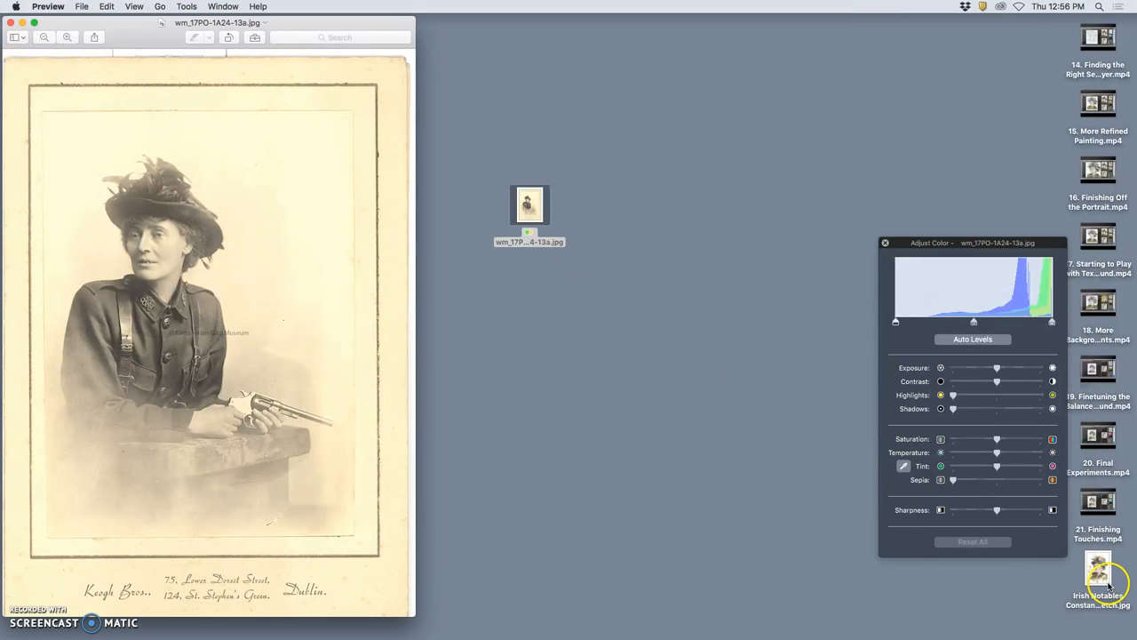
left_click_drag(1098, 573, 640, 399)
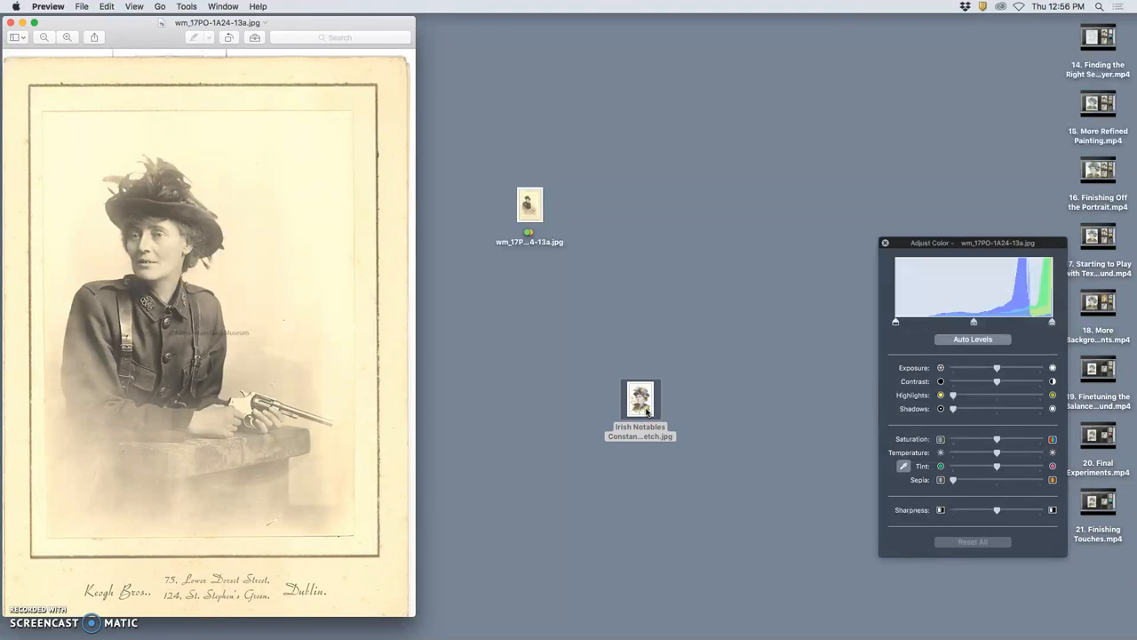
double_click(641, 400)
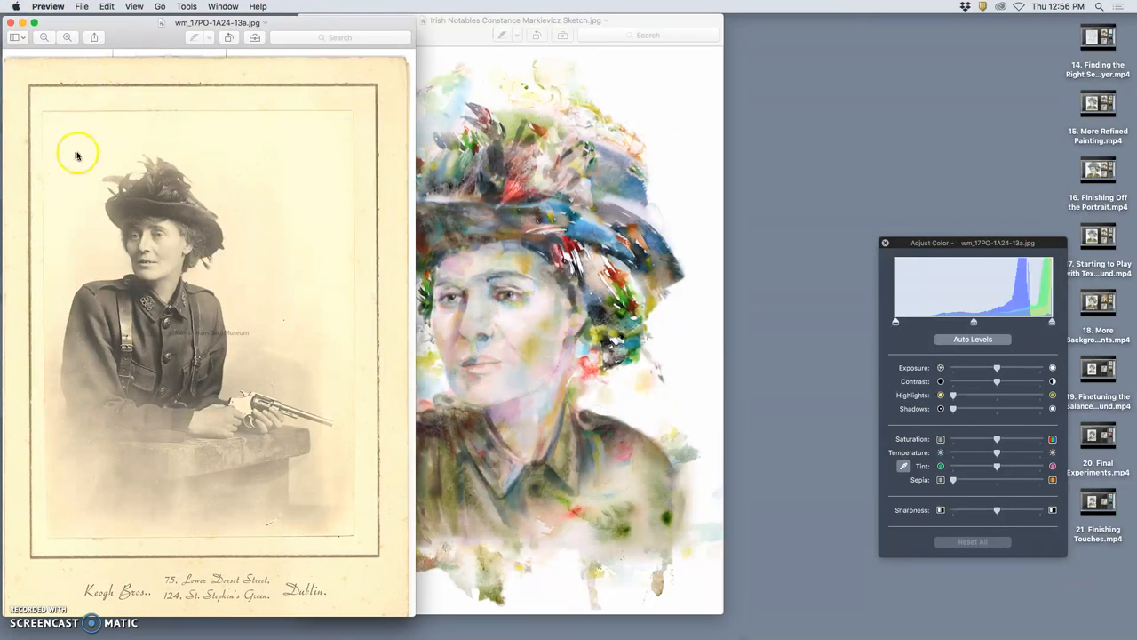
- Draw and adjust a rectangular selection around the head and shoulders in the photo
left_click_drag(77, 148, 229, 338)
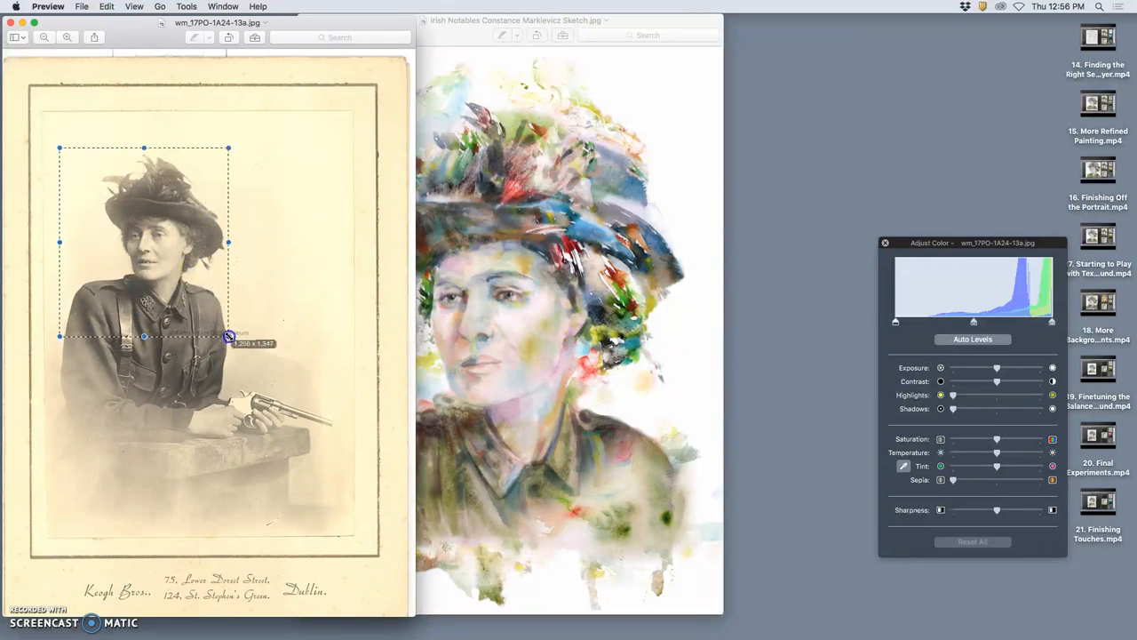
left_click_drag(230, 343, 229, 329)
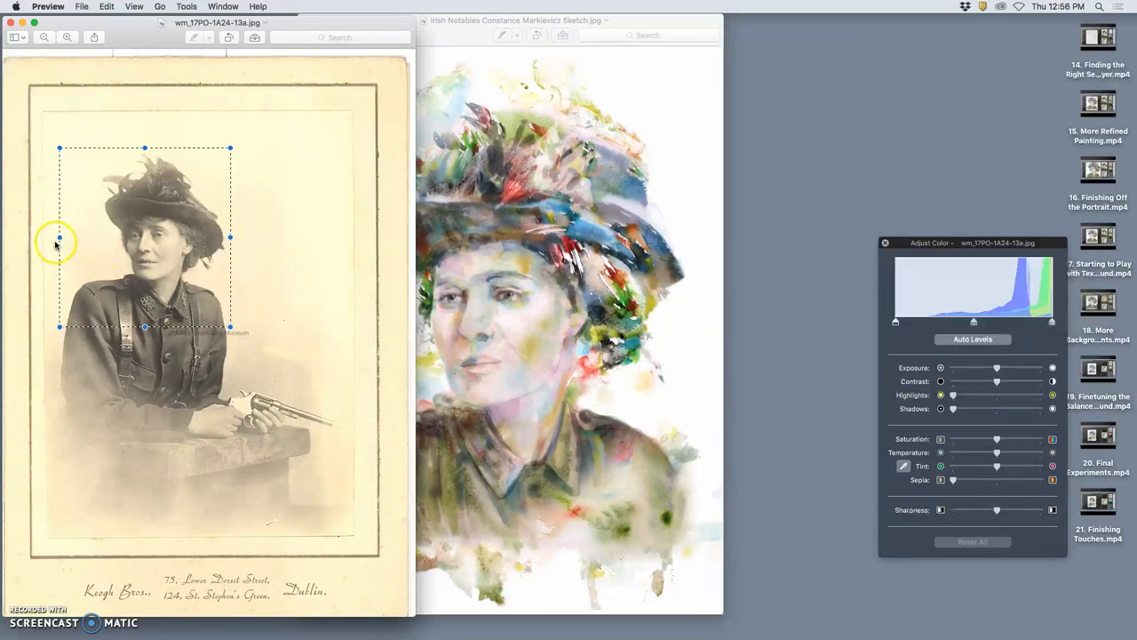
left_click_drag(60, 238, 79, 239)
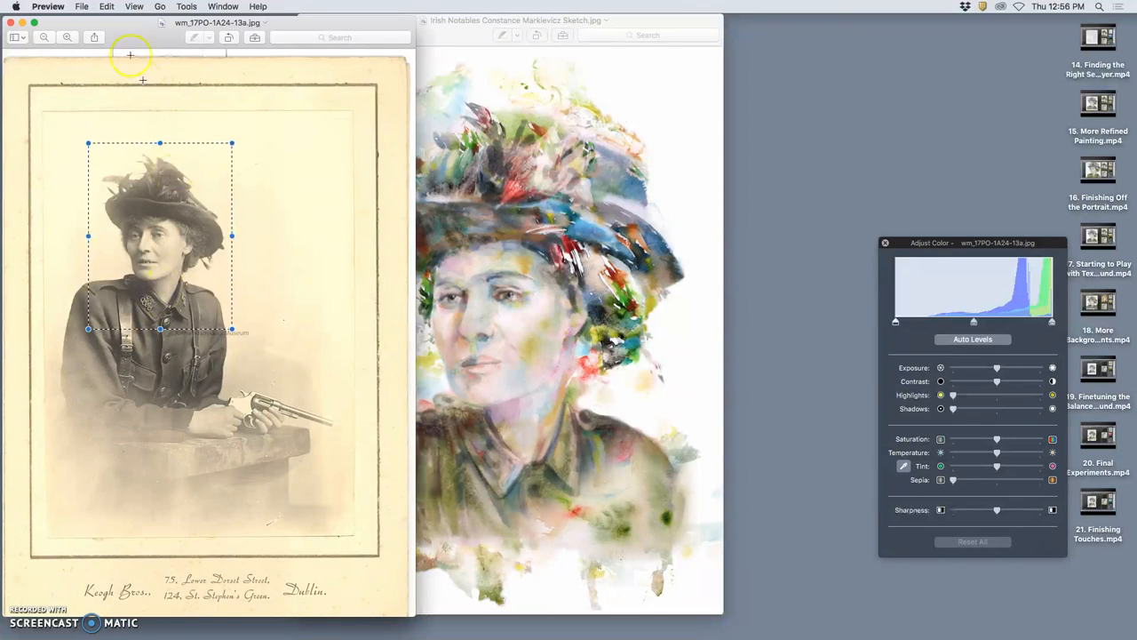
mouse_move(243, 116)
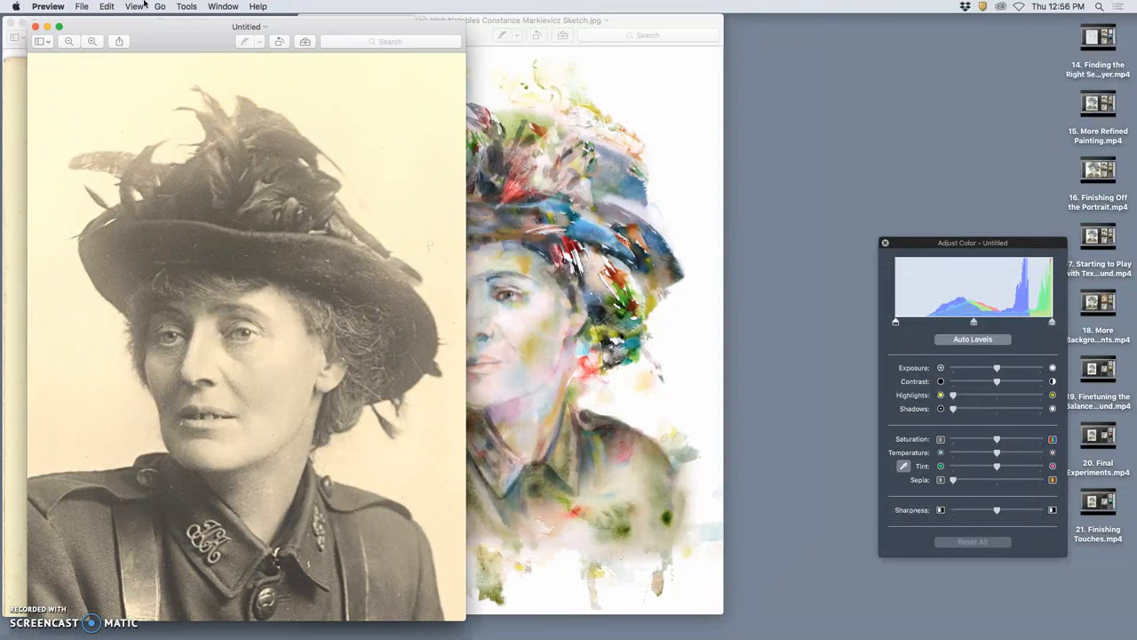
mouse_move(107, 7)
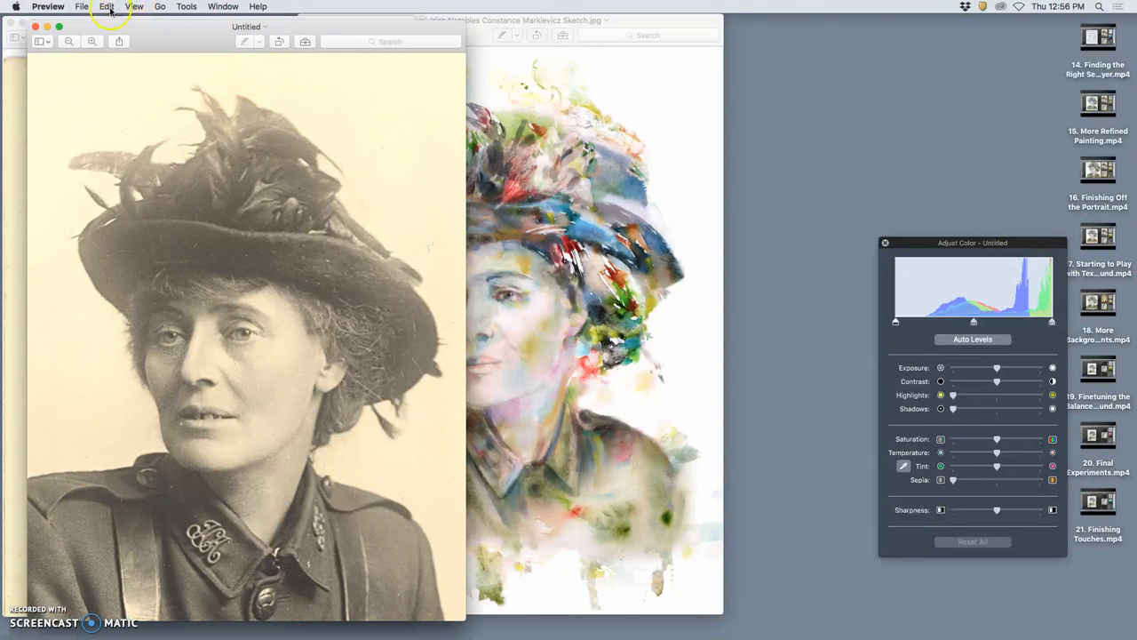
mouse_move(344, 131)
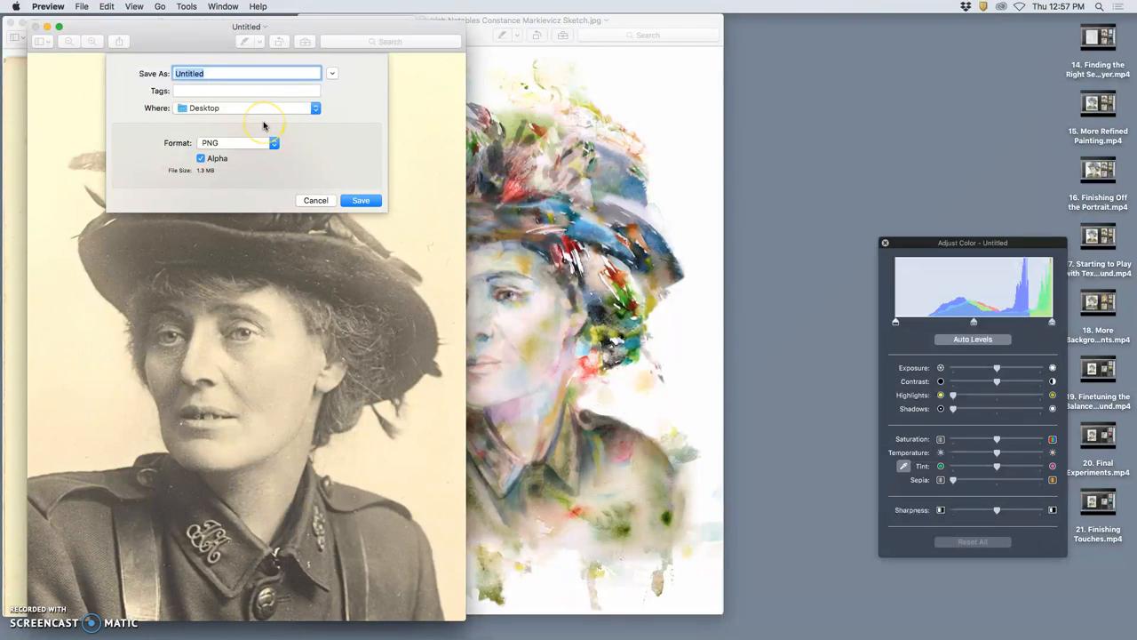
- Name the file 'Reference of Constance' and save it as PNG to the Desktop
type("Reference")
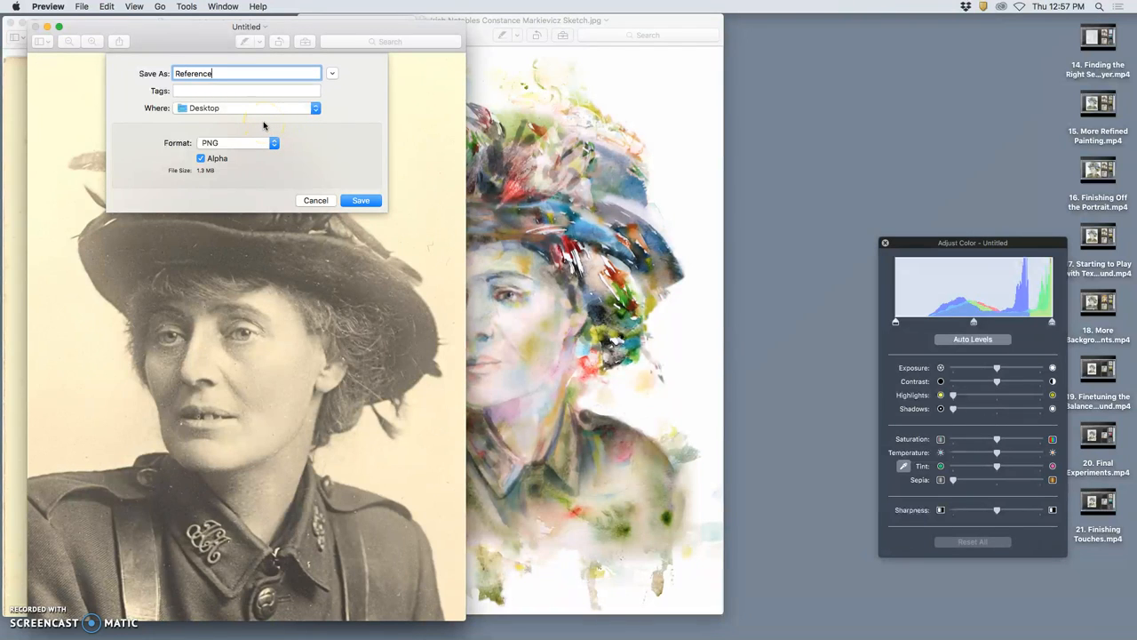
type("of Cons")
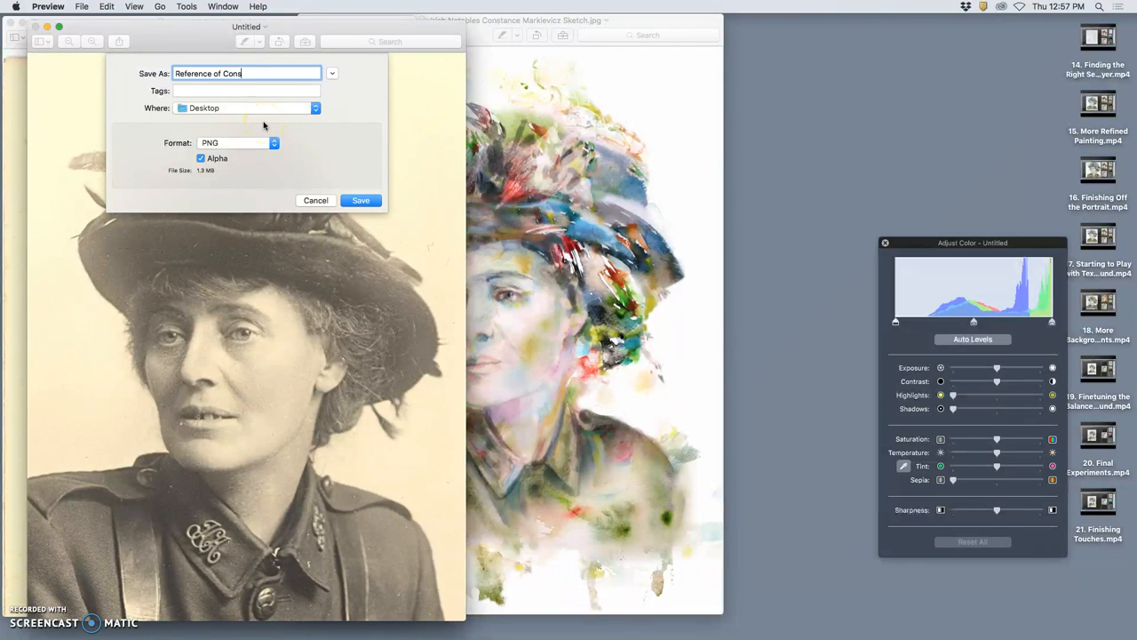
type("tance")
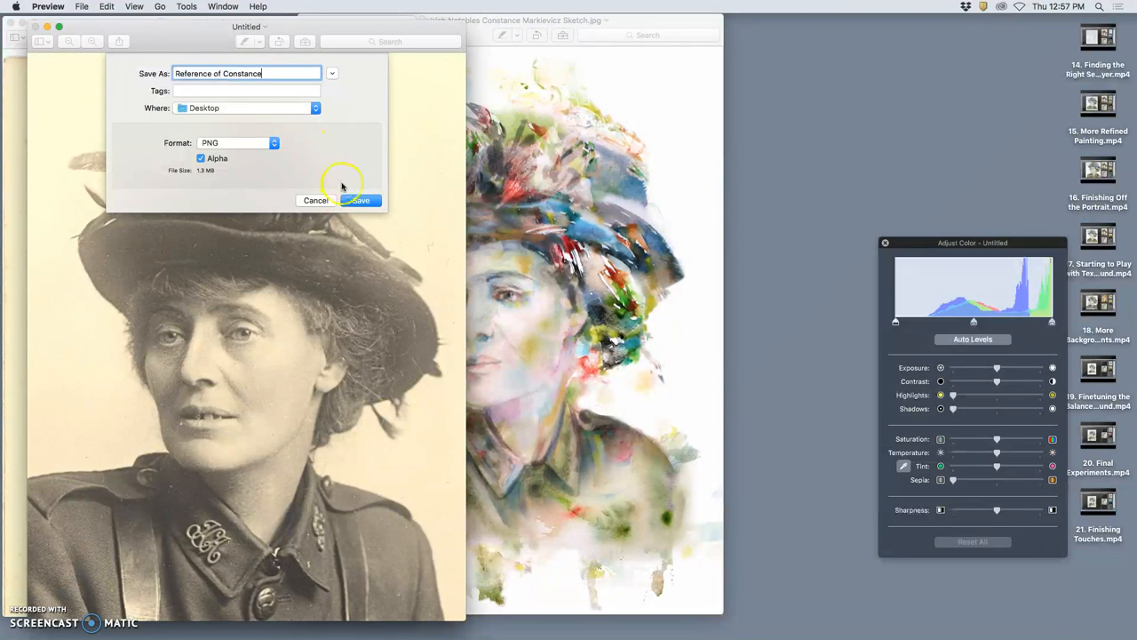
left_click(361, 200)
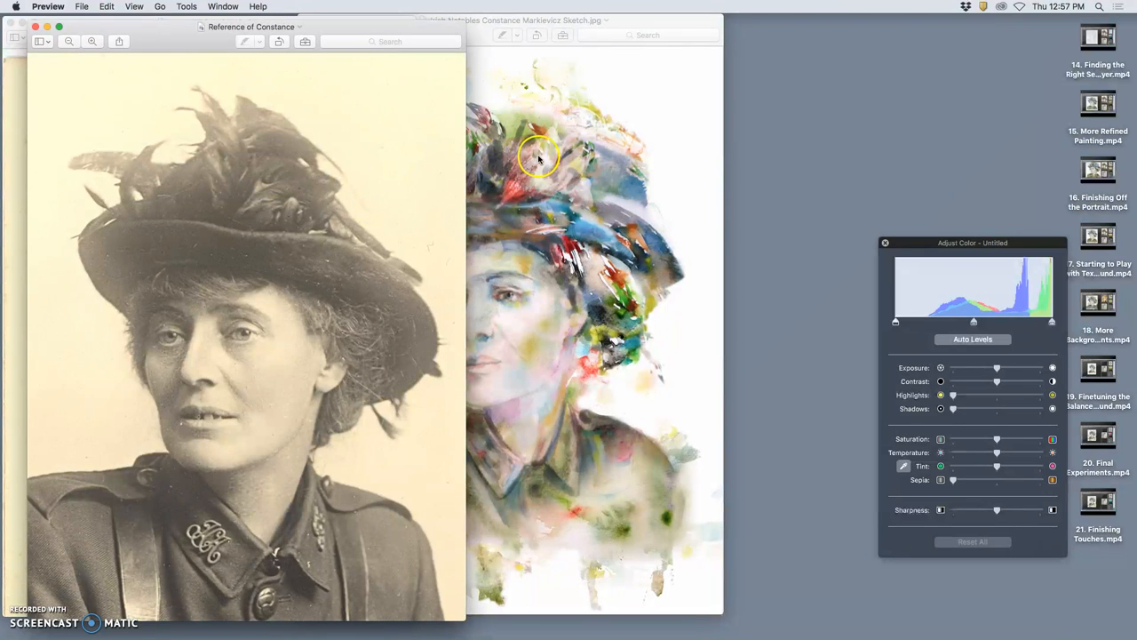
- Close the reference photo in Preview and bring Photoshop back to the front
left_click(511, 20)
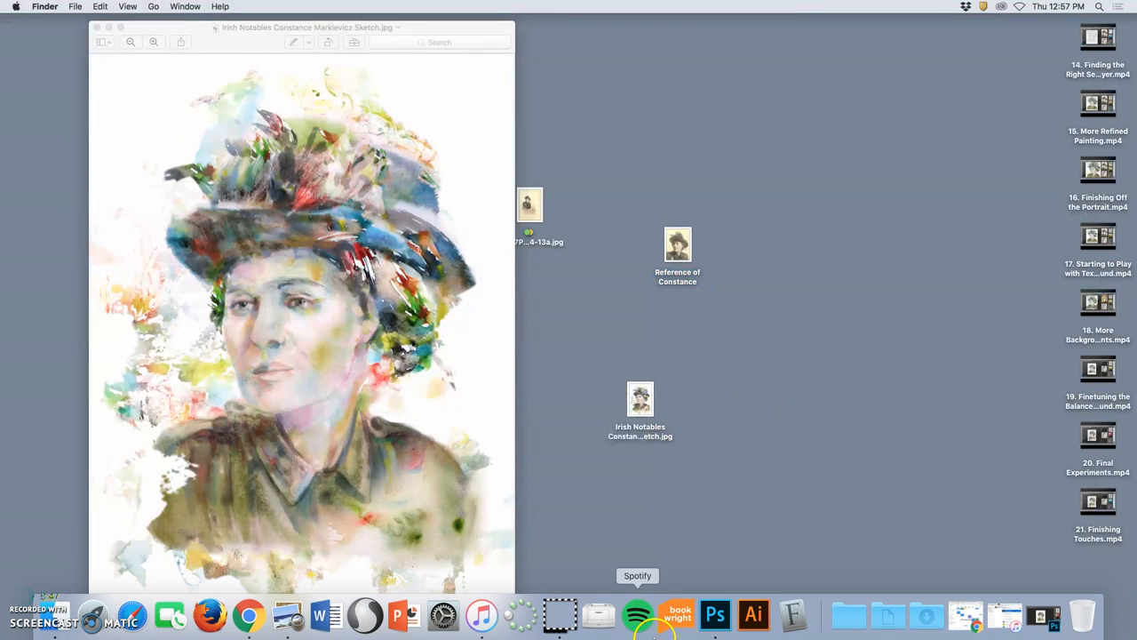
left_click(735, 613)
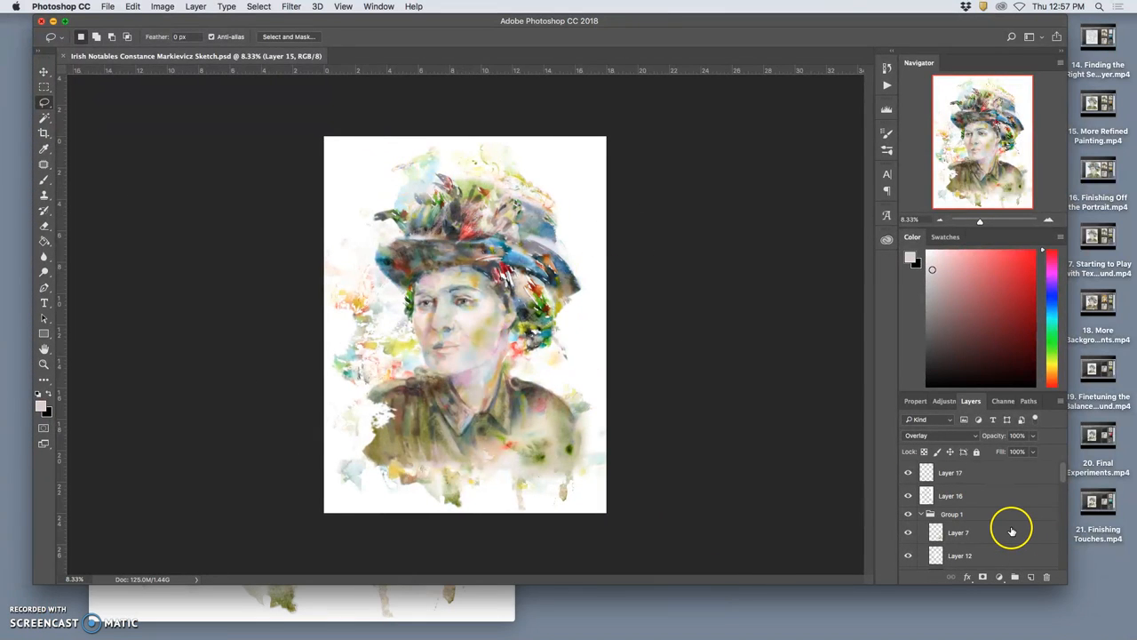
left_click(958, 472)
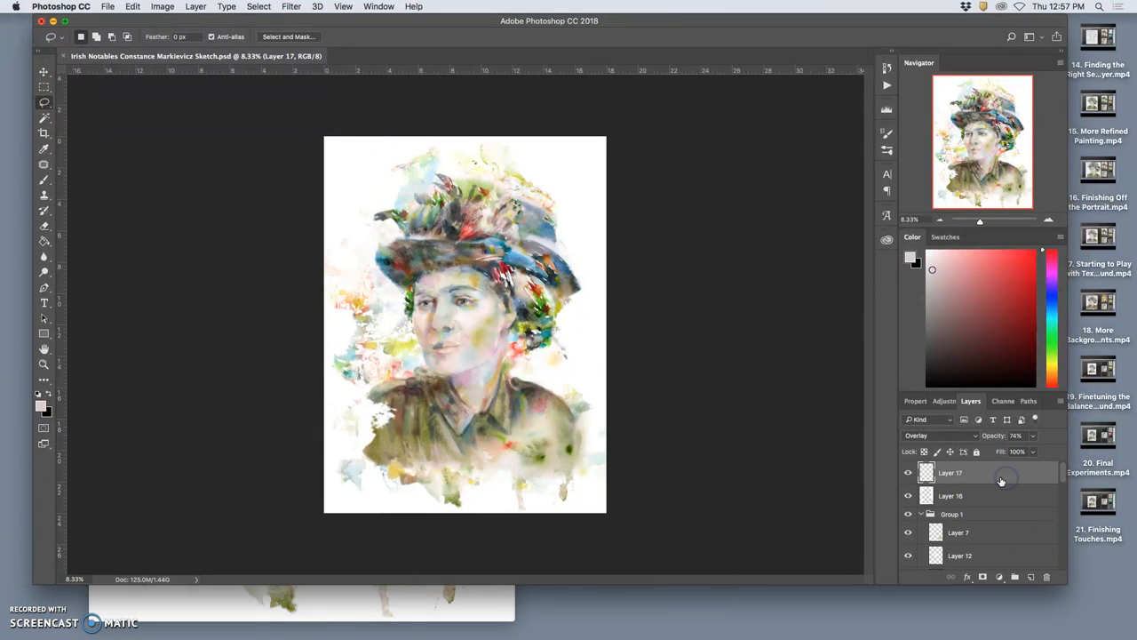
left_click(195, 6)
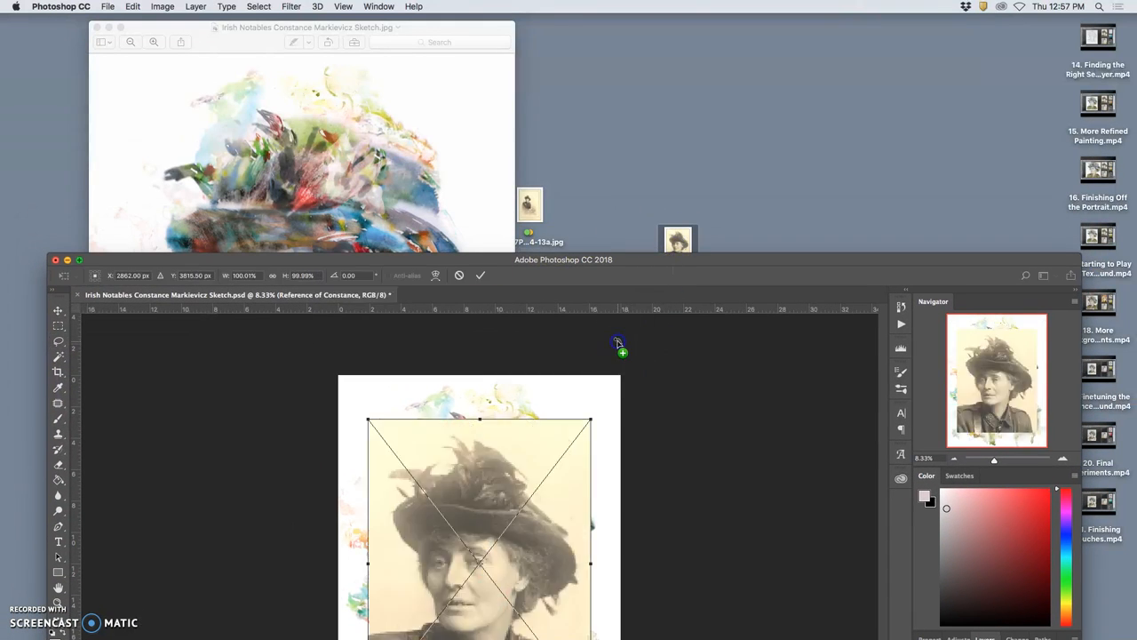
mouse_move(611, 225)
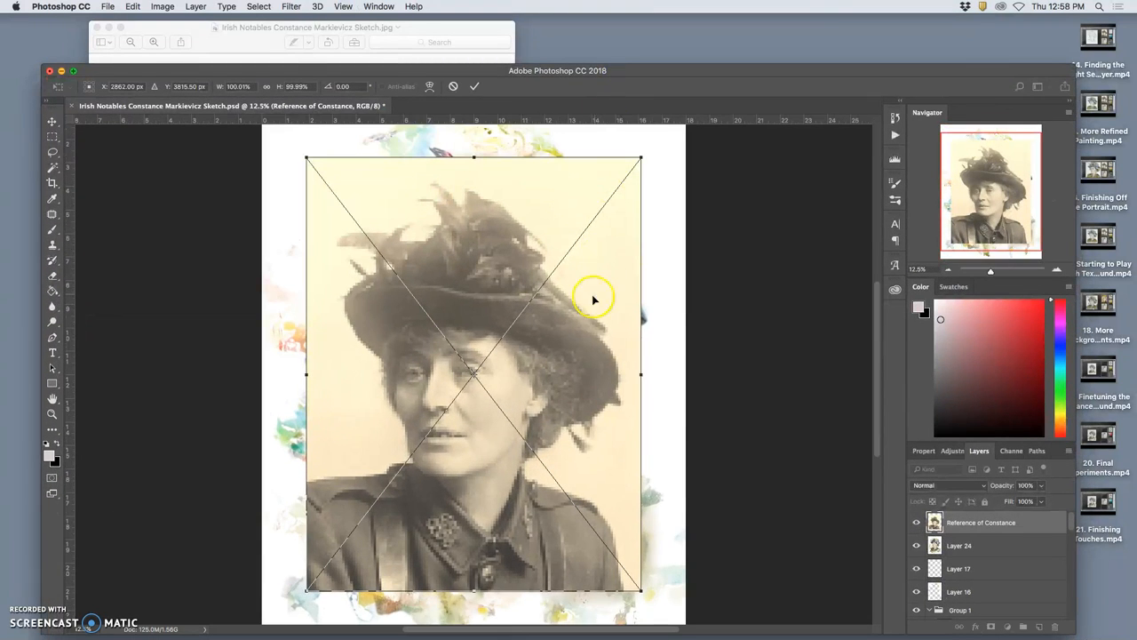
mouse_move(971, 509)
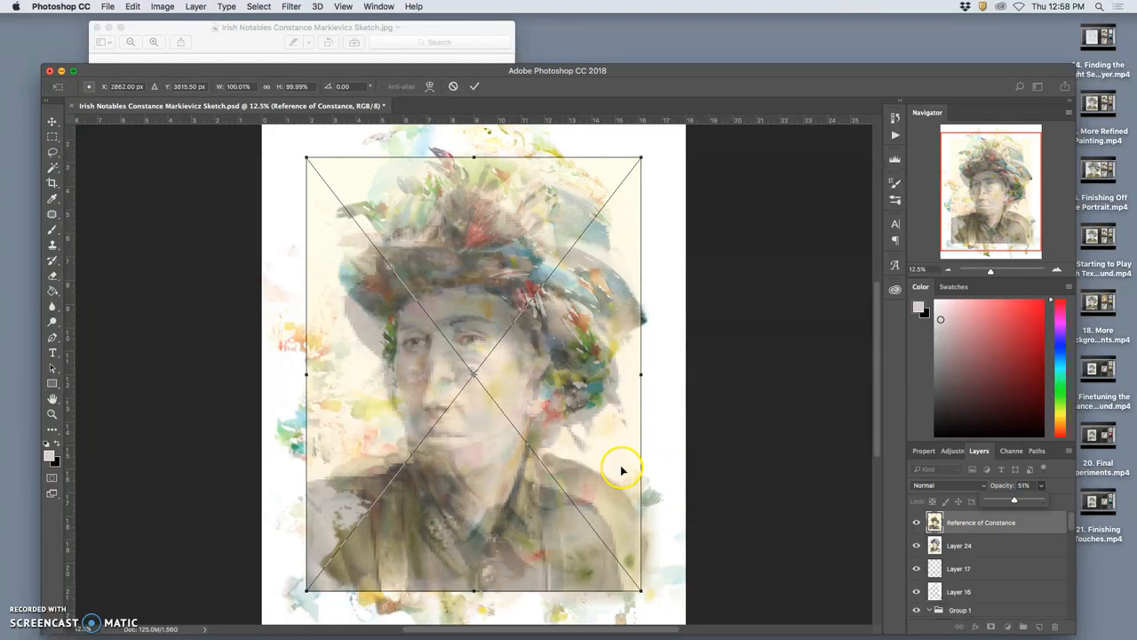
- Lower the placed Reference of Constance layer to 51% opacity
left_click_drag(622, 469, 618, 429)
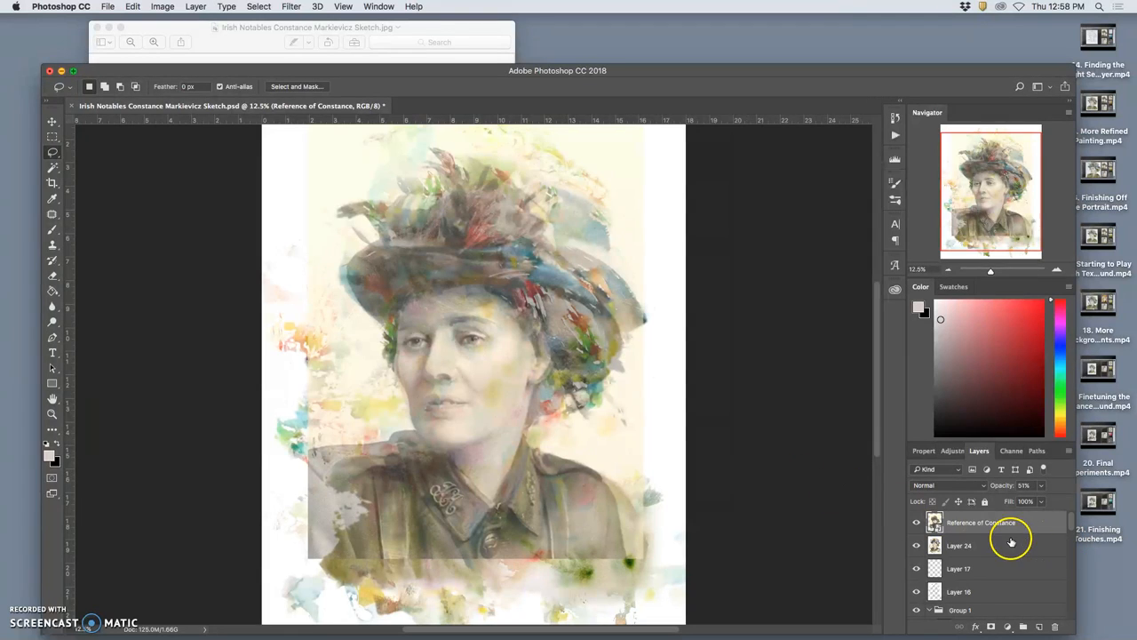
mouse_move(518, 453)
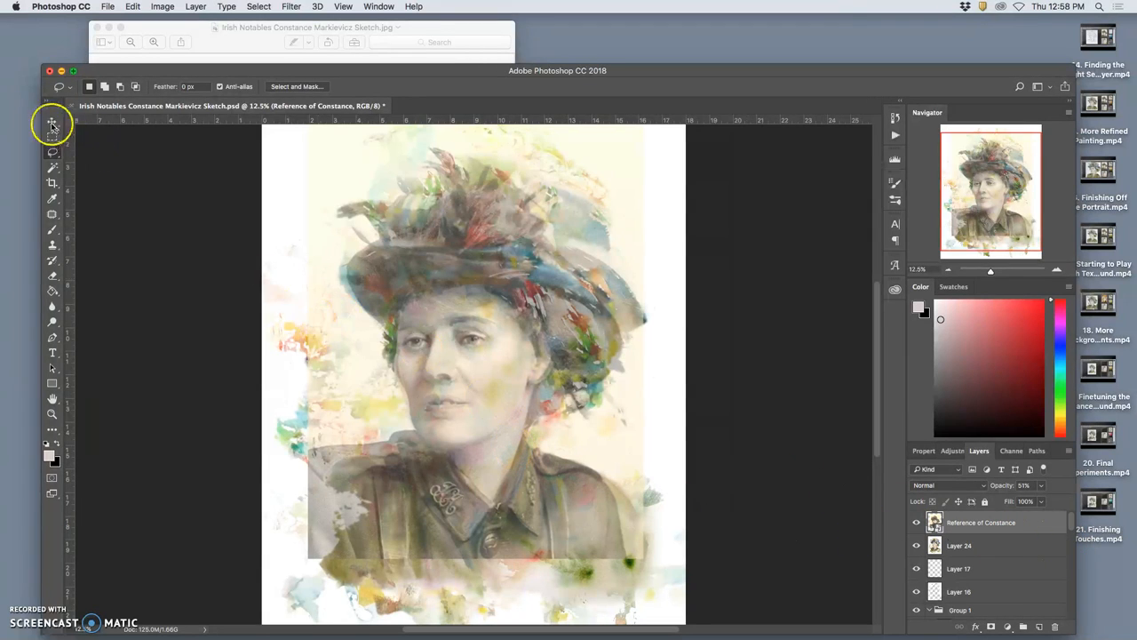
- Sweep Reference of Constance's opacity between full and faint, settling at 9%
left_click(52, 122)
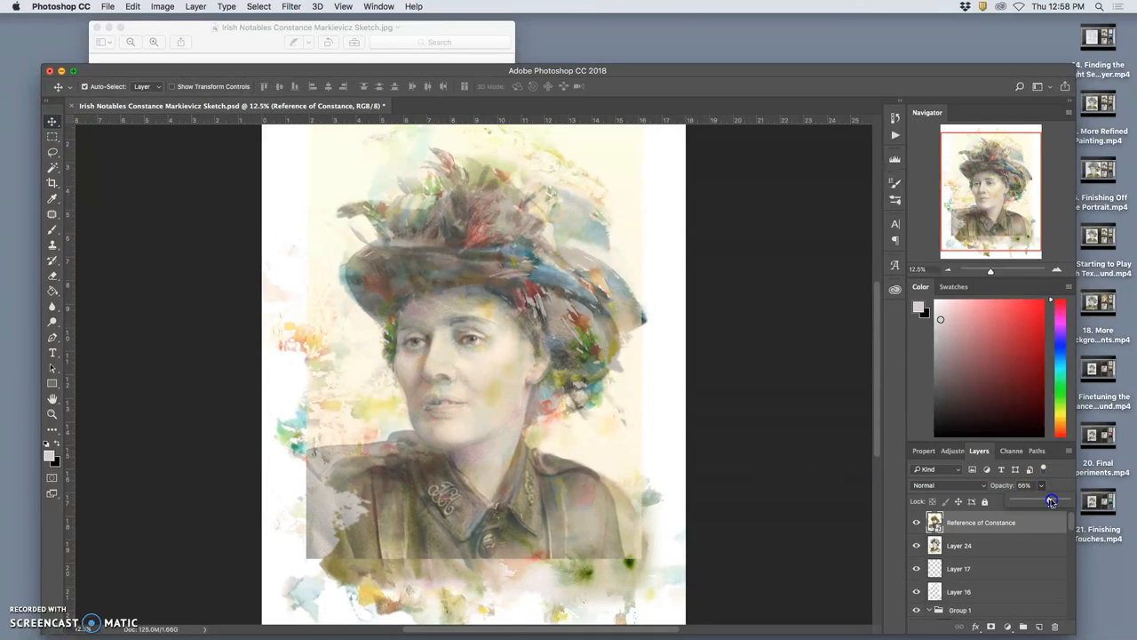
left_click_drag(1052, 501, 1042, 501)
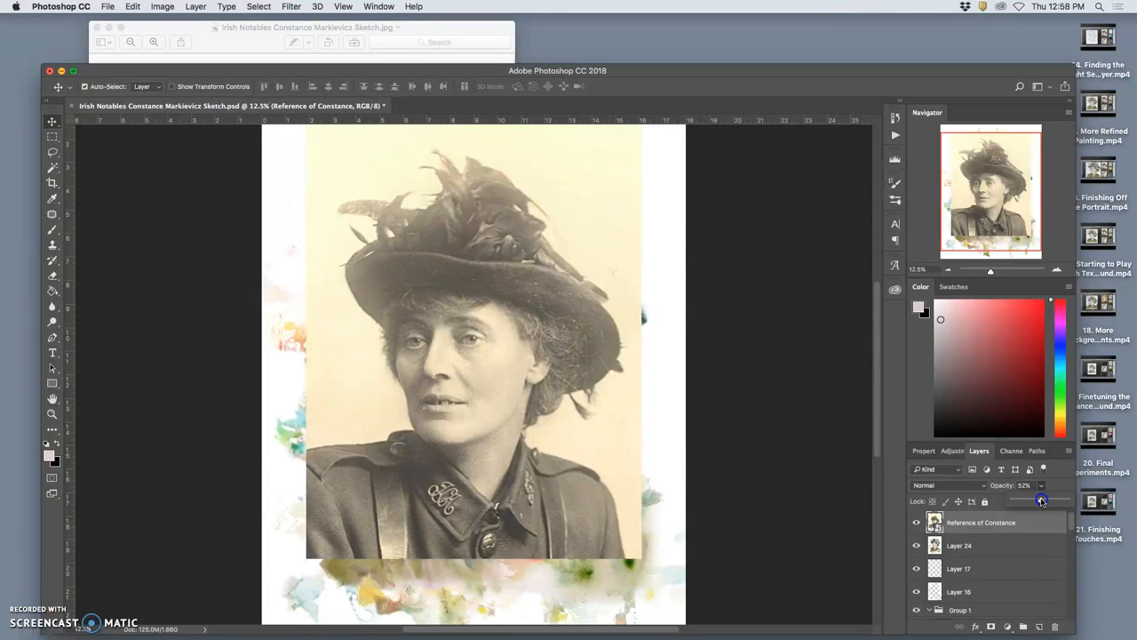
left_click_drag(1042, 500, 1022, 499)
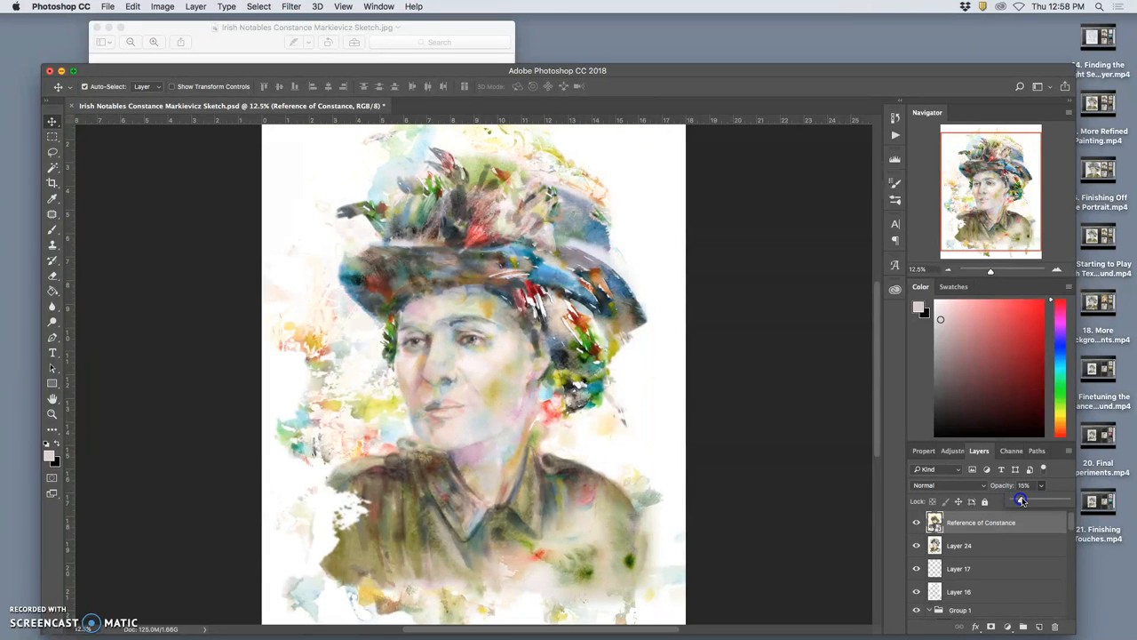
left_click_drag(1022, 500, 1042, 501)
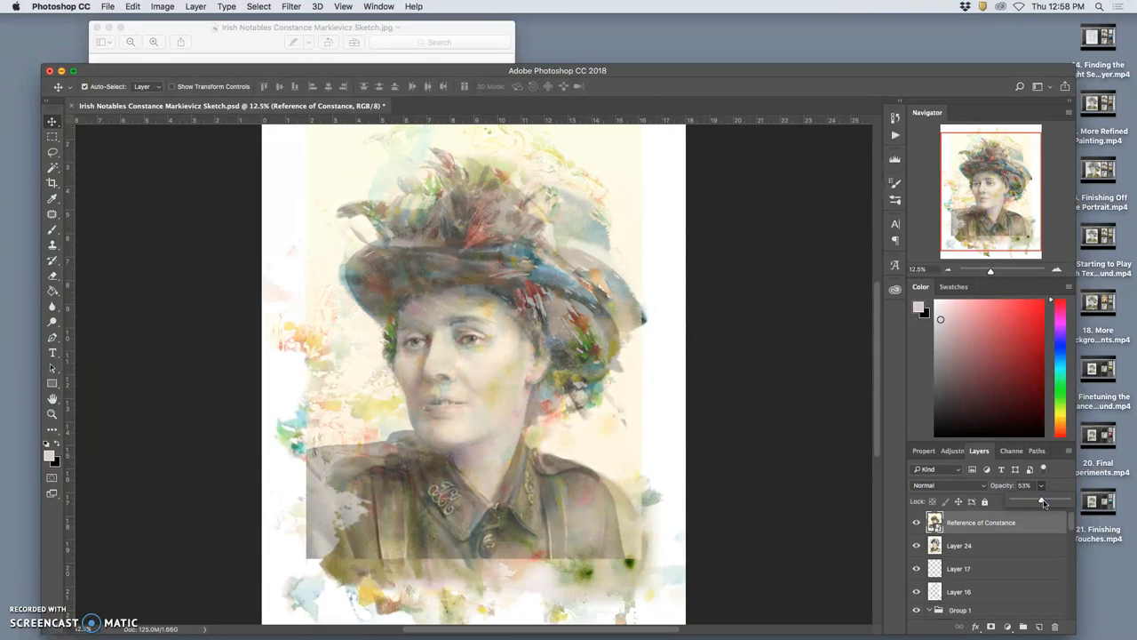
left_click_drag(1043, 500, 1067, 500)
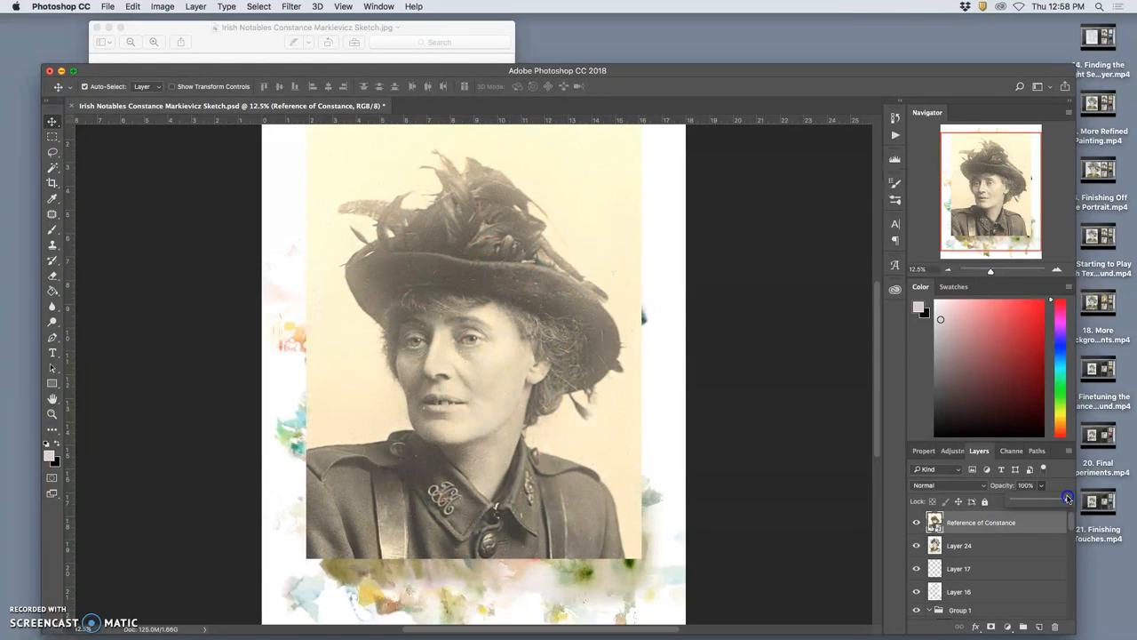
left_click_drag(1067, 498, 1031, 497)
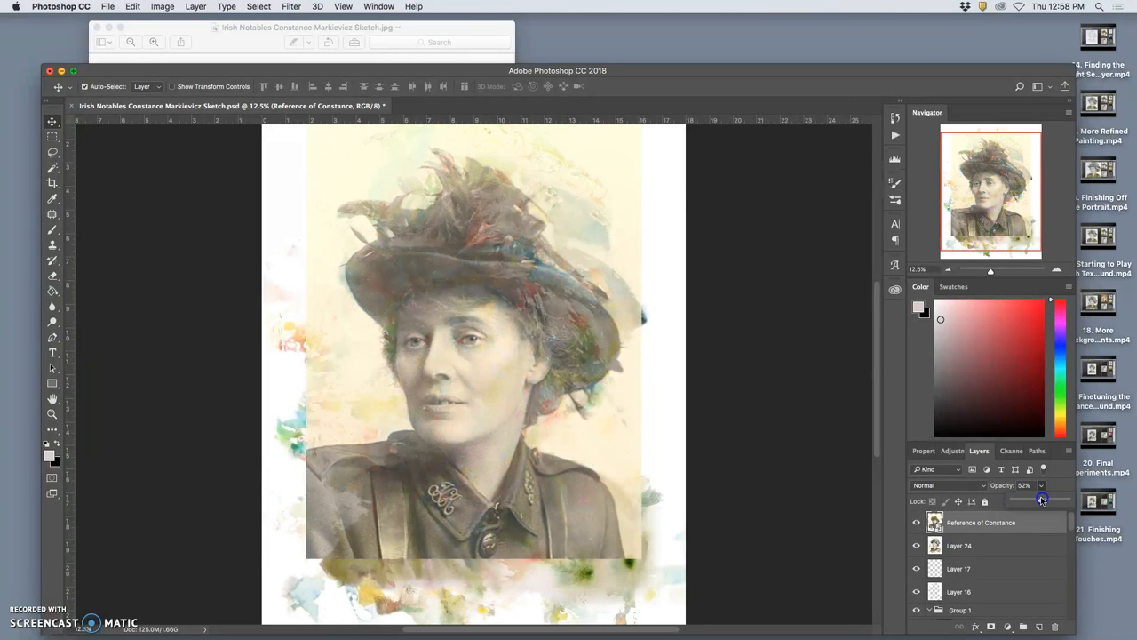
left_click_drag(1041, 497, 1013, 498)
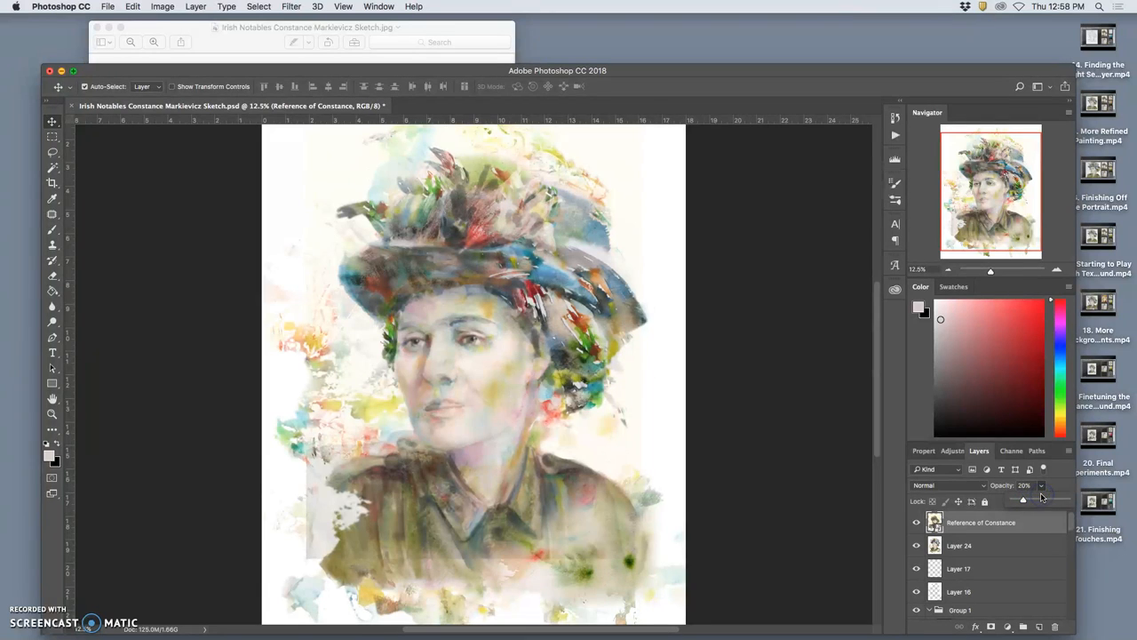
left_click_drag(1023, 500, 1038, 500)
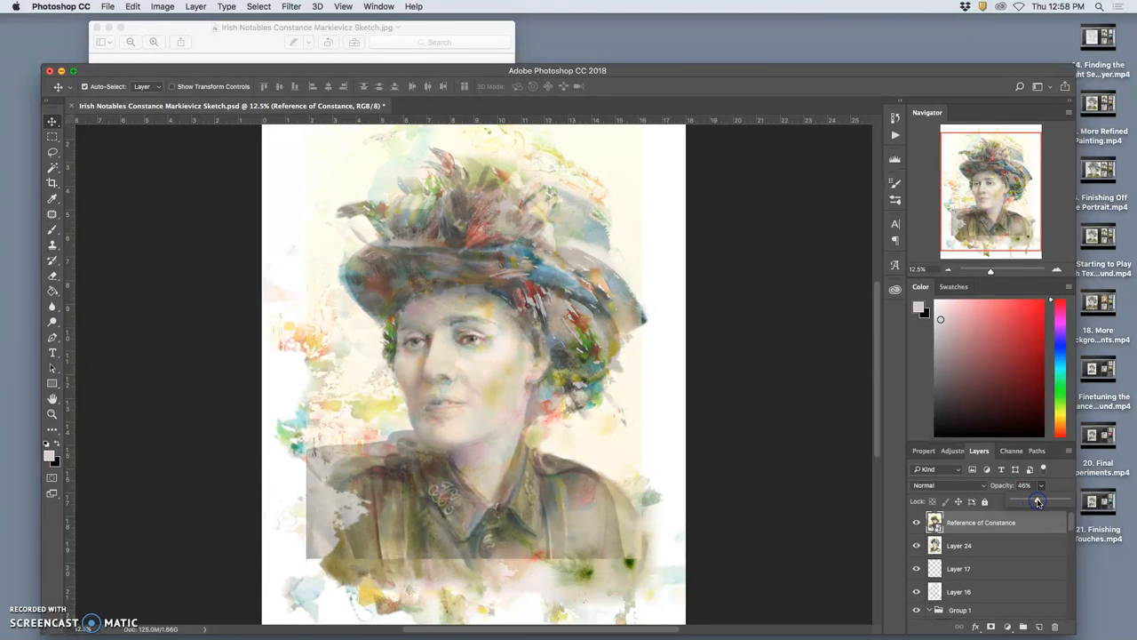
left_click_drag(1037, 501, 1064, 501)
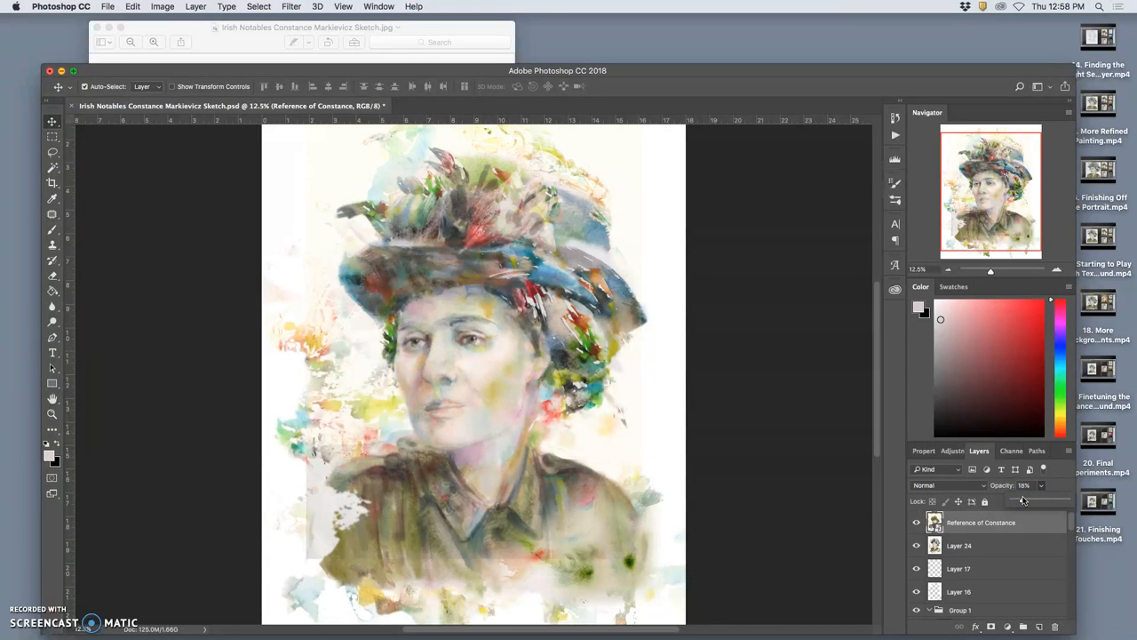
left_click_drag(1021, 499, 1057, 499)
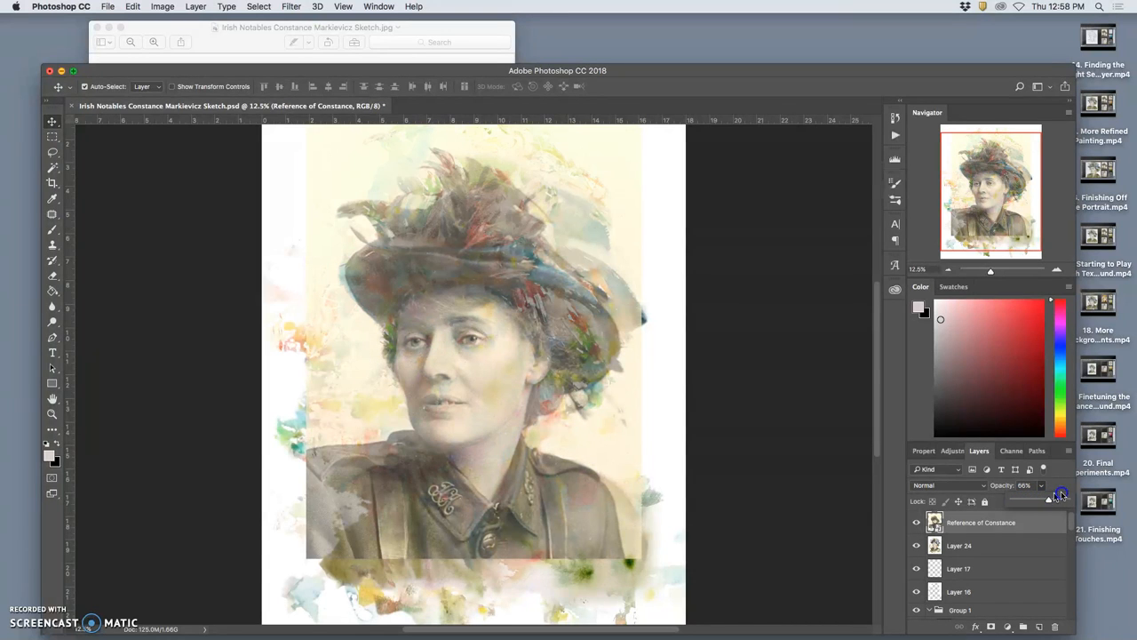
left_click_drag(1059, 497, 1036, 497)
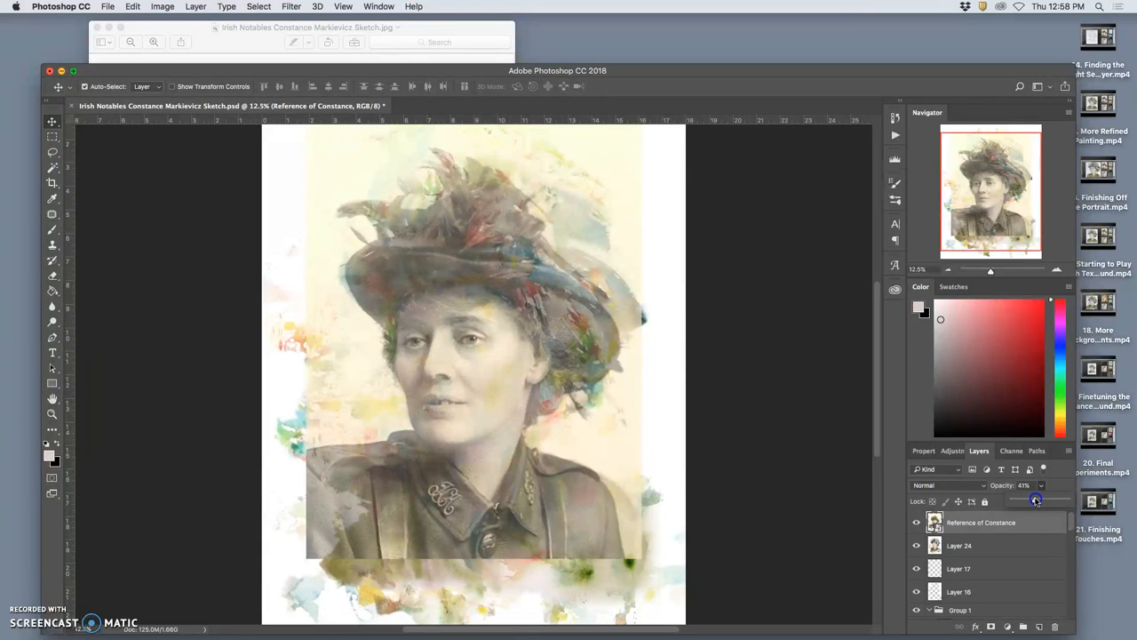
left_click_drag(1035, 500, 1019, 500)
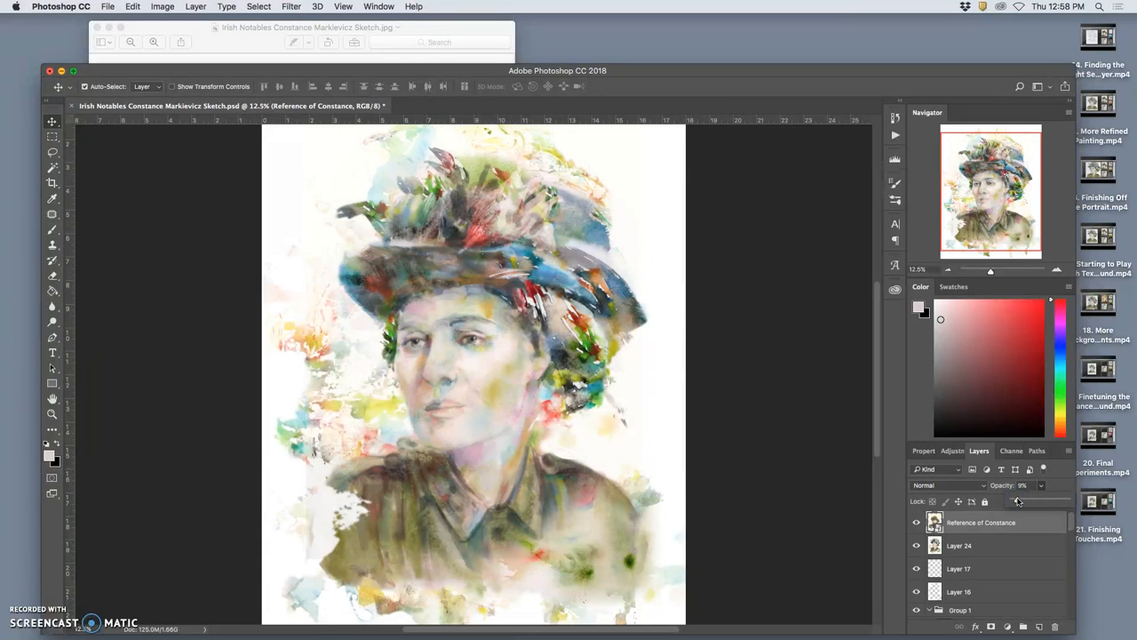
mouse_move(625, 404)
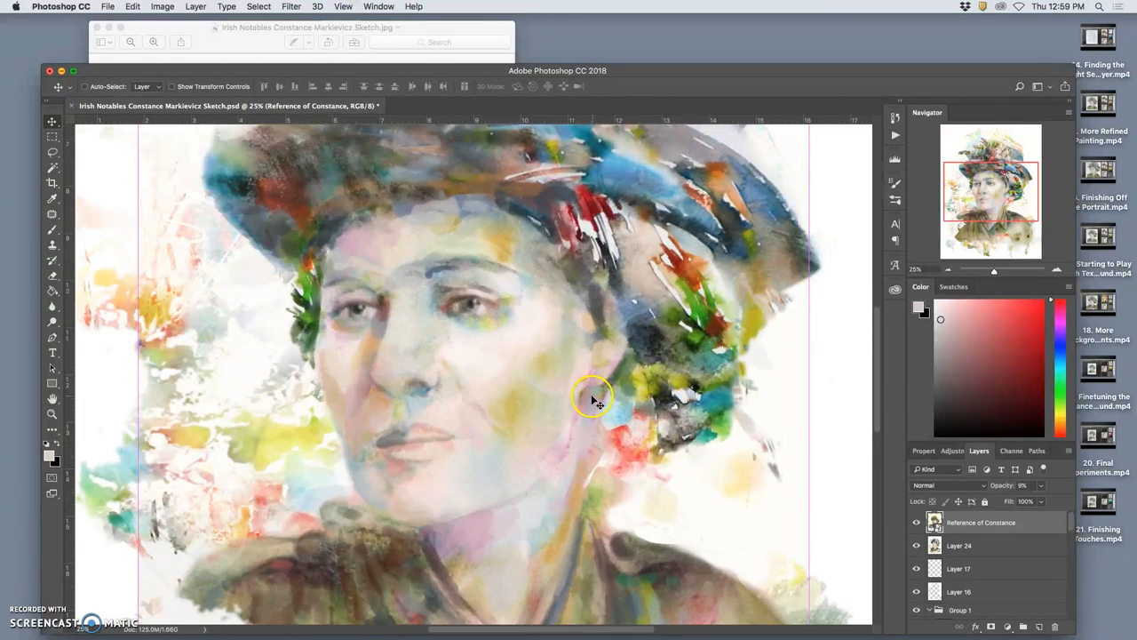
- Make Layer 24 active and lasso a freehand outline around both eyes
left_click(964, 546)
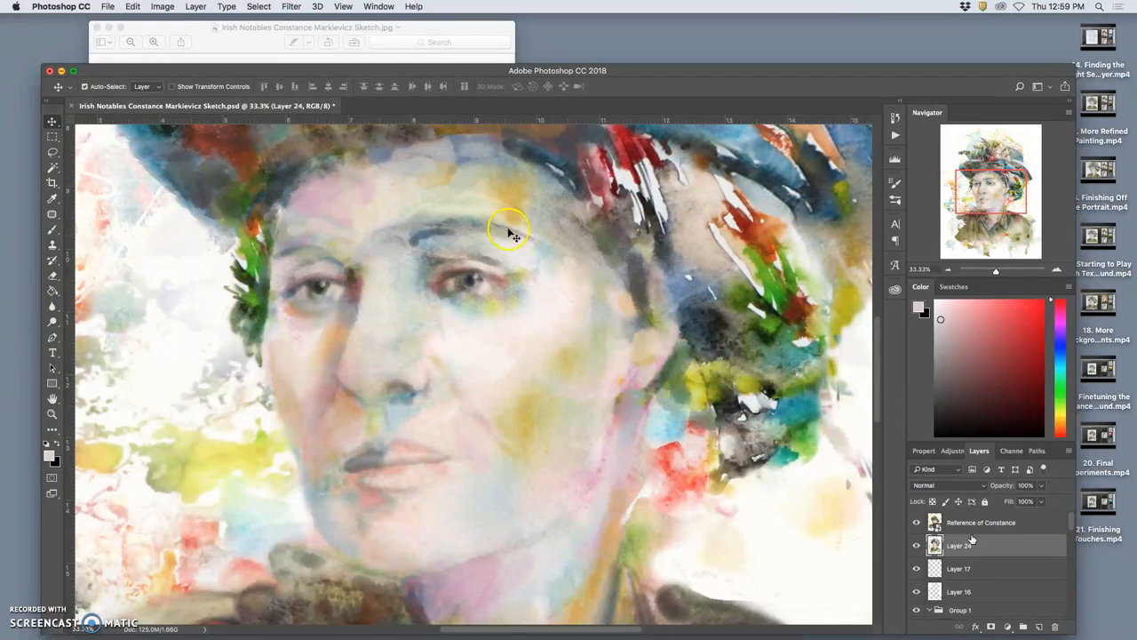
left_click(51, 152)
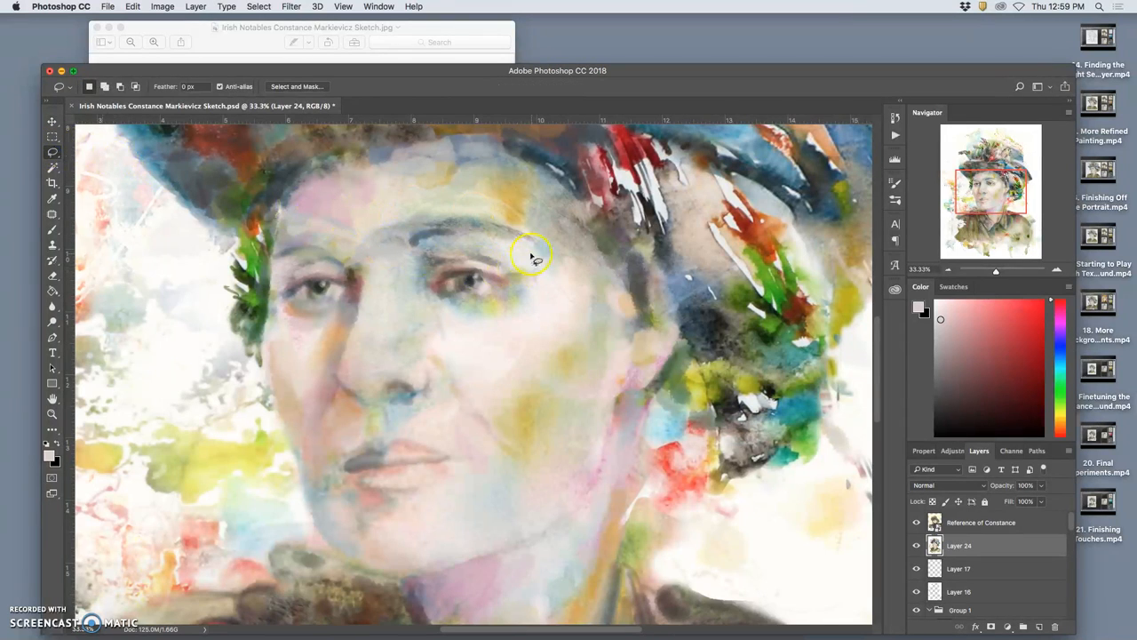
left_click_drag(533, 251, 318, 258)
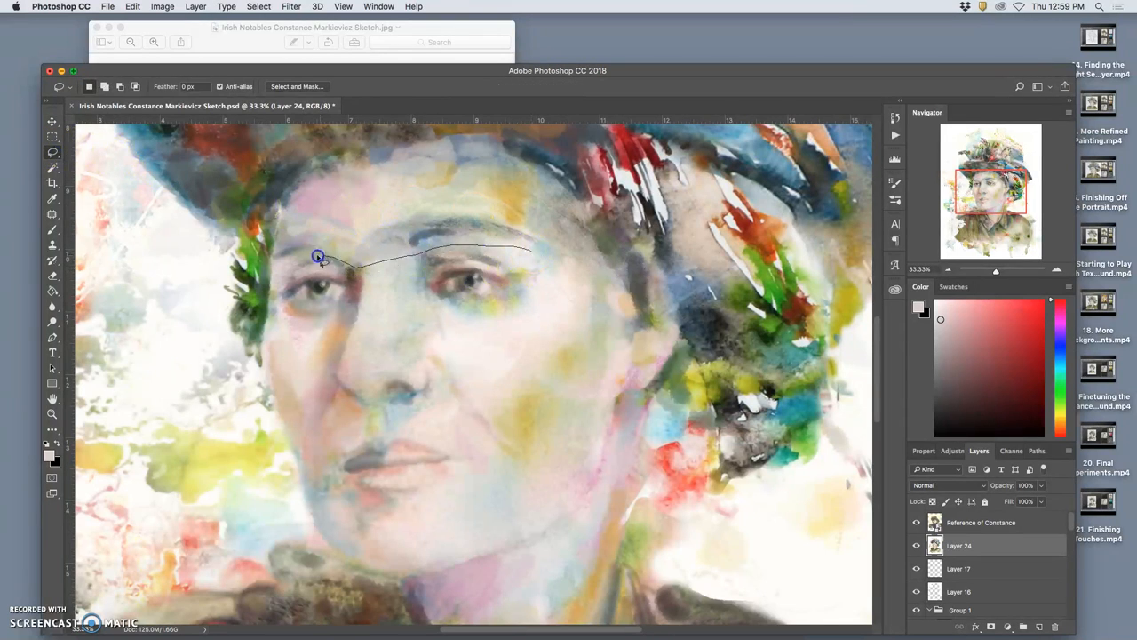
left_click_drag(319, 256, 333, 320)
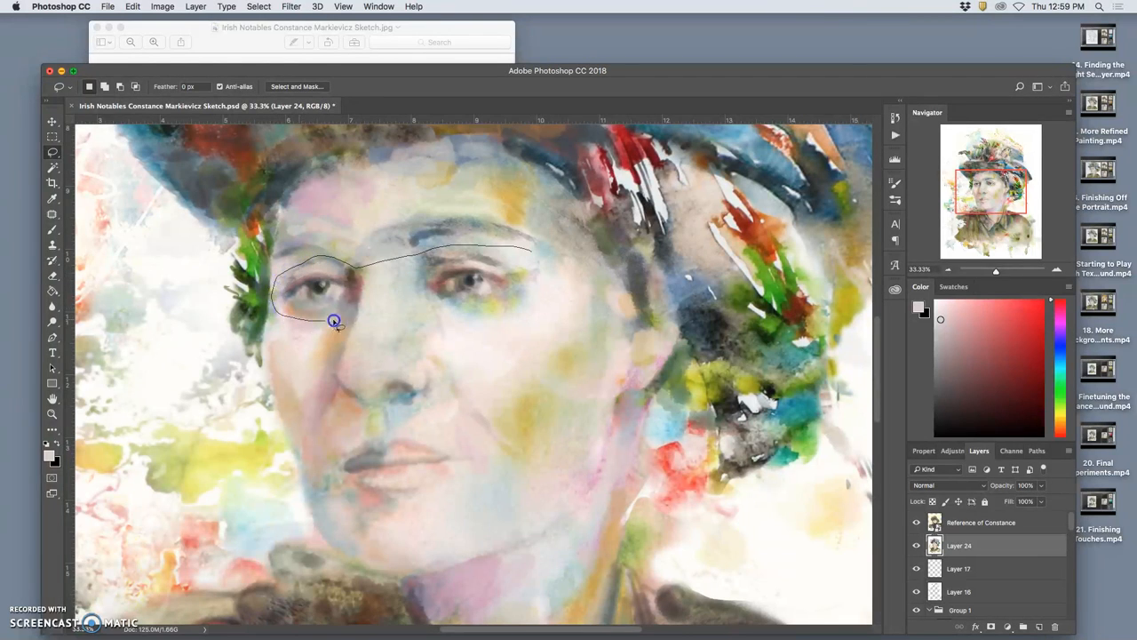
left_click_drag(333, 319, 528, 293)
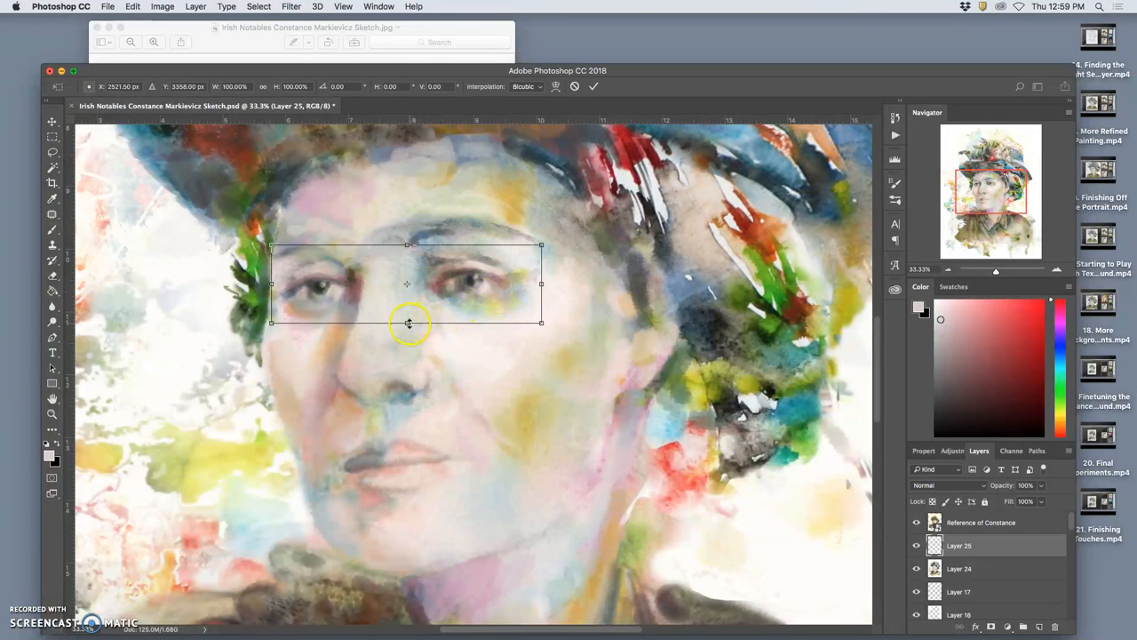
- Warp the copied eye layer, dragging grid points around each eye to open them
right_click(407, 322)
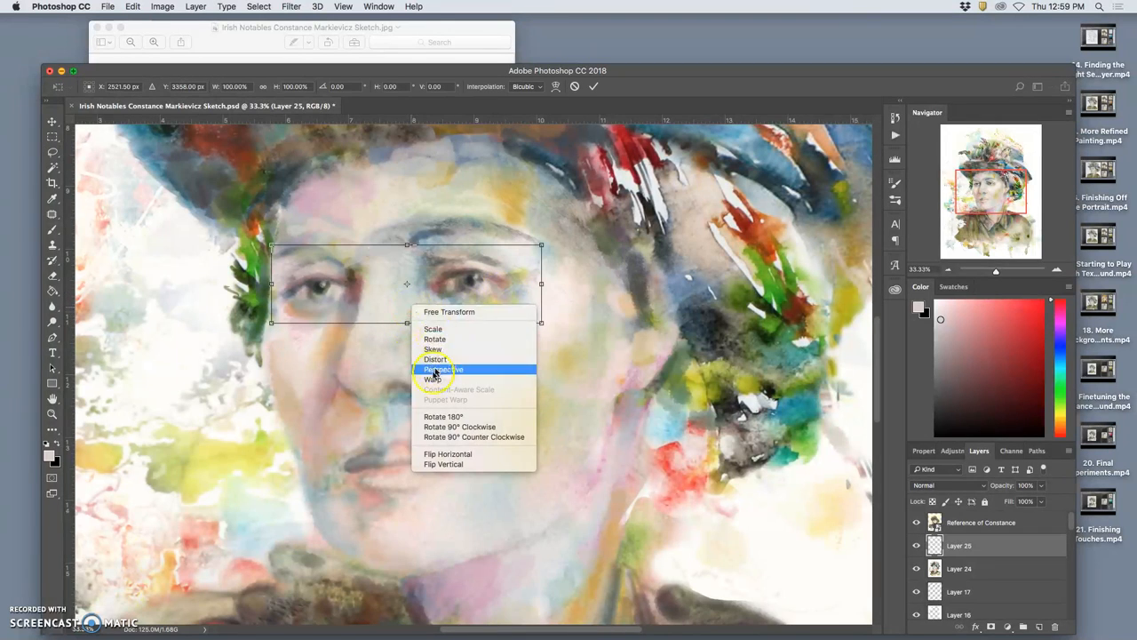
left_click(434, 378)
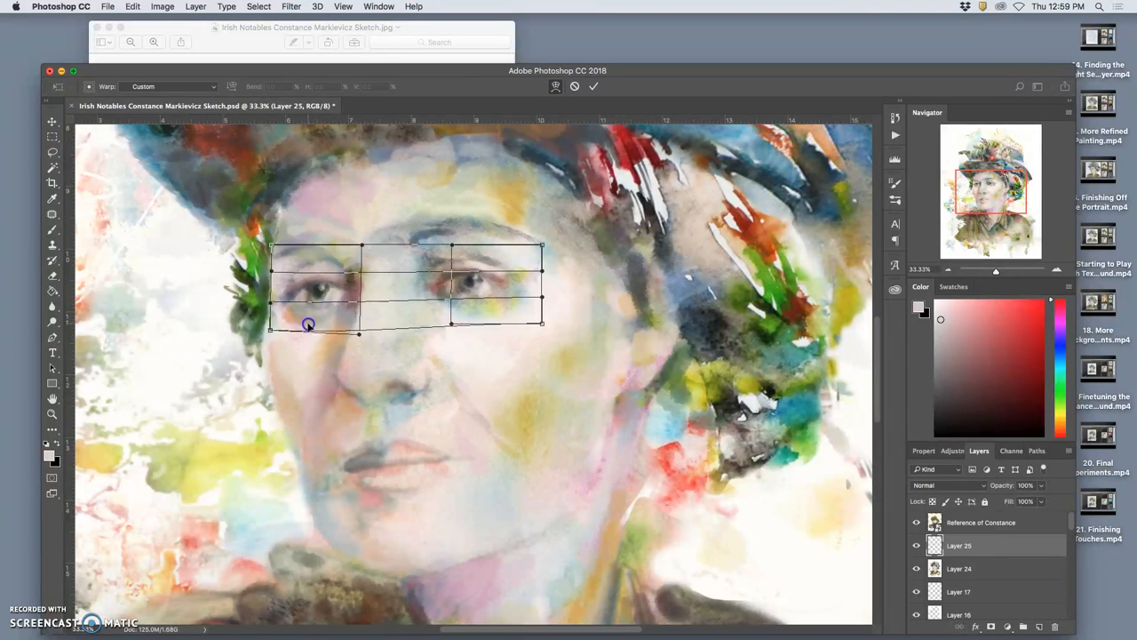
left_click_drag(308, 324, 304, 263)
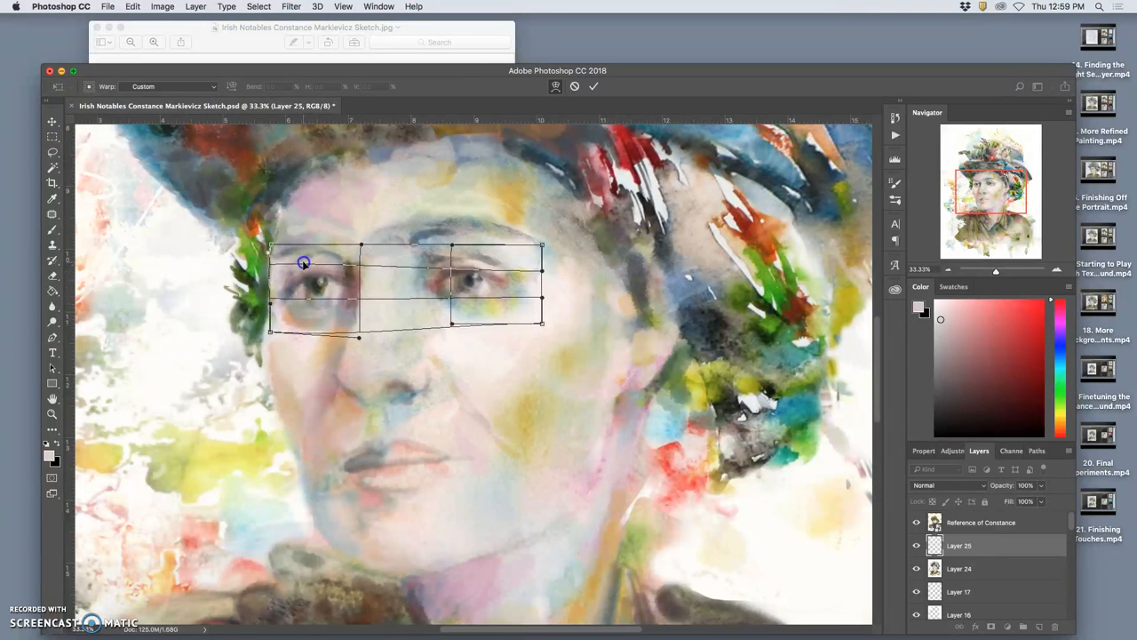
left_click_drag(304, 262, 491, 320)
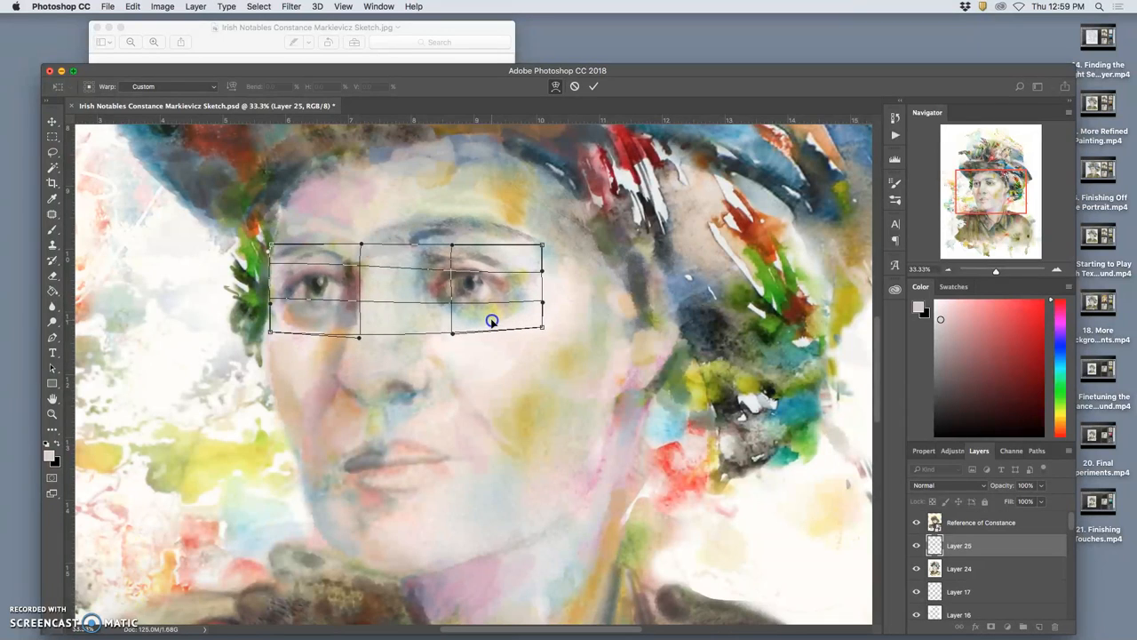
left_click_drag(492, 320, 510, 266)
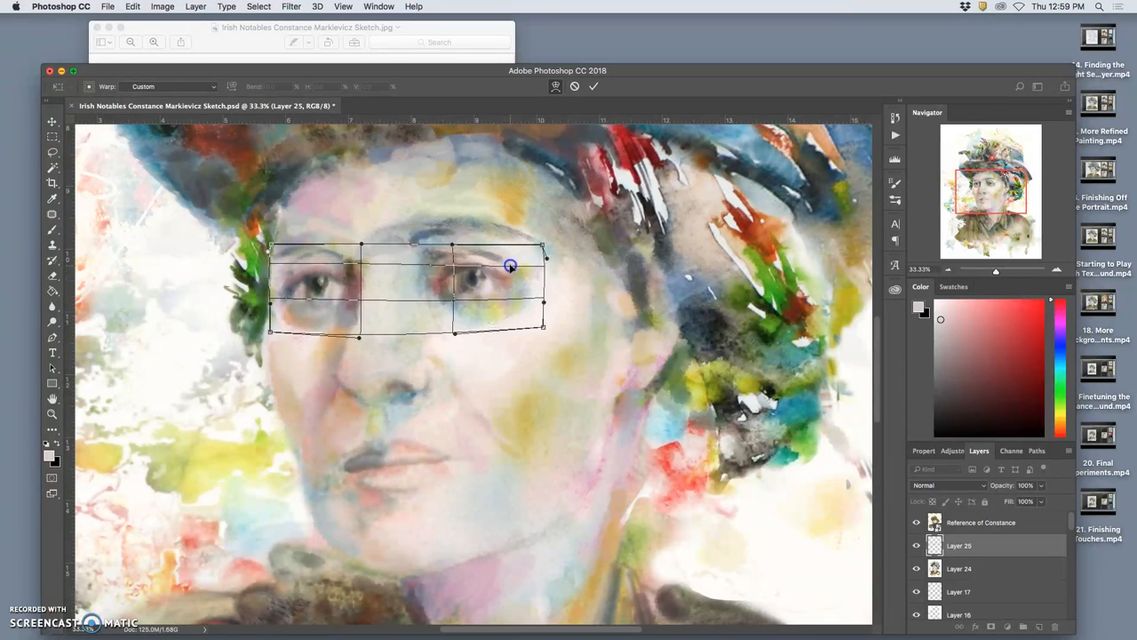
left_click_drag(509, 265, 502, 315)
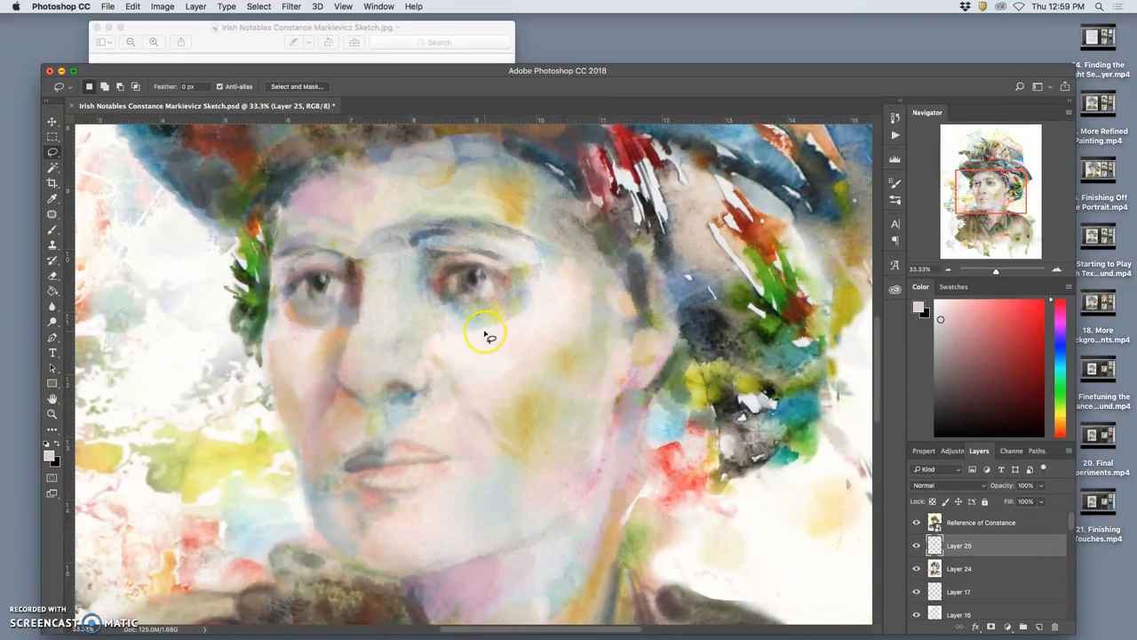
mouse_move(56, 280)
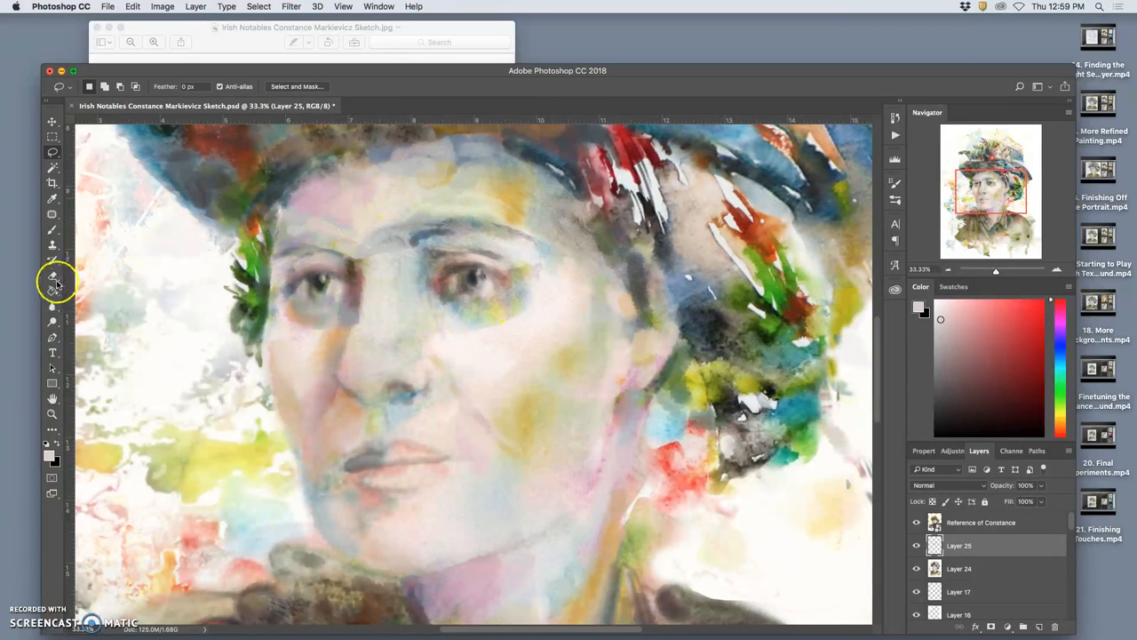
- Erase the hard edges of the warped eye patch with the Eraser
left_click(52, 275)
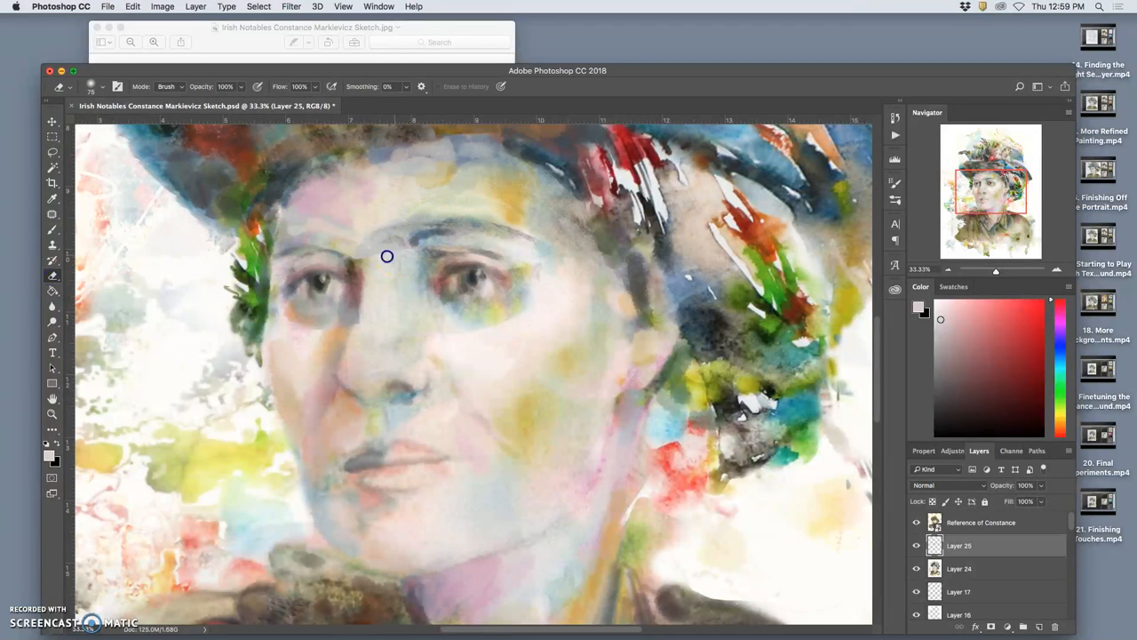
mouse_move(366, 252)
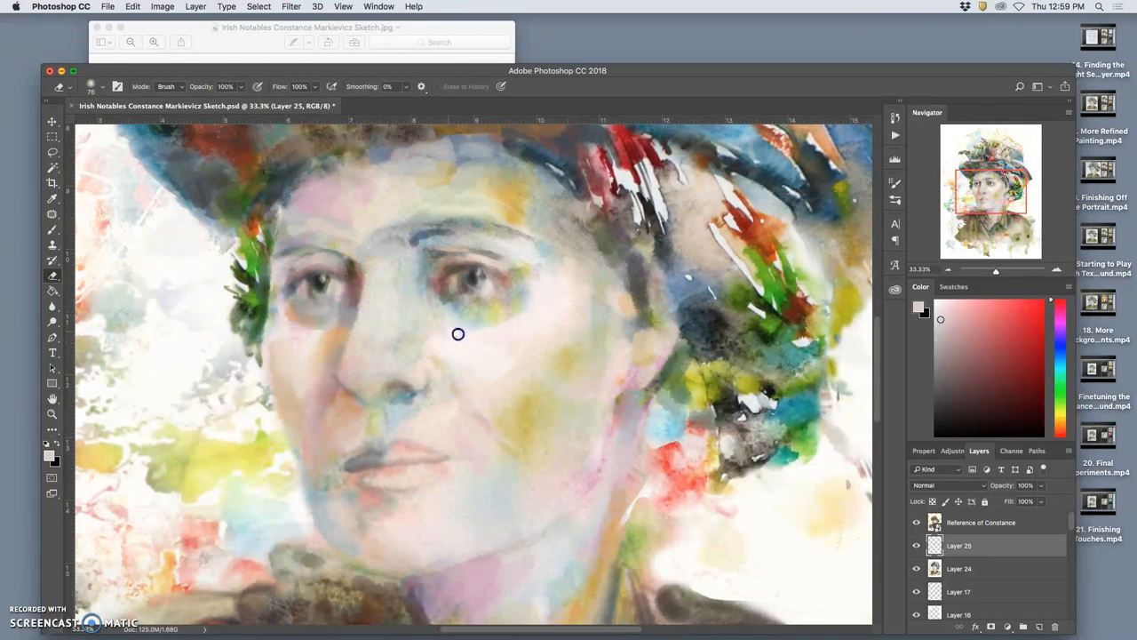
mouse_move(253, 152)
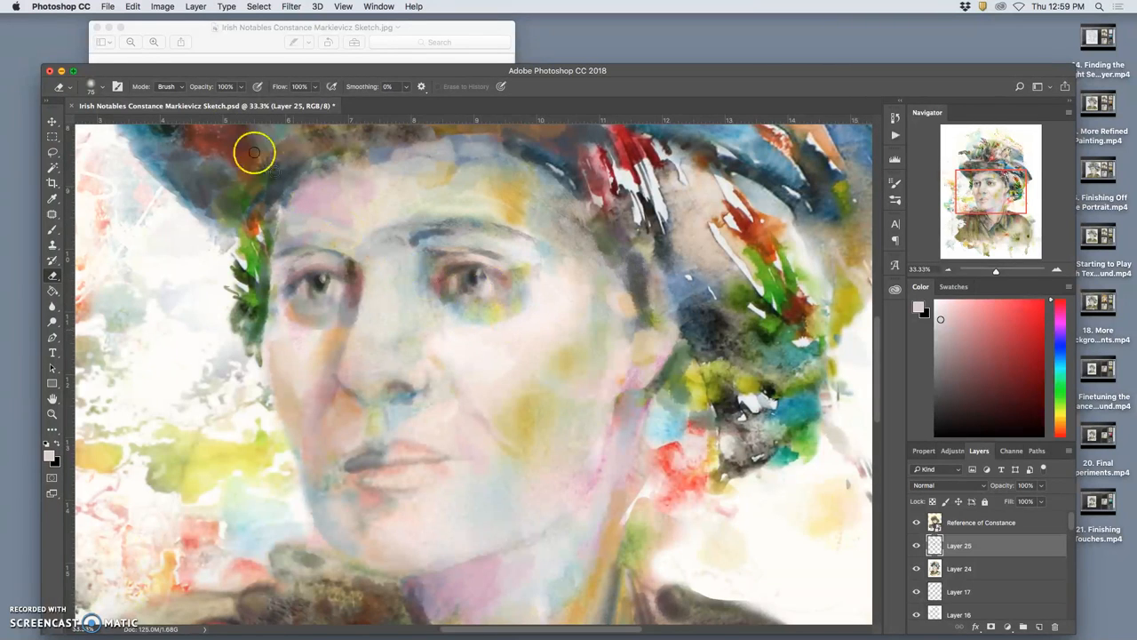
left_click(81, 87)
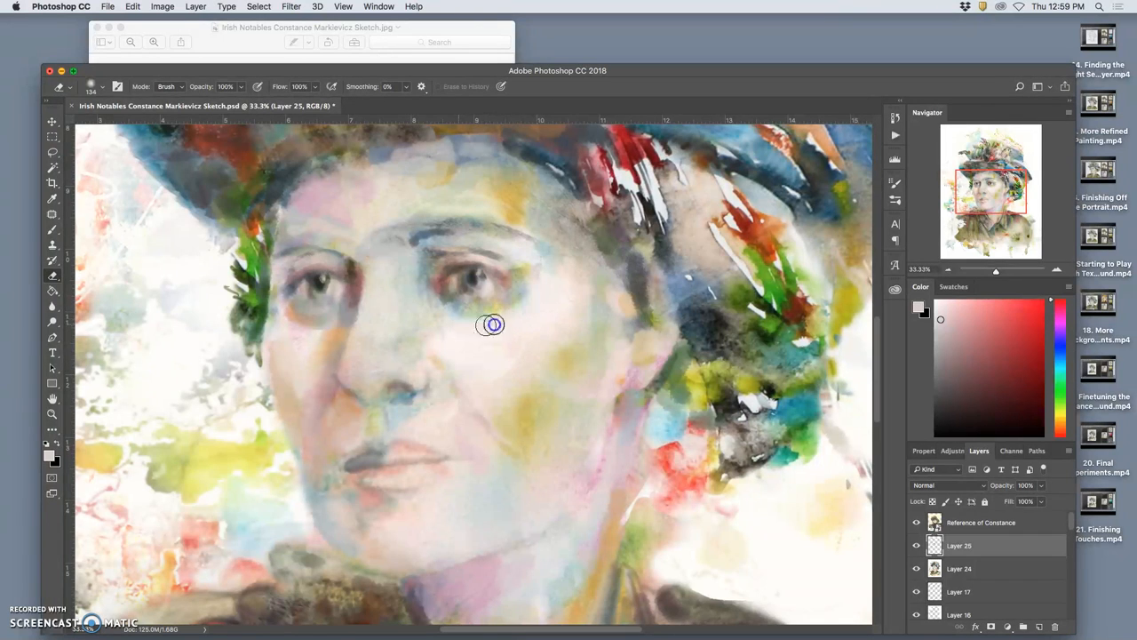
mouse_move(329, 332)
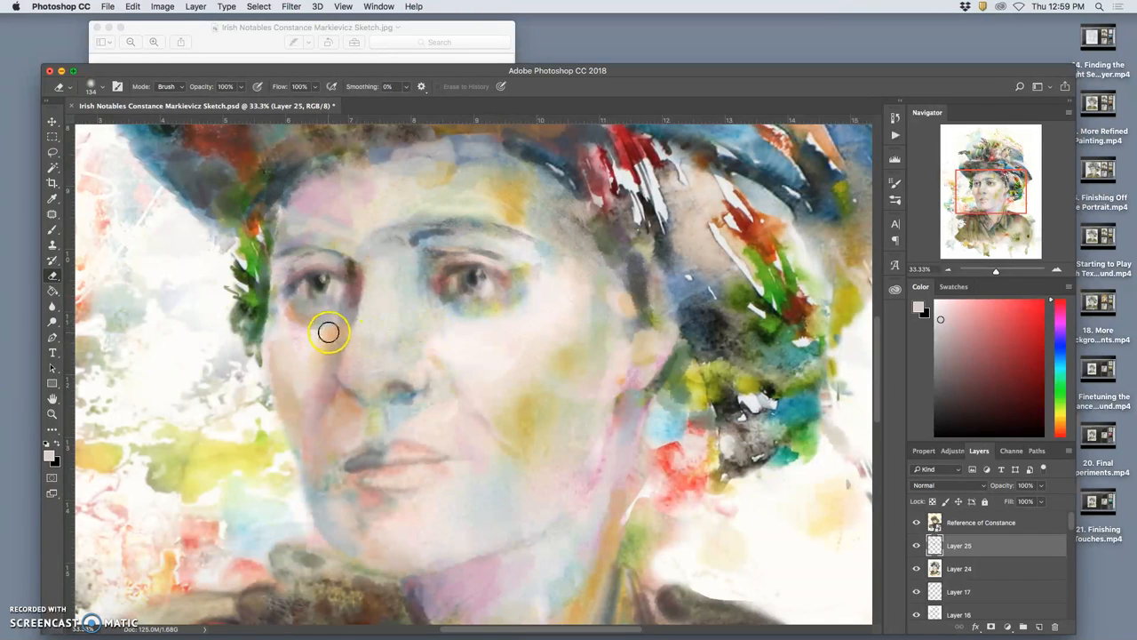
mouse_move(313, 328)
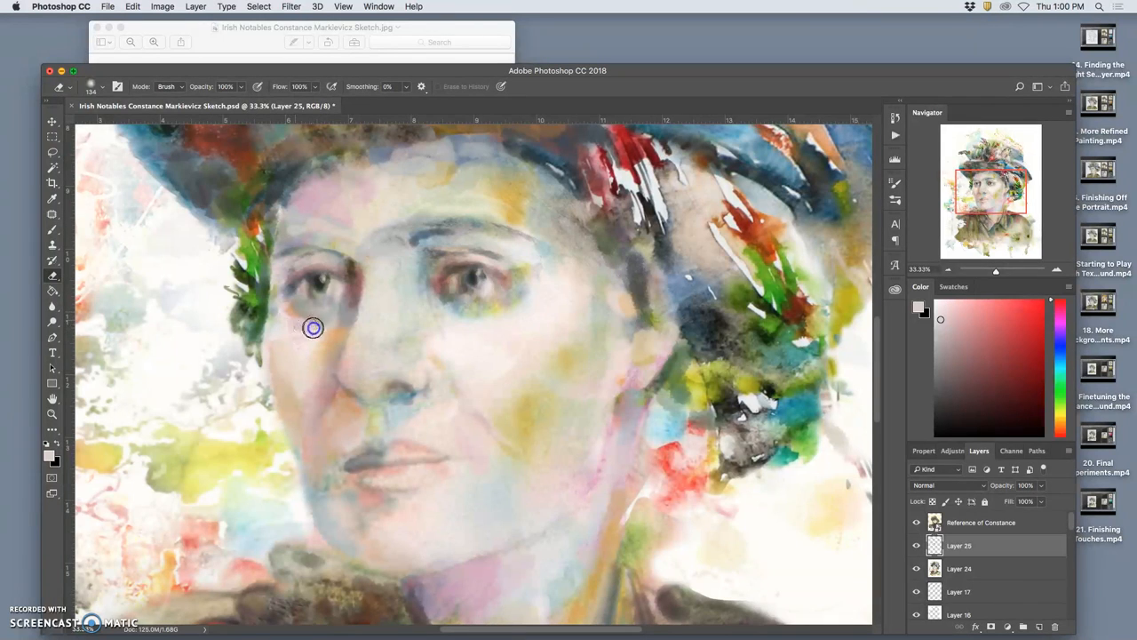
mouse_move(321, 335)
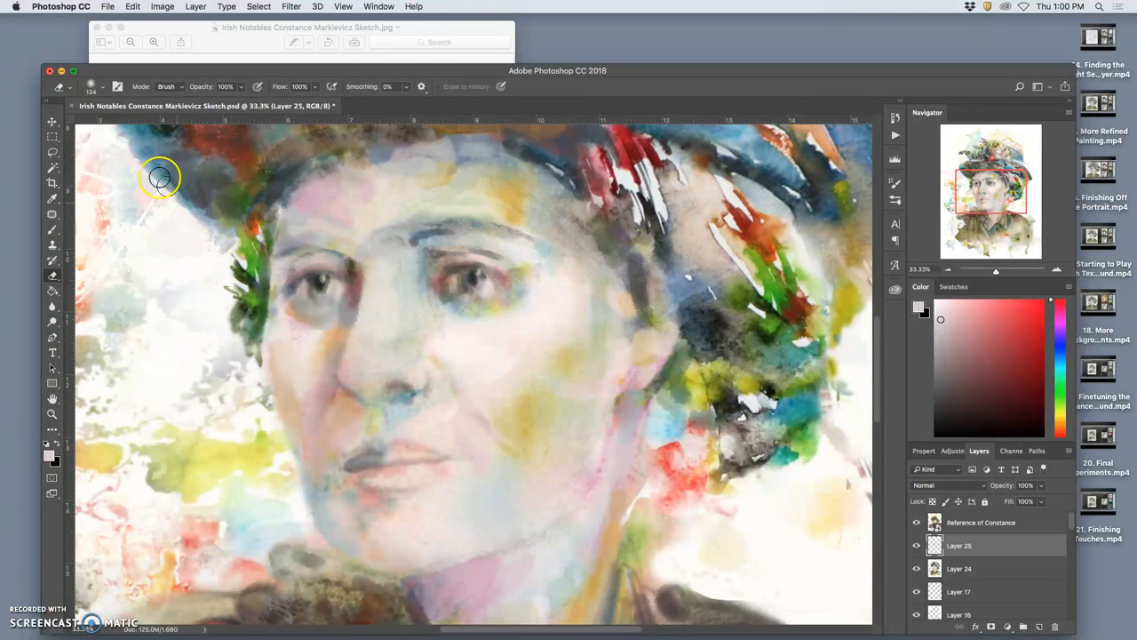
mouse_move(342, 326)
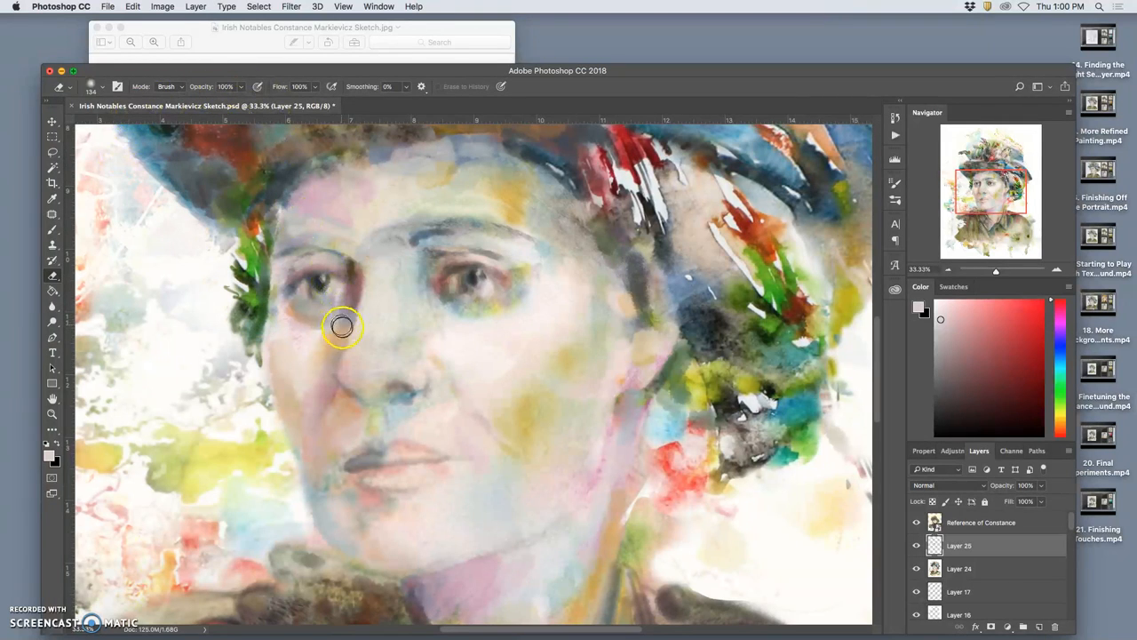
mouse_move(298, 329)
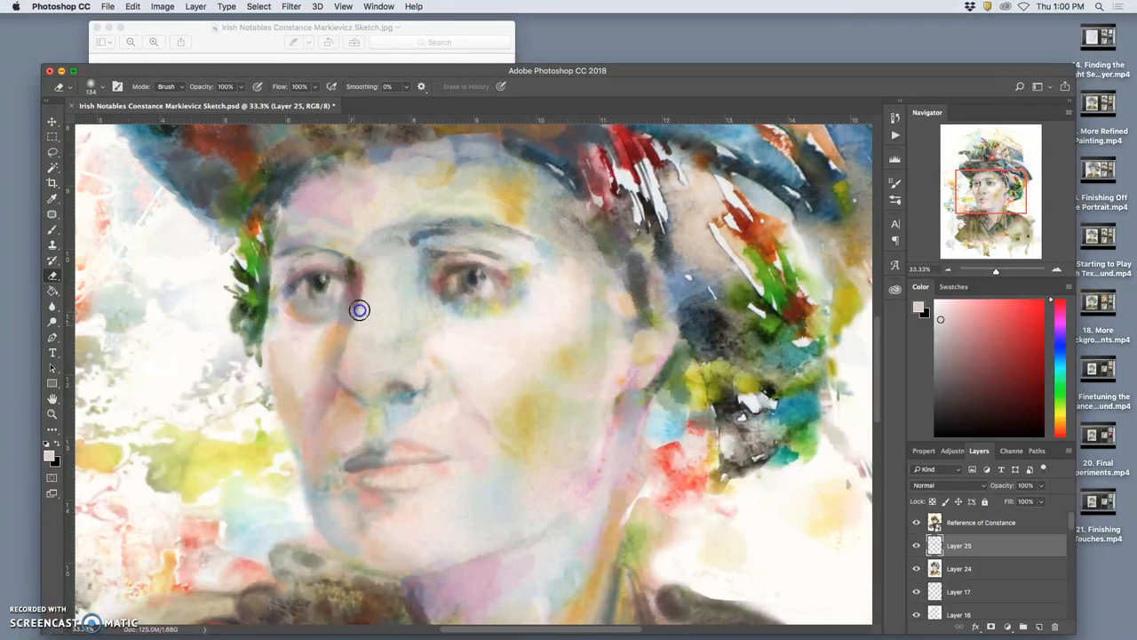
mouse_move(616, 385)
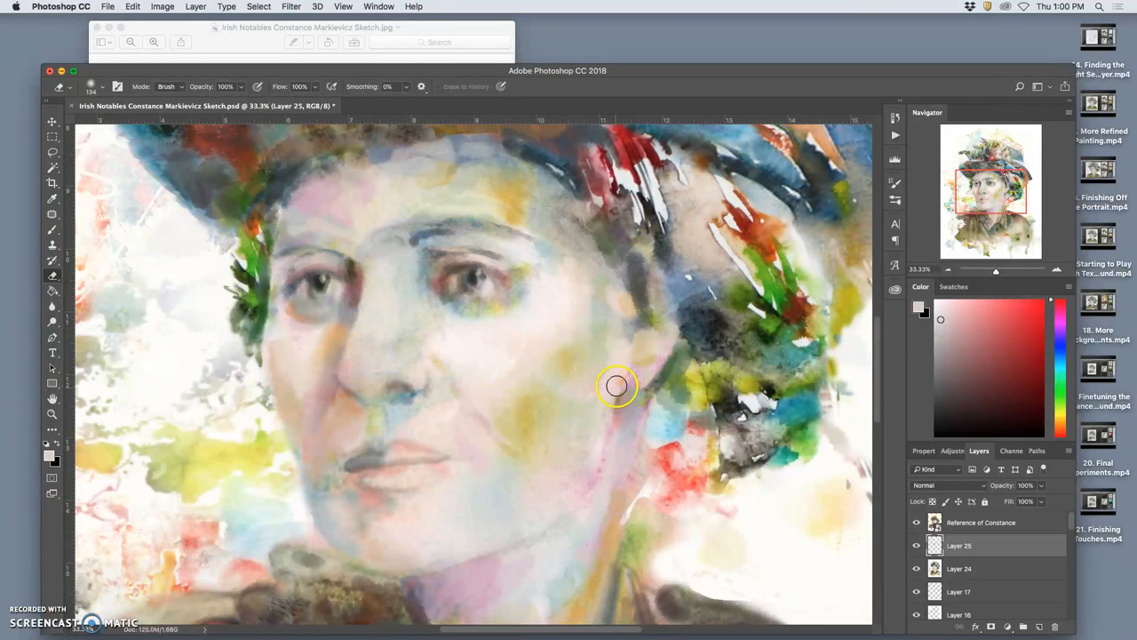
mouse_move(331, 252)
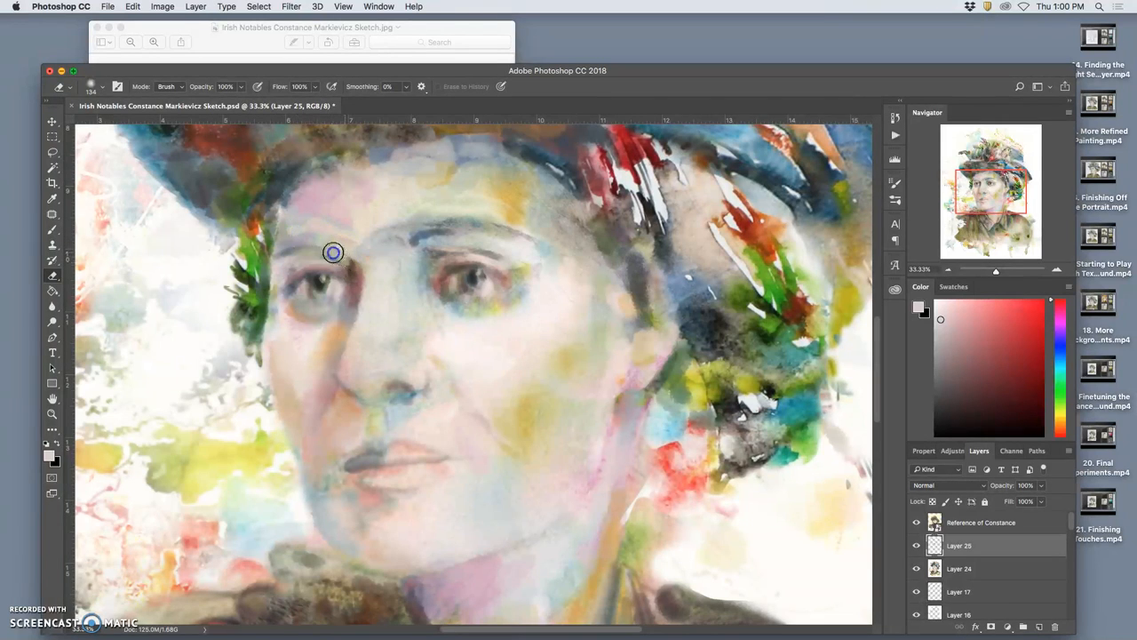
mouse_move(278, 268)
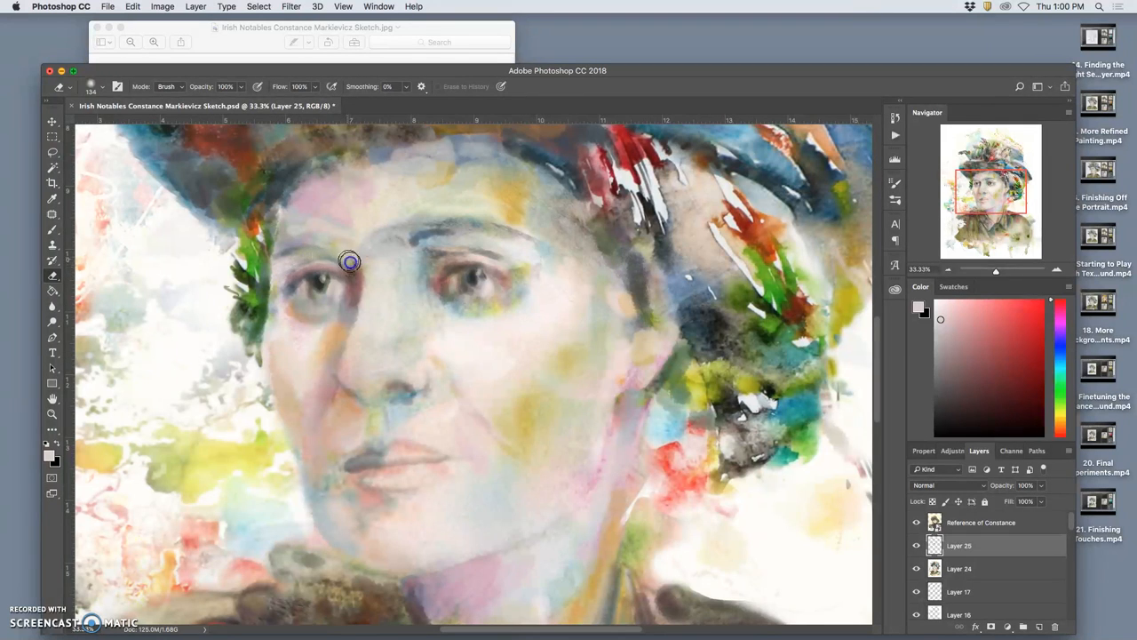
mouse_move(394, 254)
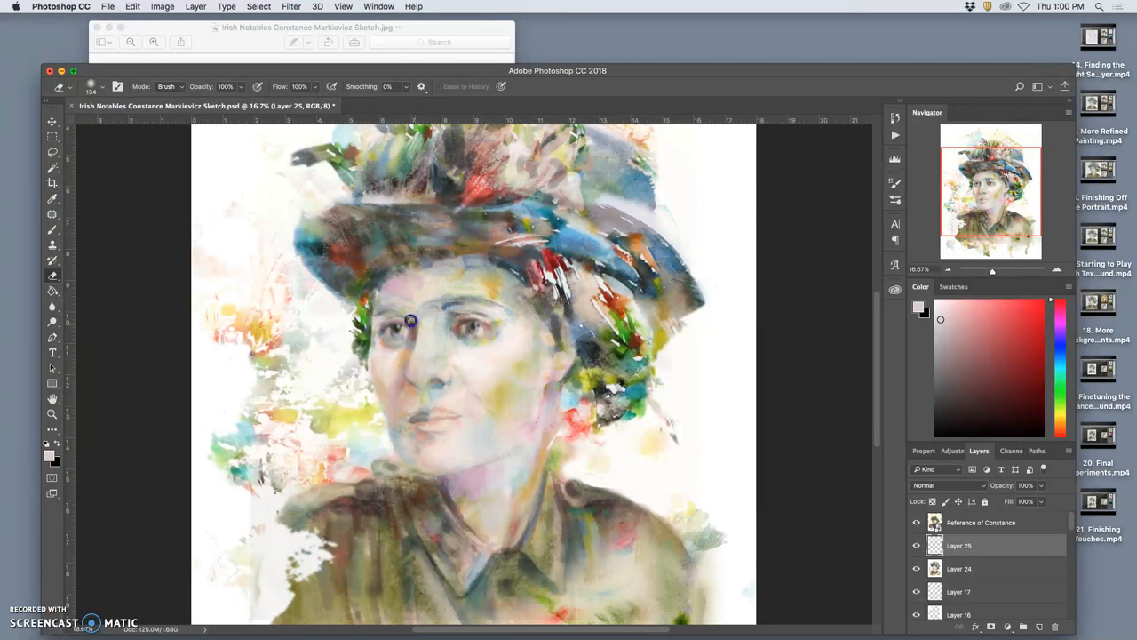
mouse_move(458, 313)
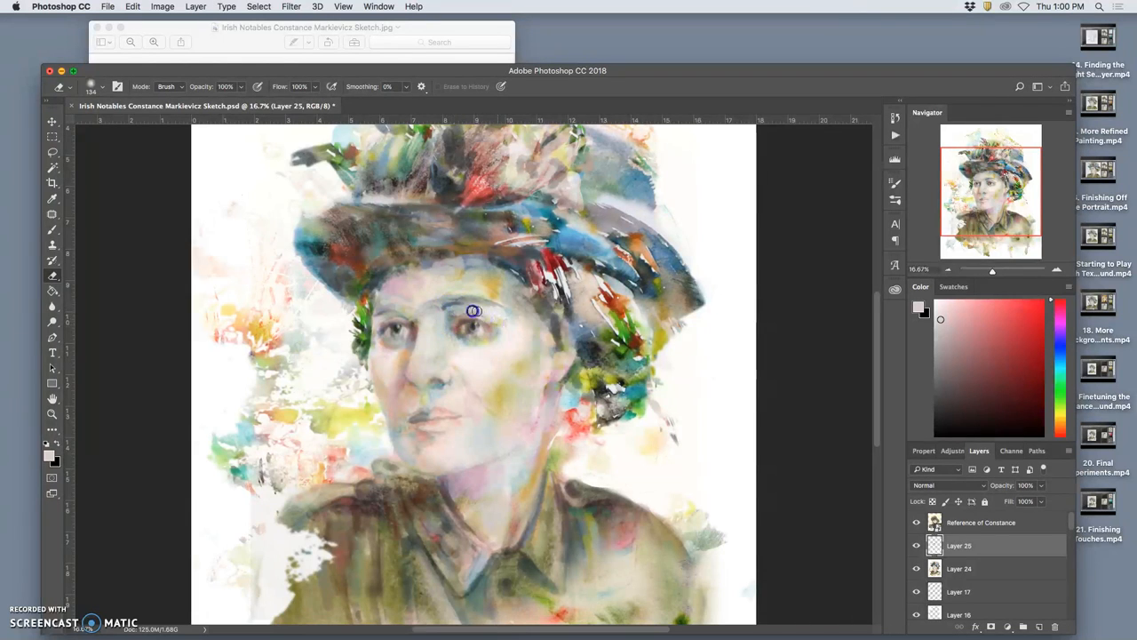
mouse_move(656, 400)
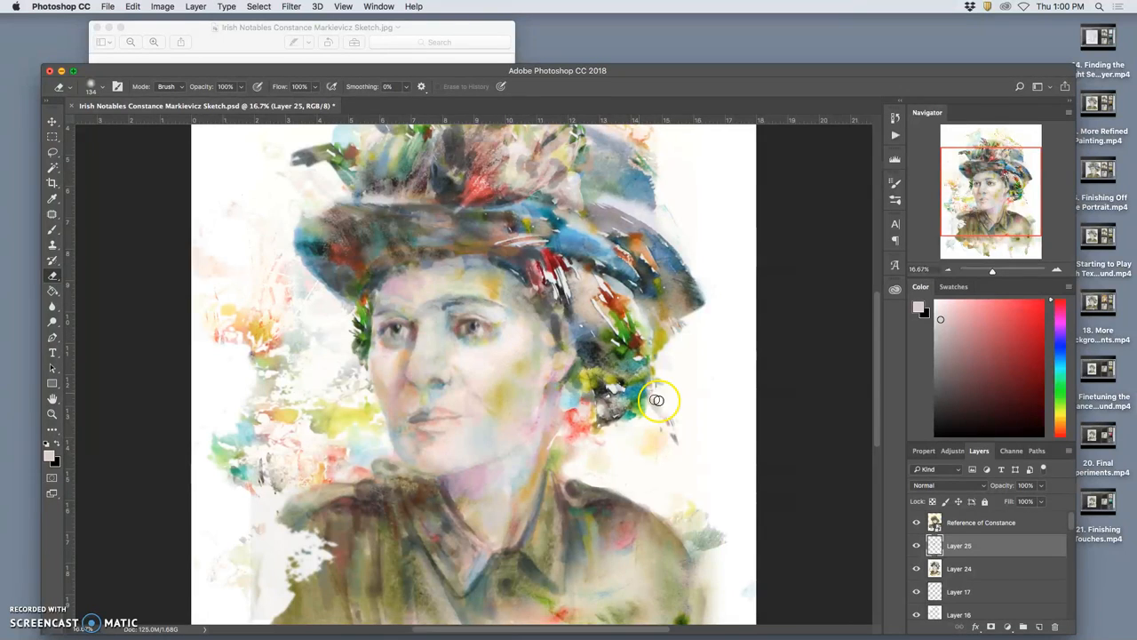
left_click(916, 545)
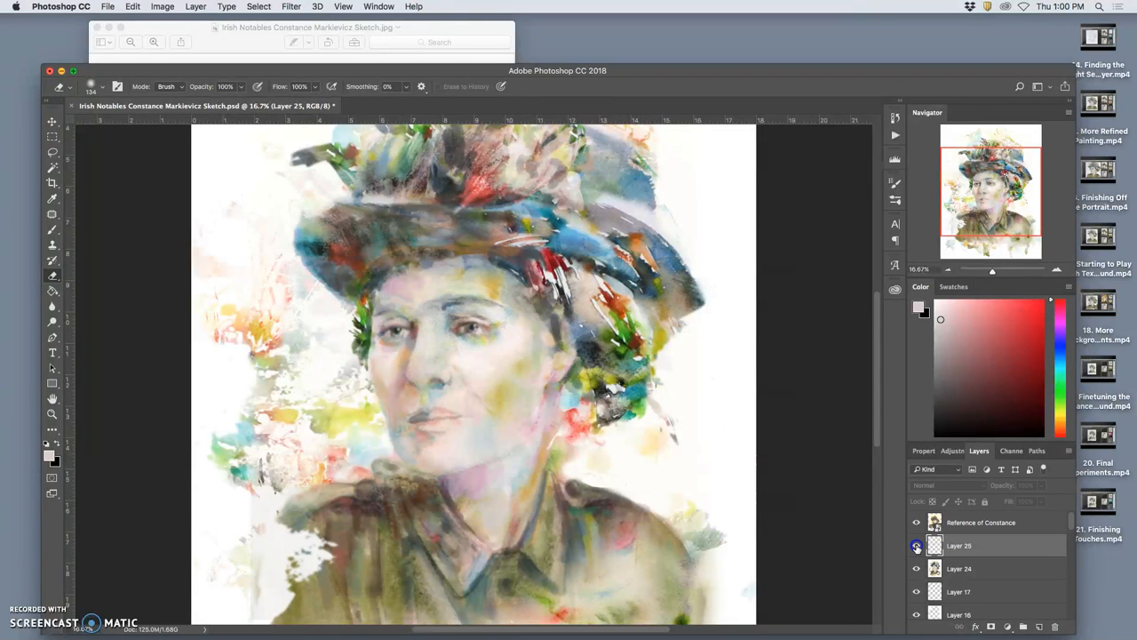
left_click(917, 545)
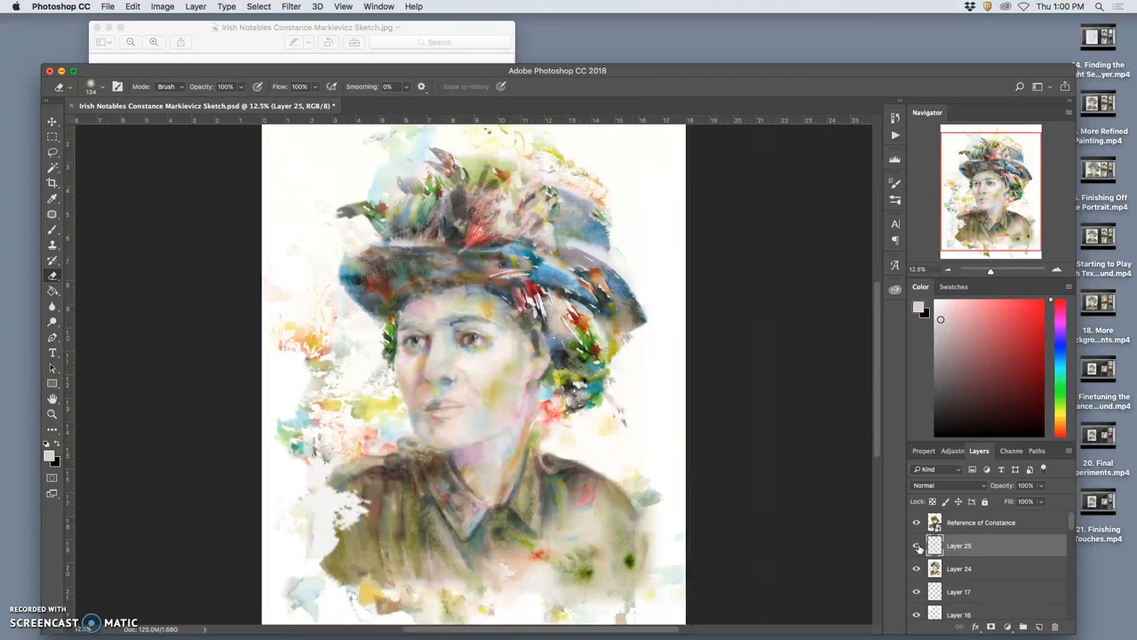
left_click(916, 546)
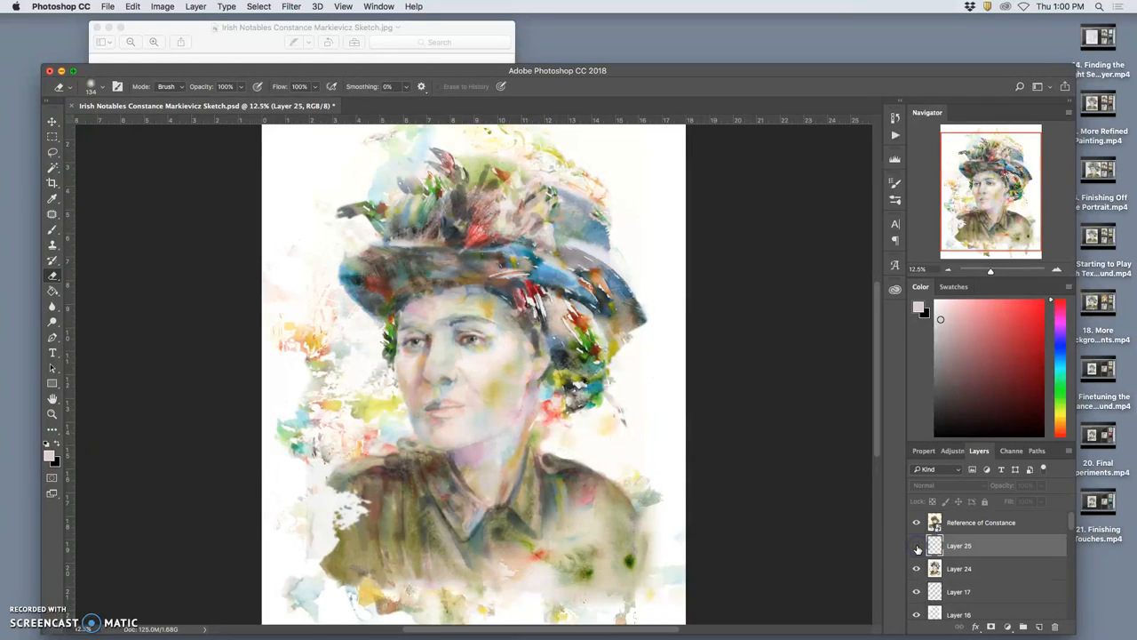
left_click(917, 545)
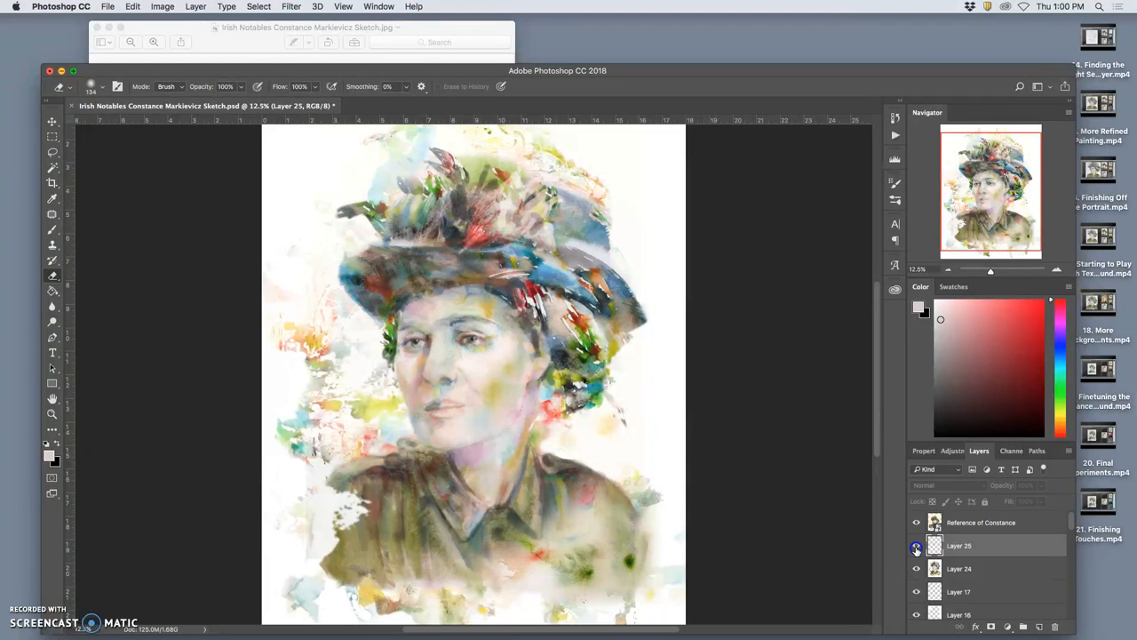
left_click(916, 545)
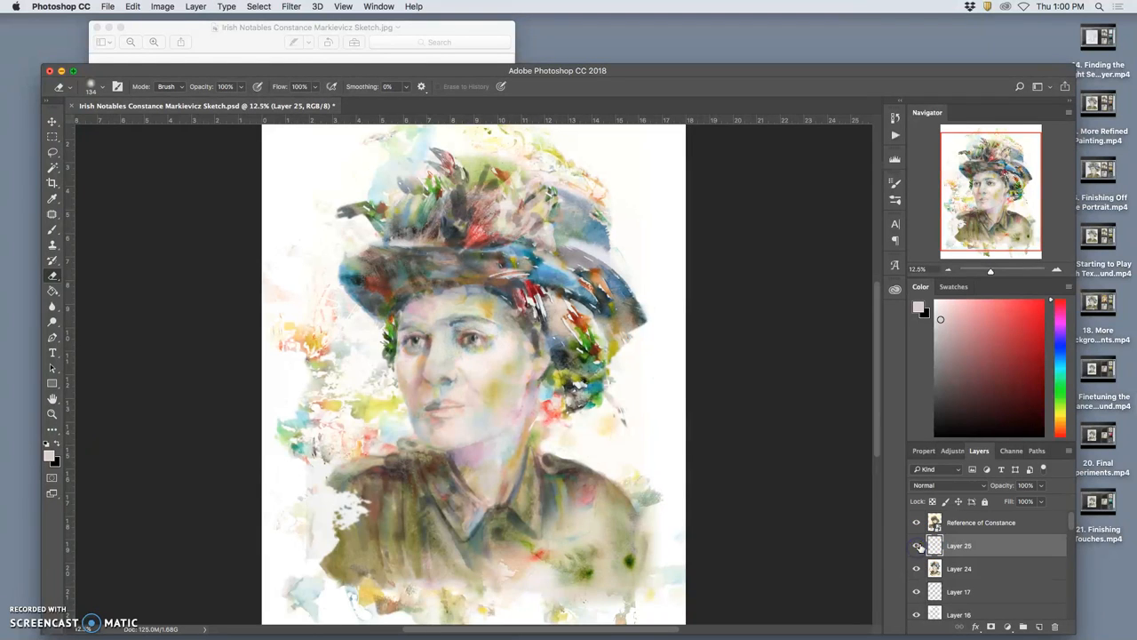
left_click(916, 545)
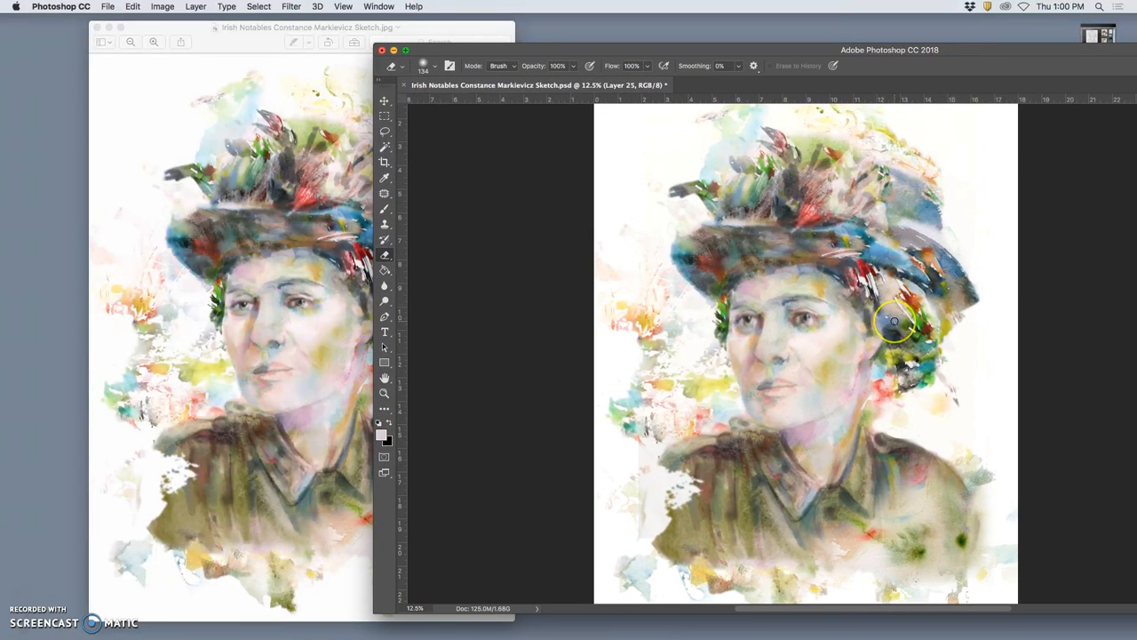
mouse_move(906, 347)
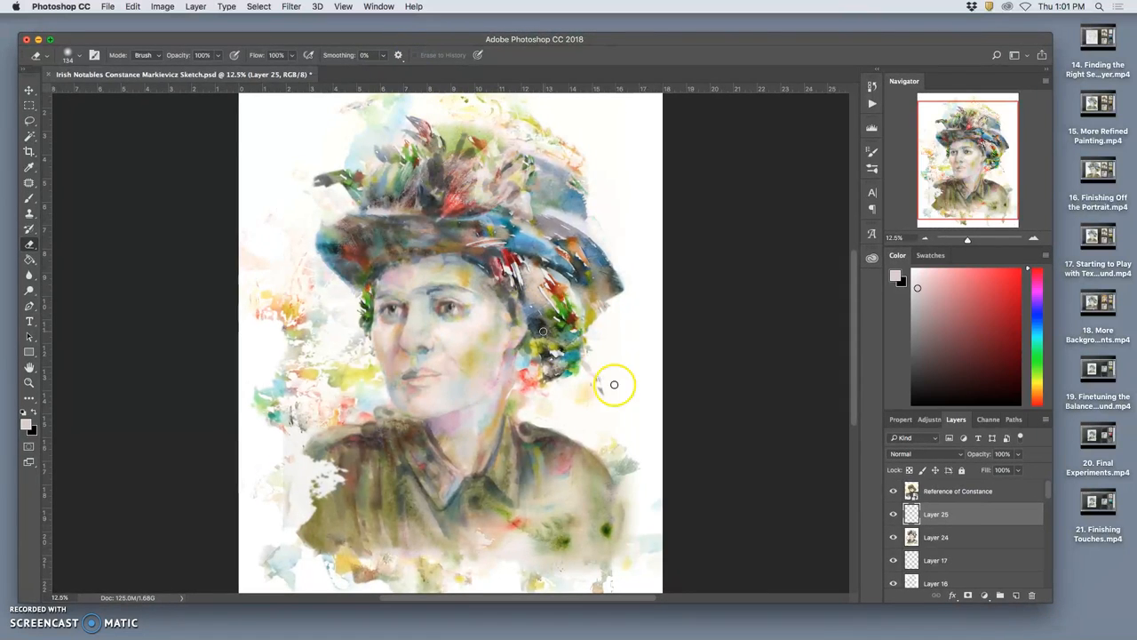
- Rename Layer 25 to 'Eyes Opened More' and turn on the Reference of Constance layer
left_click(894, 537)
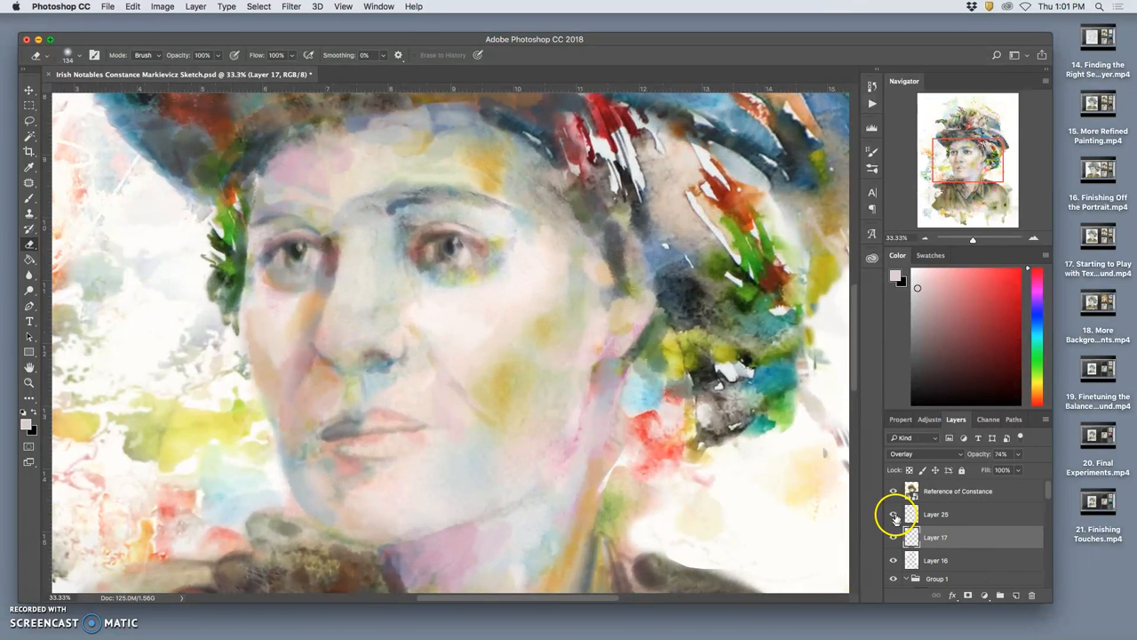
left_click(893, 513)
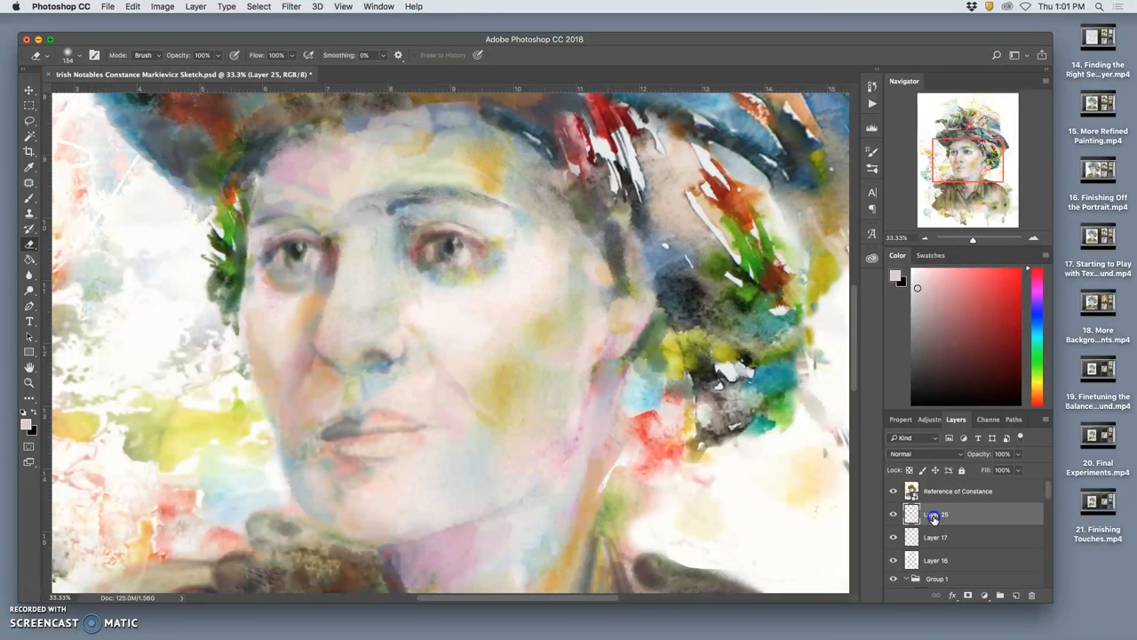
double_click(942, 514)
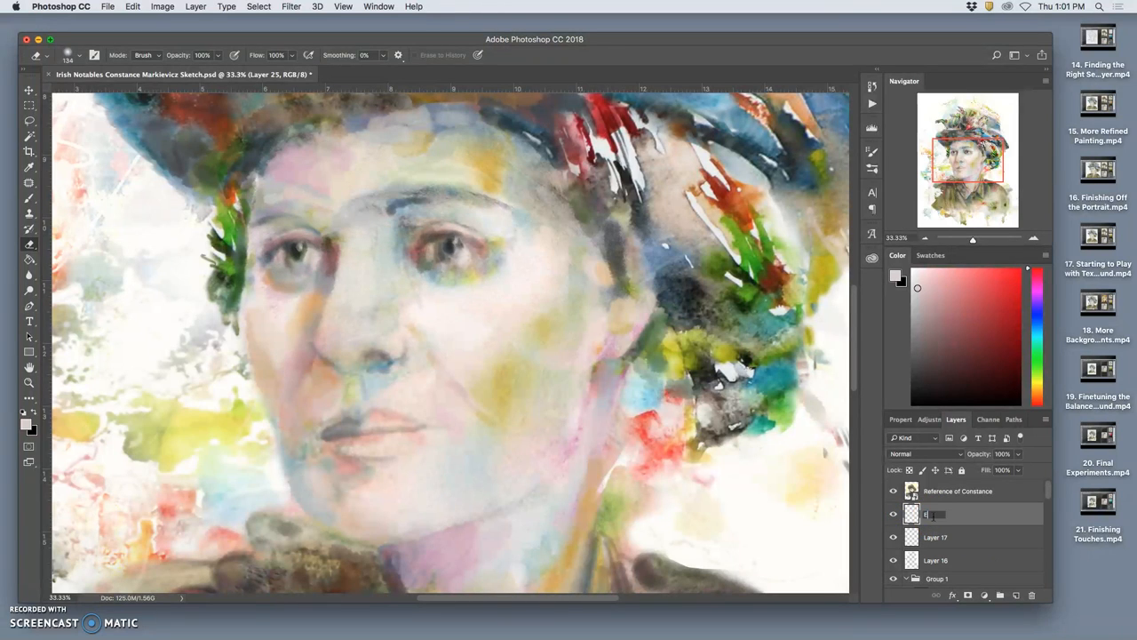
type("yes Opened More")
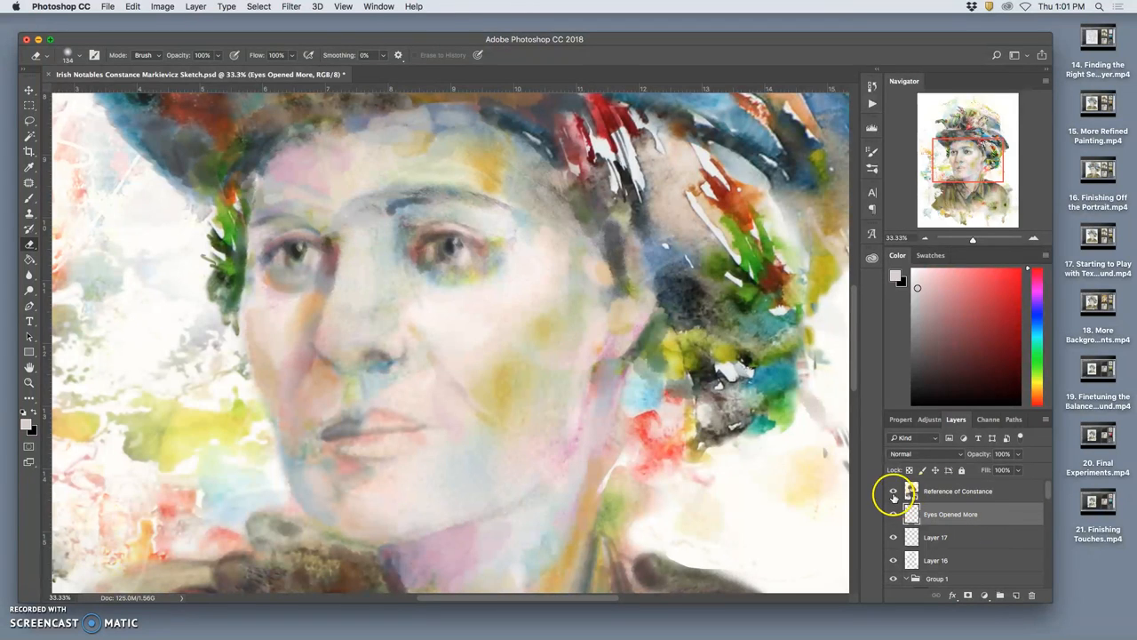
left_click(958, 490)
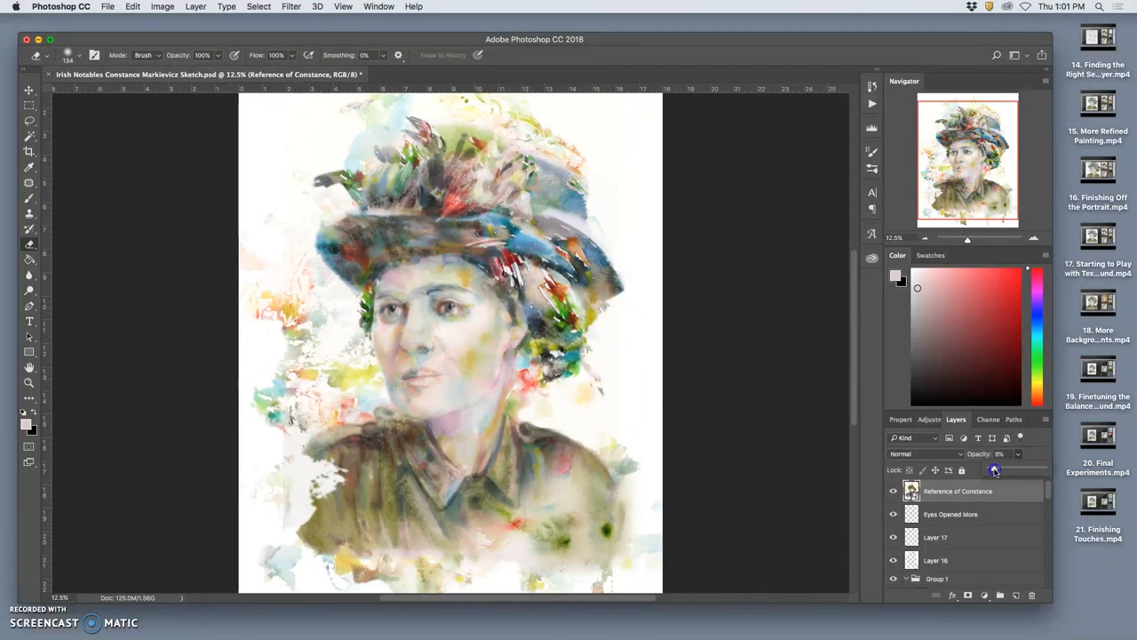
- Set Reference of Constance to Pin Light at 13% opacity, toggling visibility to compare
left_click_drag(995, 469, 1017, 469)
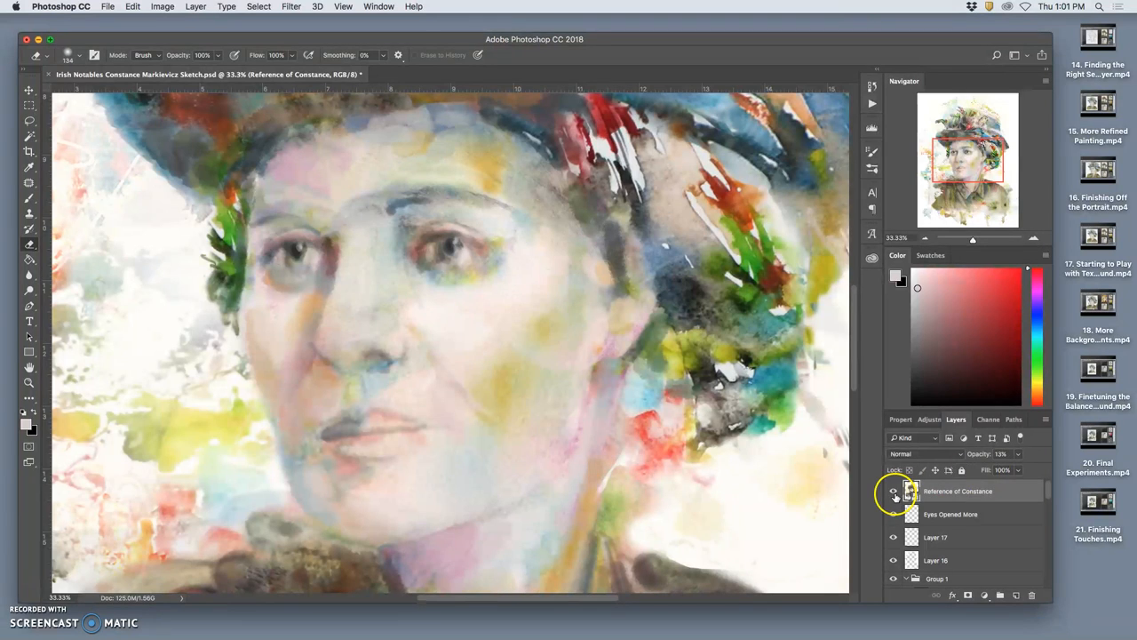
left_click(894, 491)
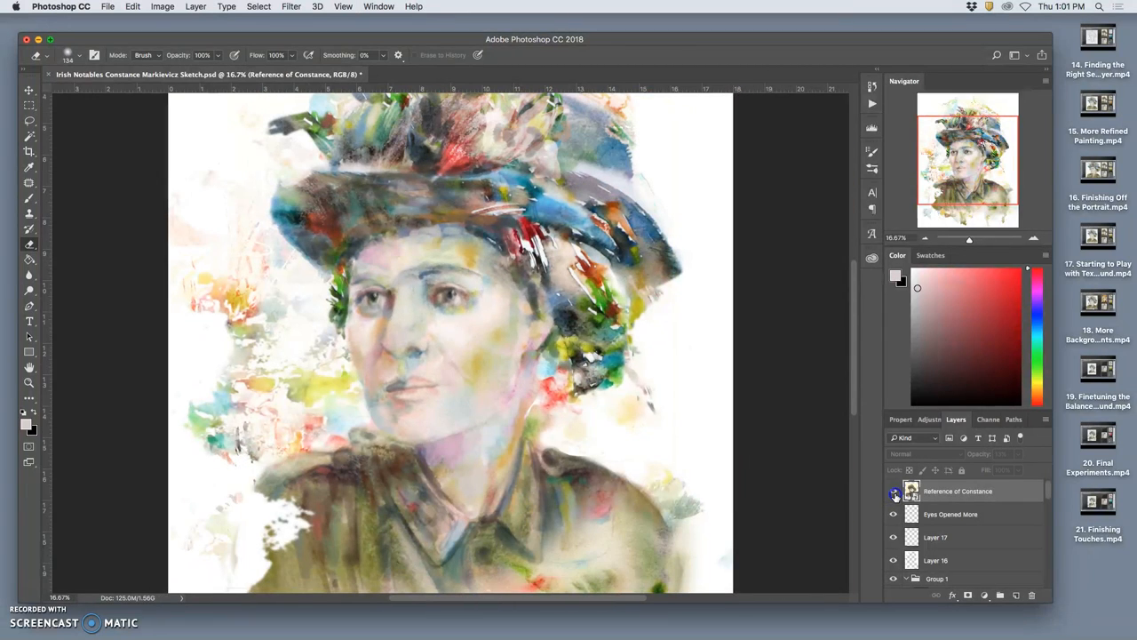
left_click(924, 454)
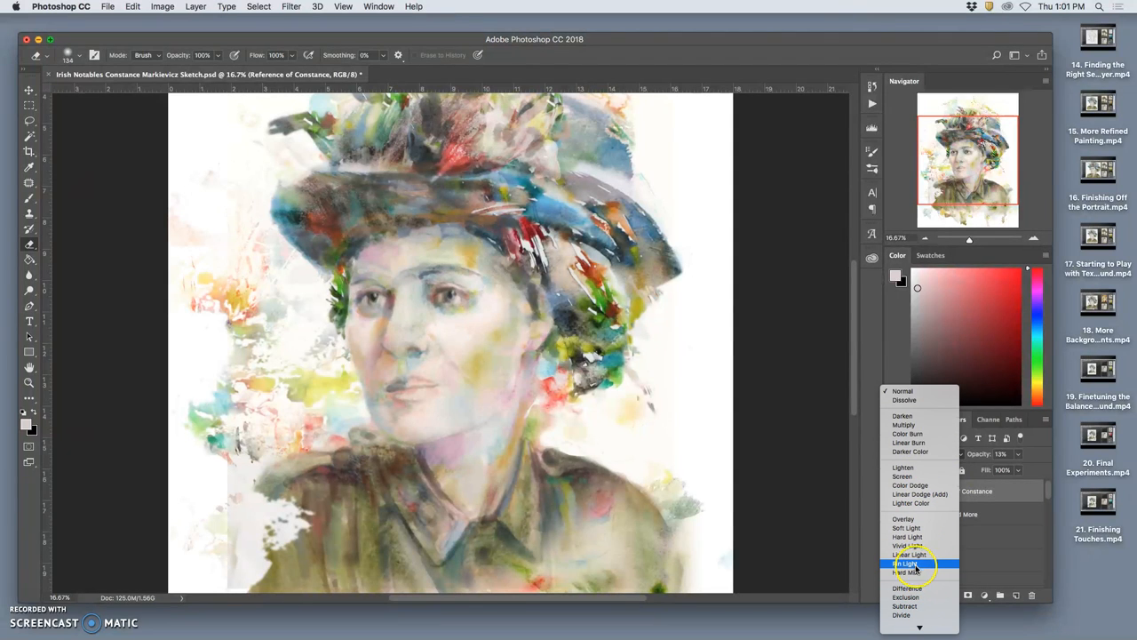
left_click(909, 564)
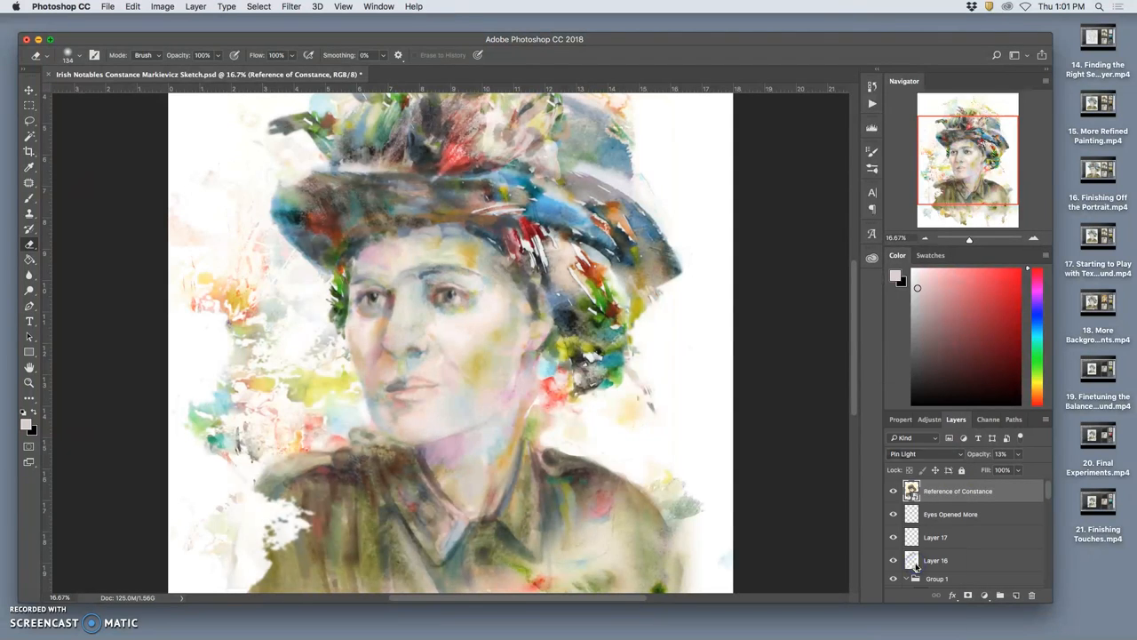
left_click(894, 491)
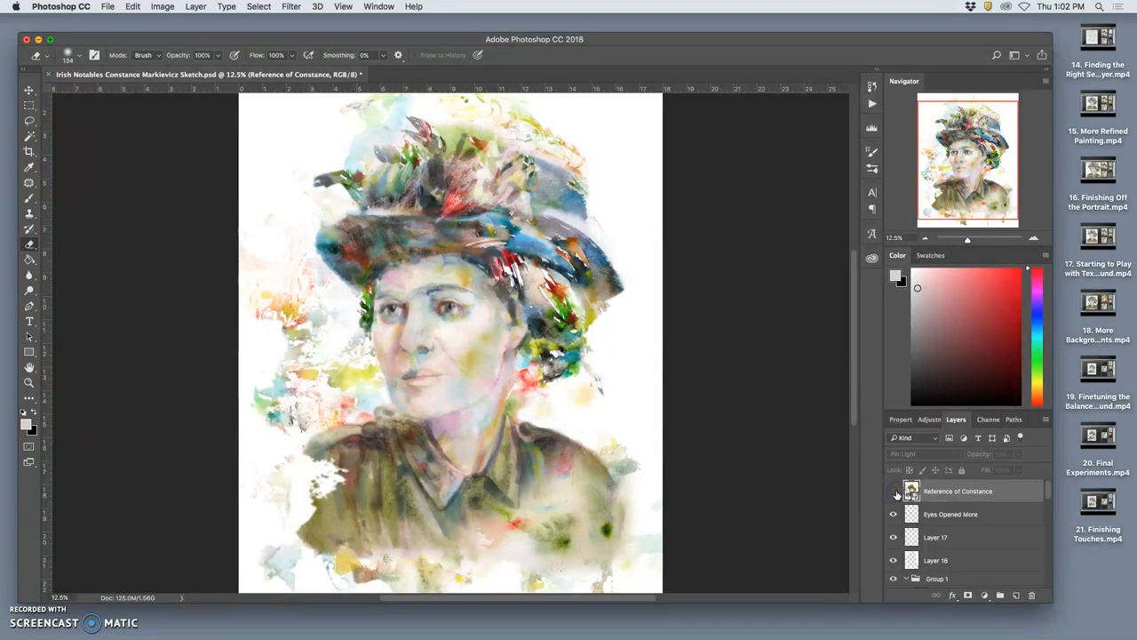
- Toggle the Reference of Constance layer's visibility on and off to compare
left_click(894, 491)
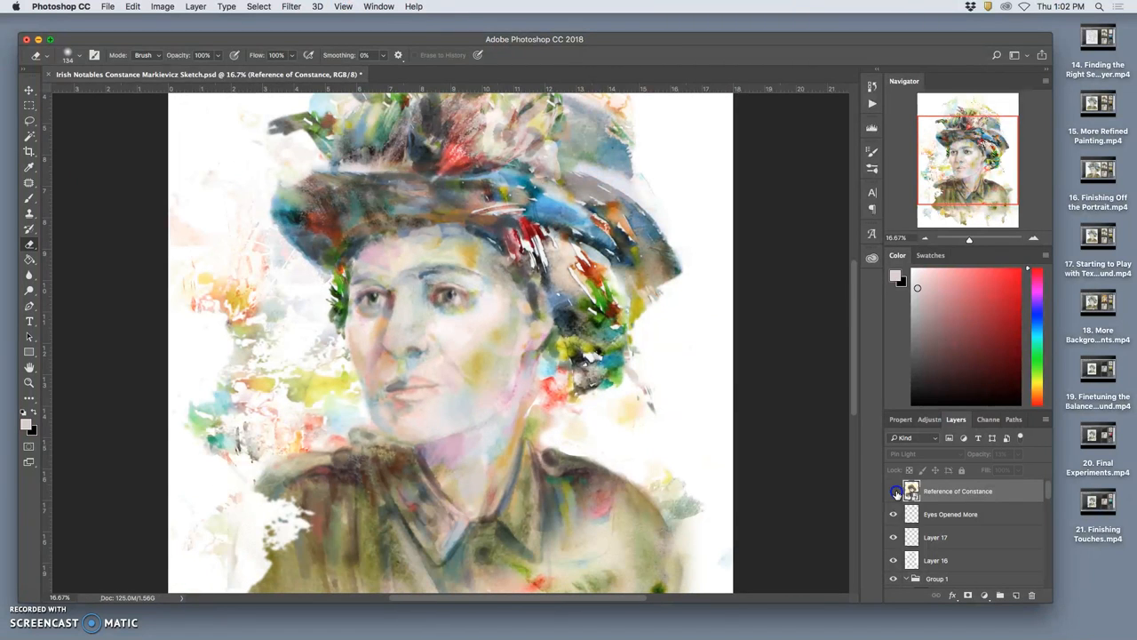
left_click(894, 490)
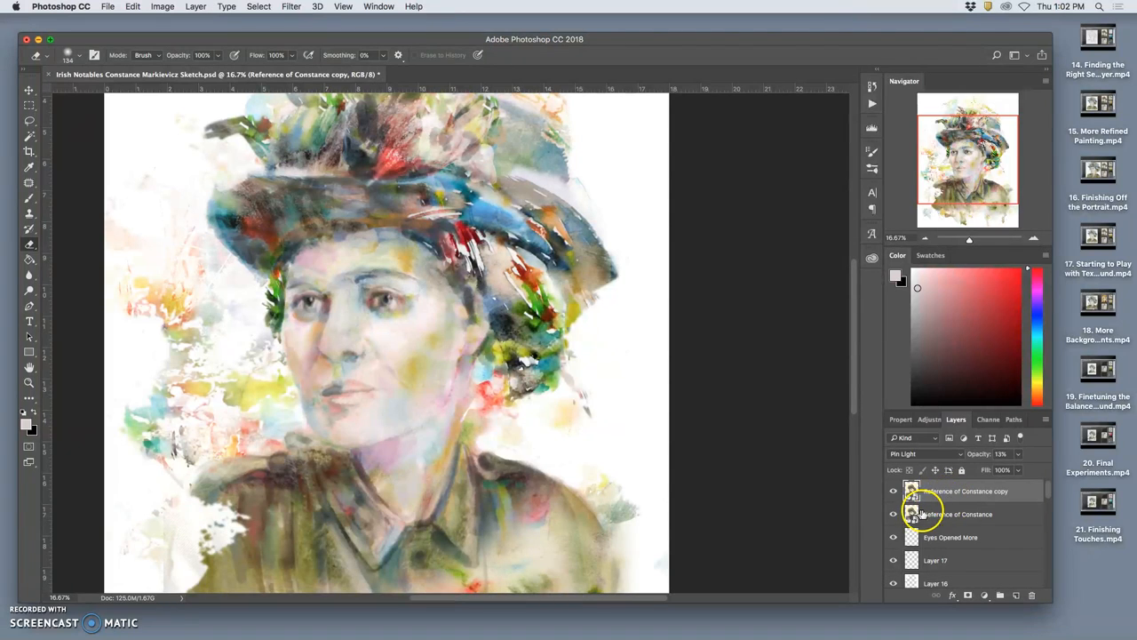
- Rasterize the Reference of Constance copy layer
right_click(921, 513)
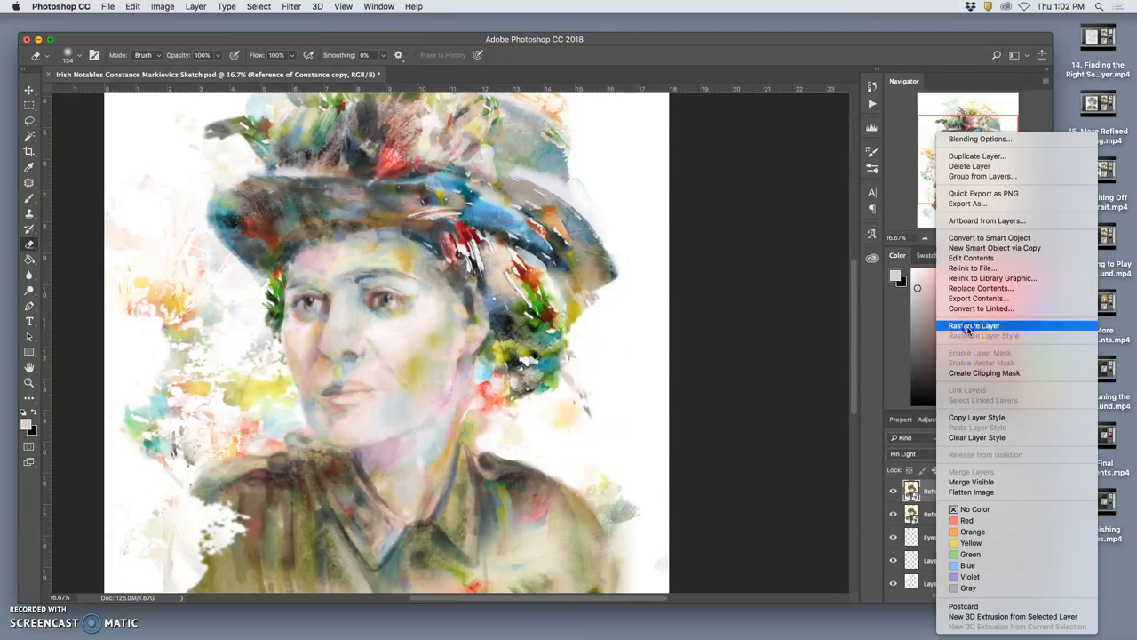
left_click(974, 325)
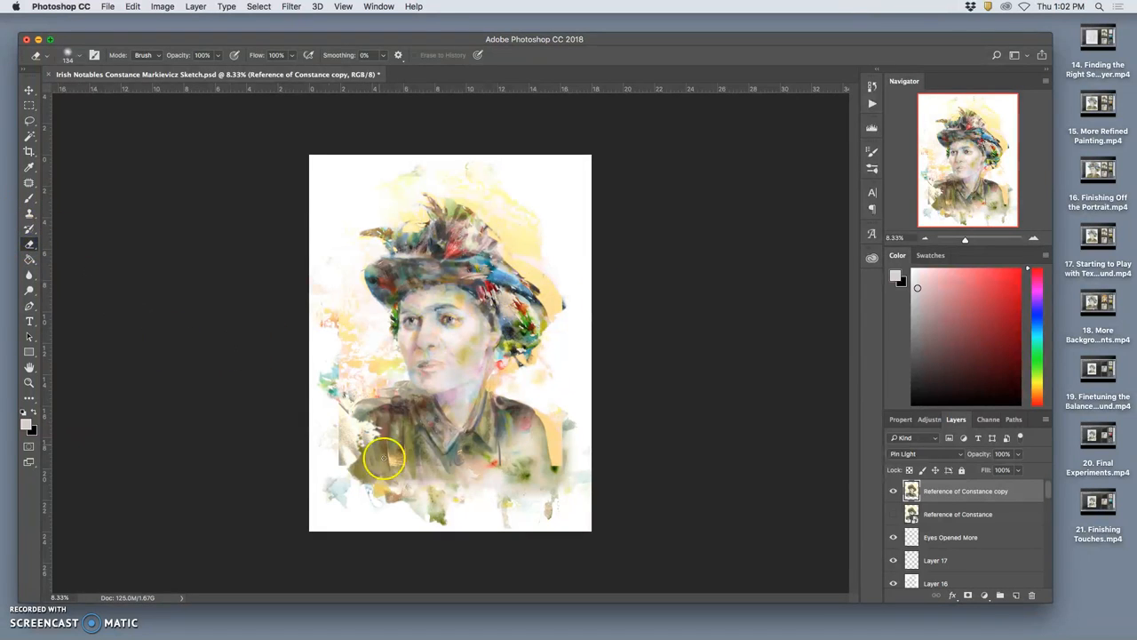
- Enlarge the eraser brush to 300 px from the Brush Preset picker
left_click(79, 55)
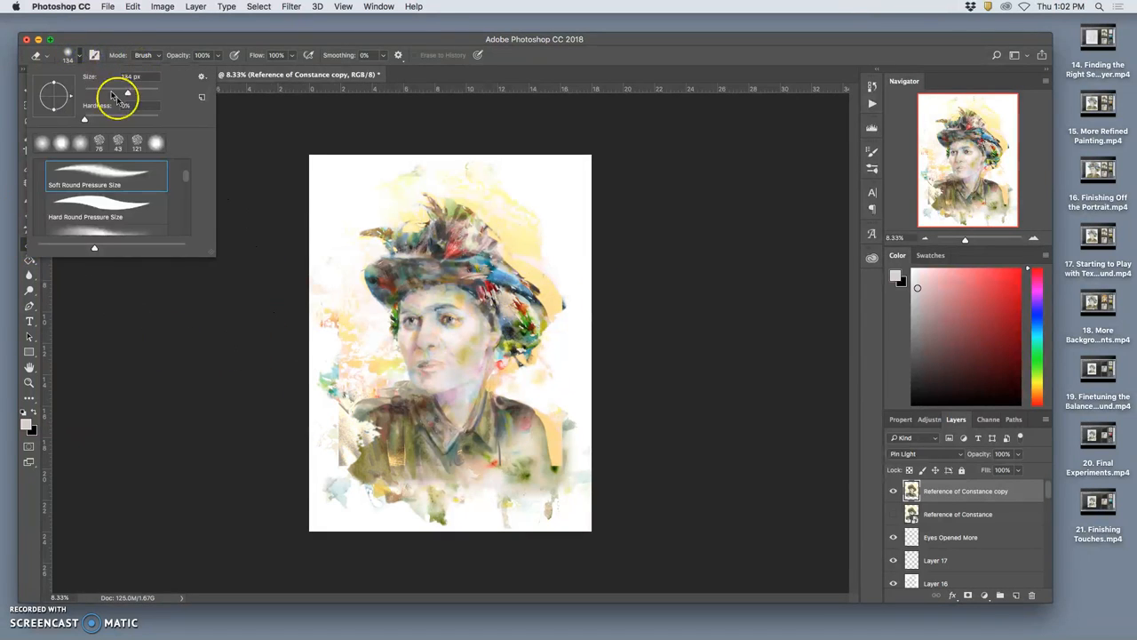
left_click(342, 456)
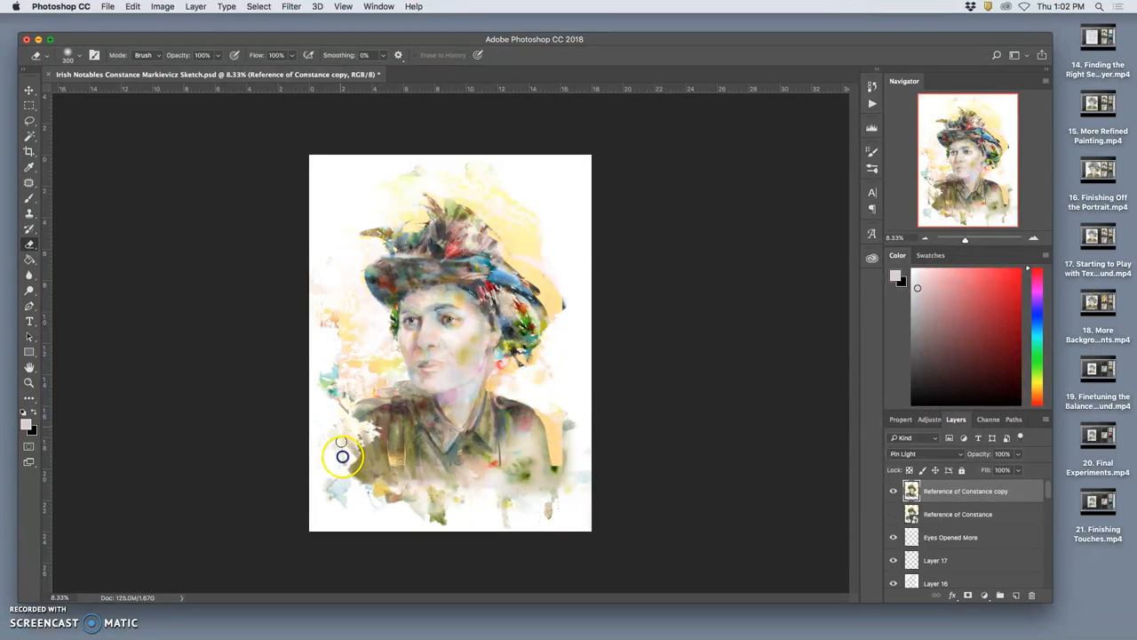
mouse_move(332, 436)
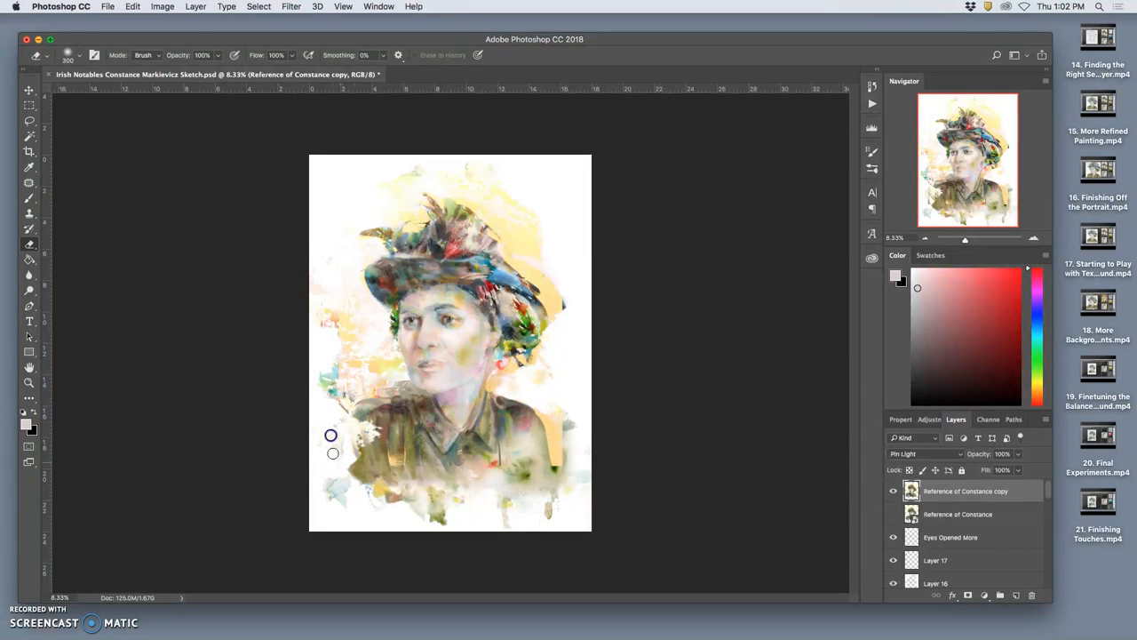
mouse_move(339, 218)
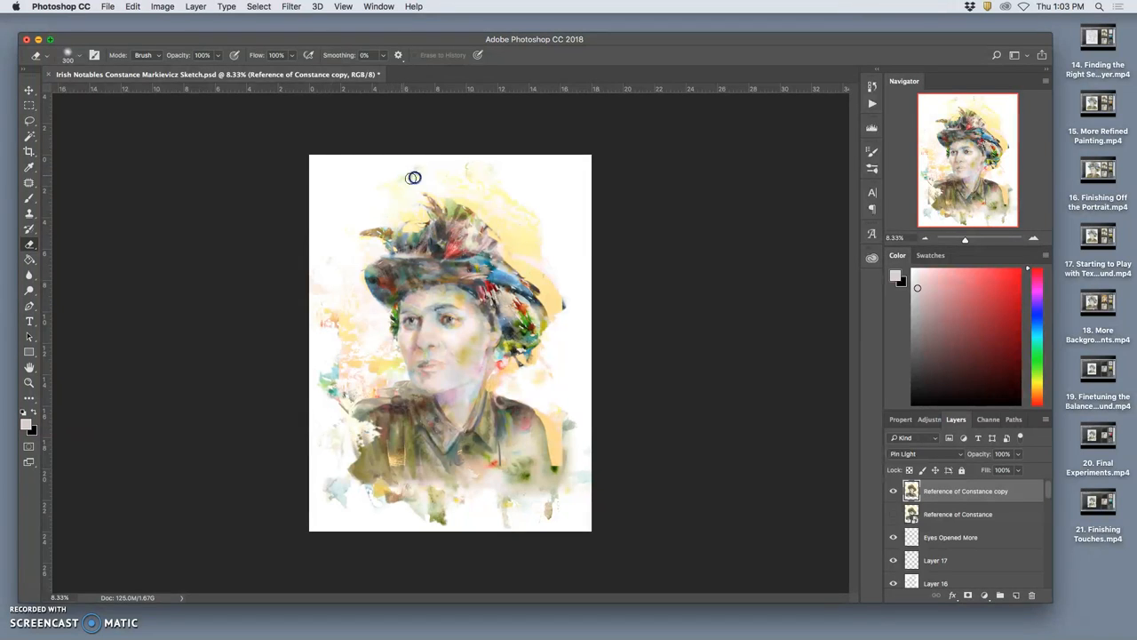
mouse_move(522, 184)
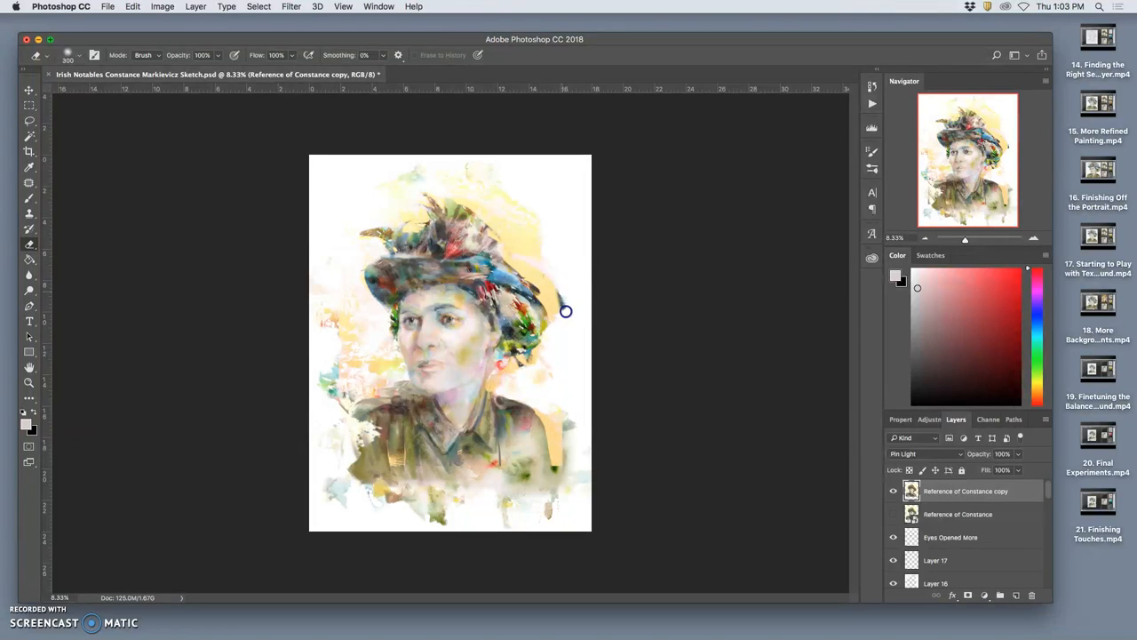
mouse_move(568, 279)
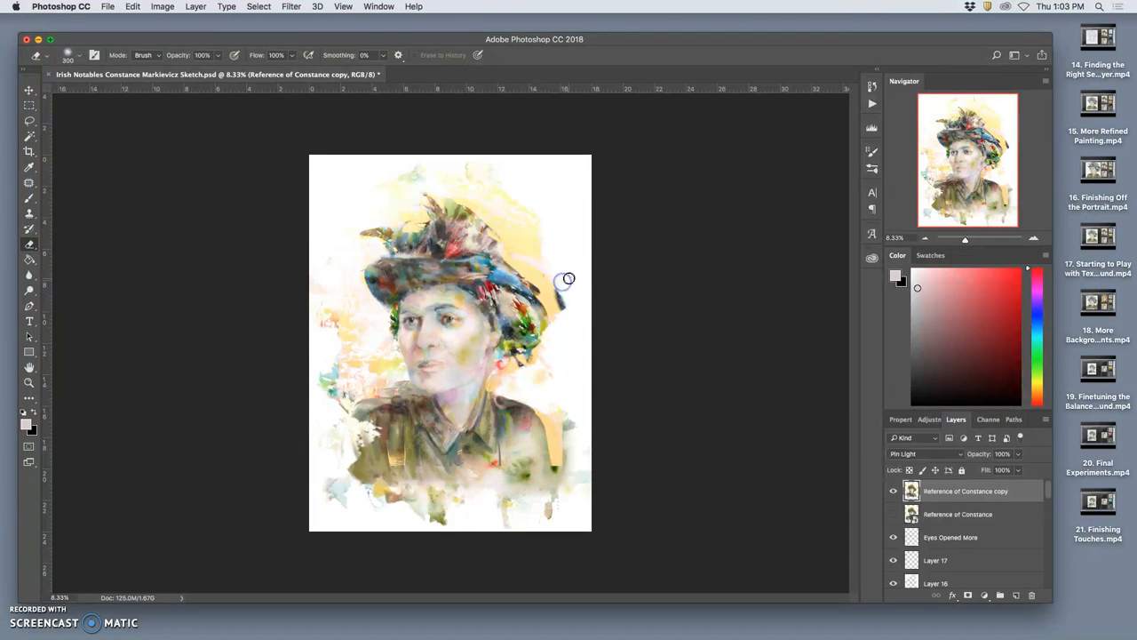
mouse_move(567, 298)
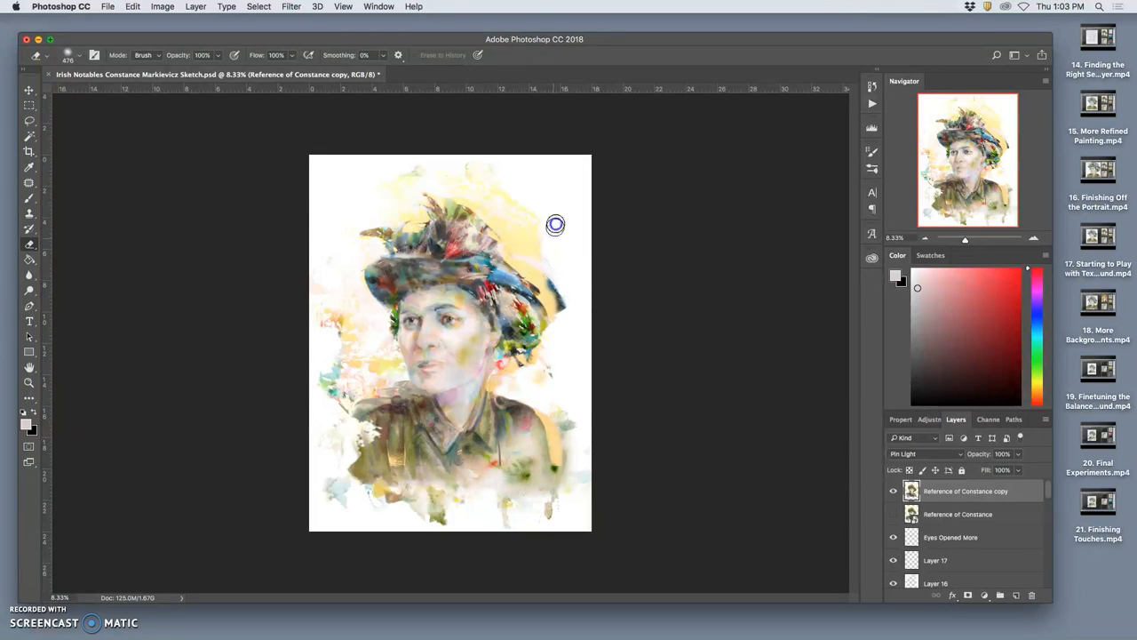
mouse_move(572, 307)
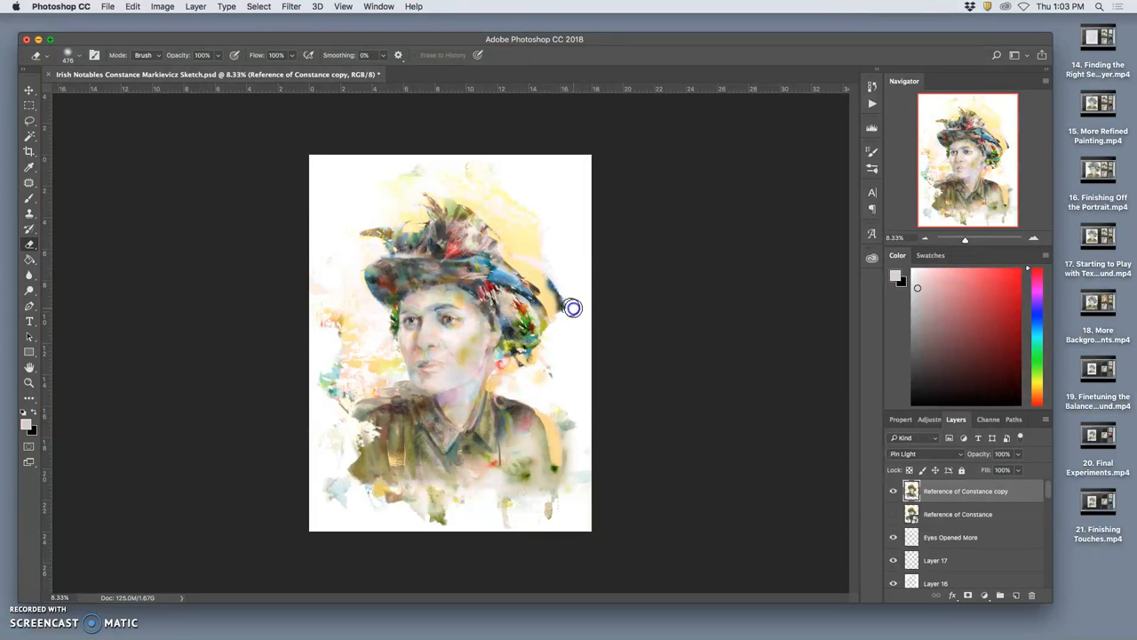